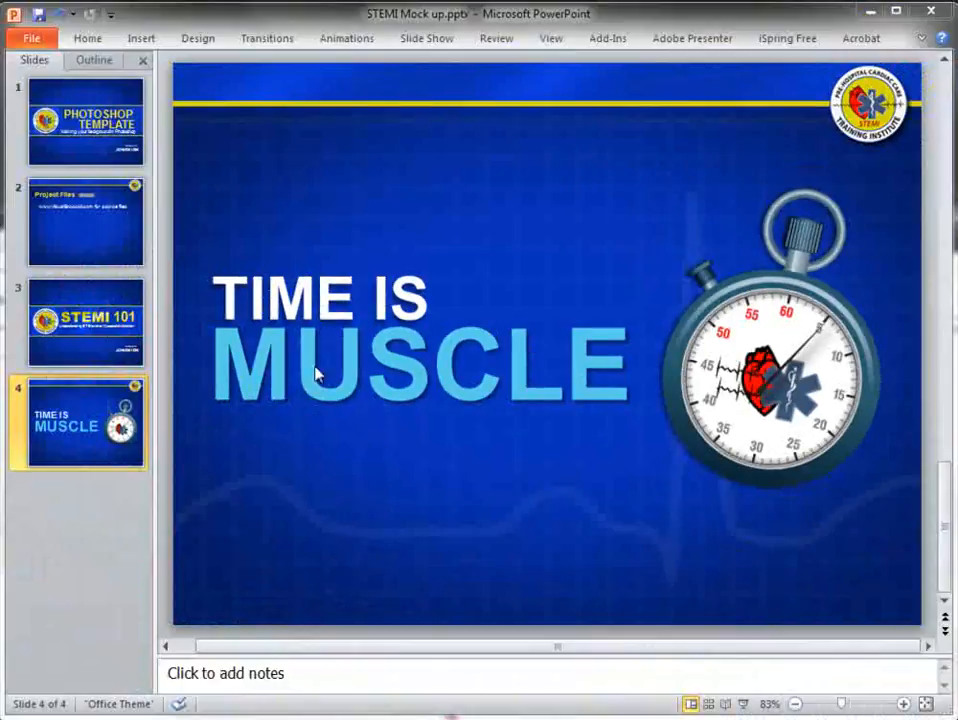
{"action": "mouse_move", "coordinate": [168, 70]}
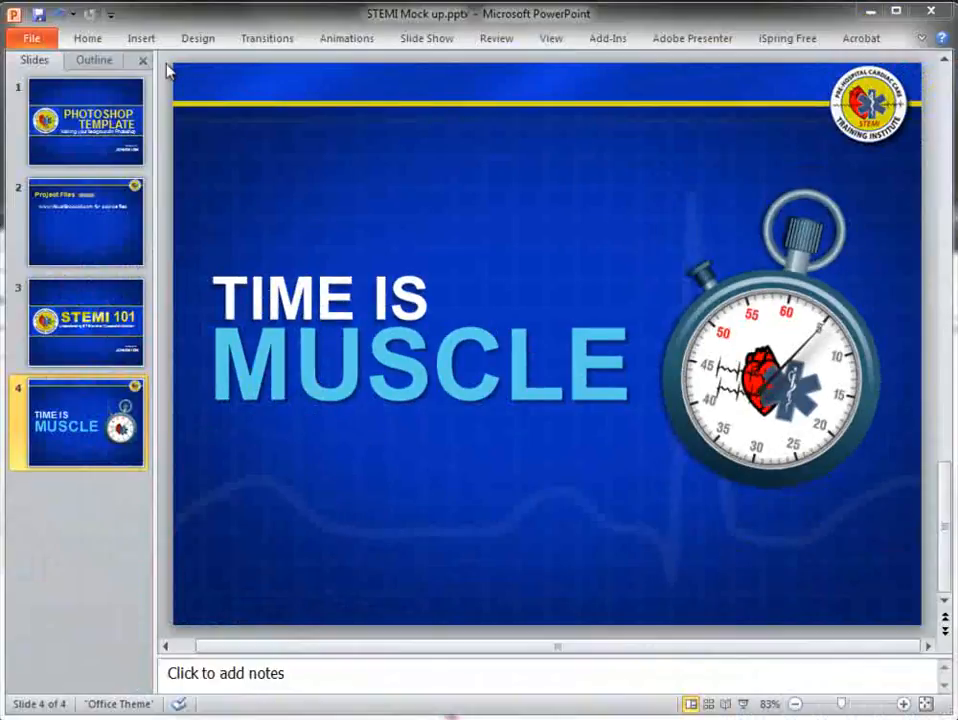
{"action": "mouse_move", "coordinate": [232, 569]}
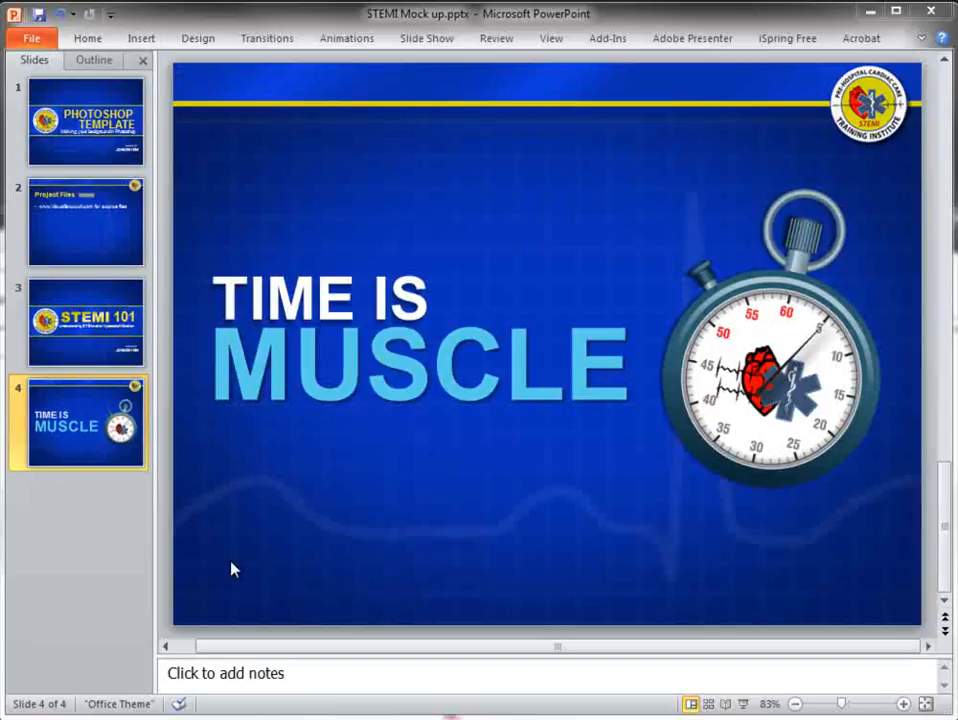
{"action": "mouse_move", "coordinate": [211, 84]}
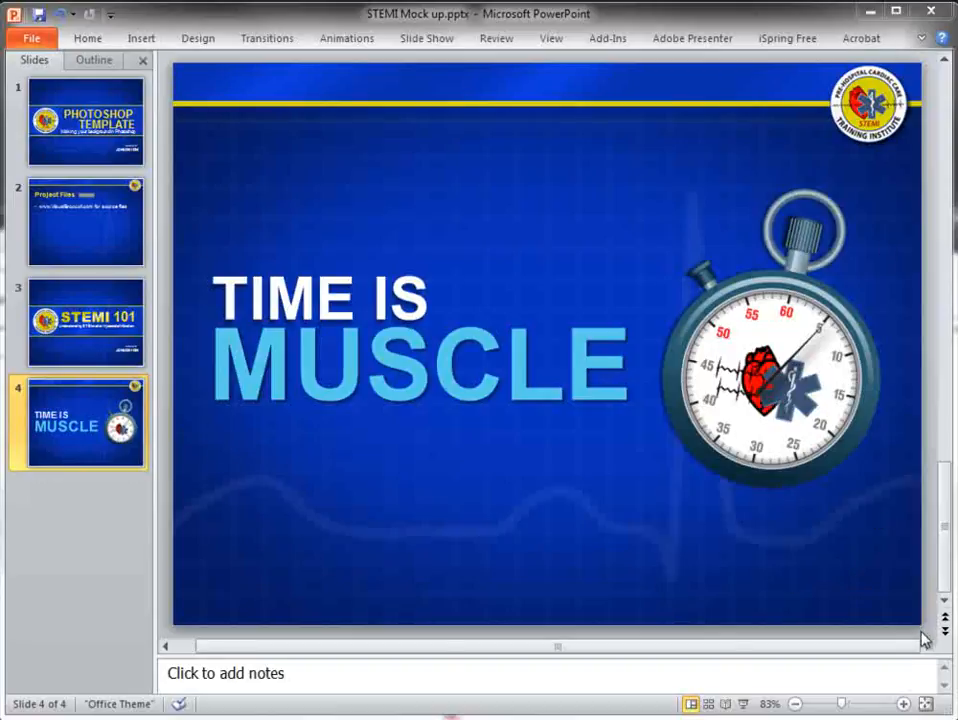
{"action": "mouse_move", "coordinate": [240, 140]}
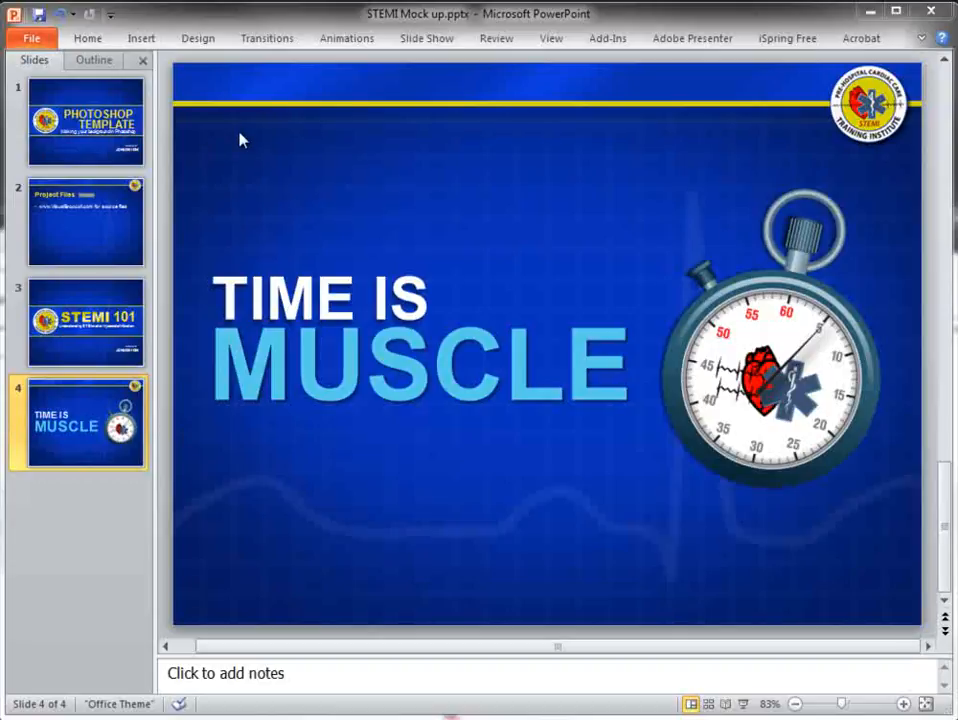
{"action": "mouse_move", "coordinate": [222, 92]}
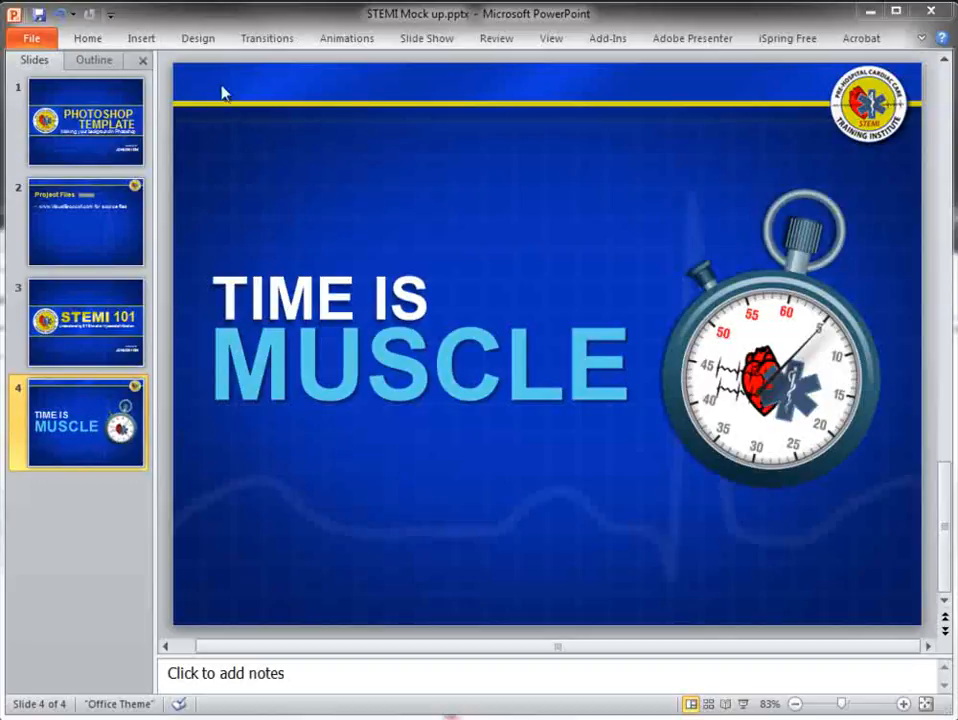
Draw a rectangle covering all of slide 4 and copy it
{"action": "left_click", "coordinate": [140, 38]}
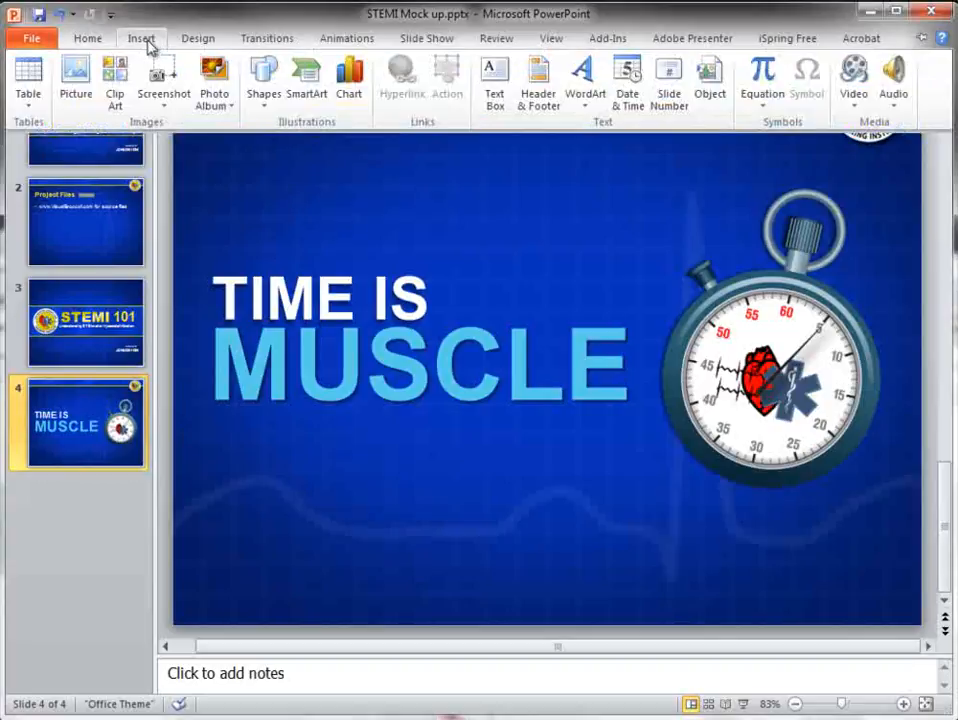
{"action": "mouse_move", "coordinate": [307, 80]}
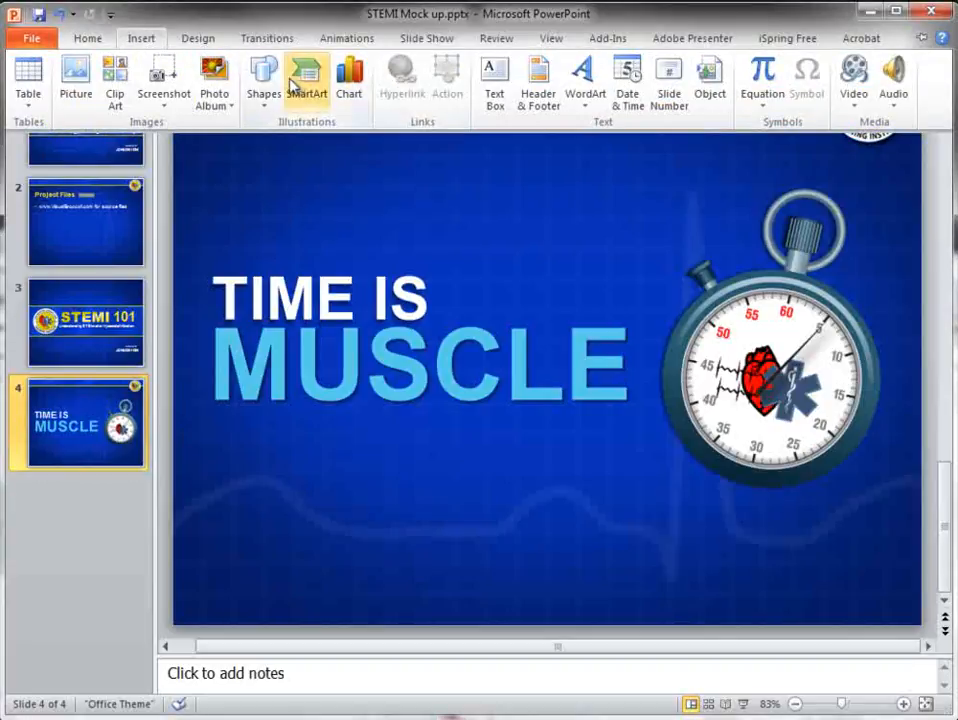
{"action": "left_click", "coordinate": [263, 80]}
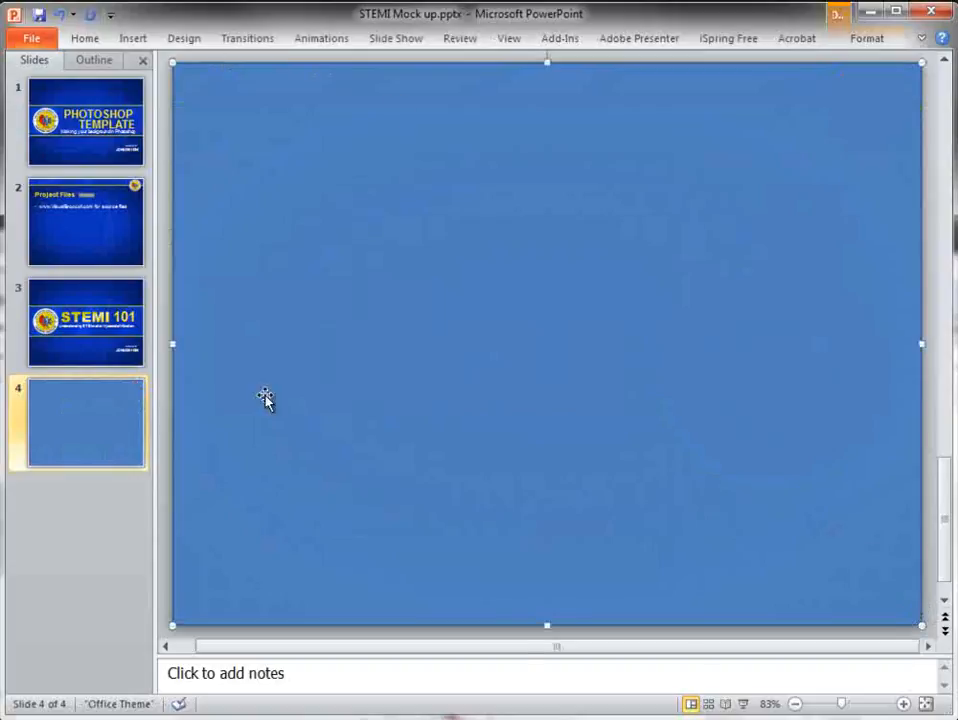
{"action": "mouse_move", "coordinate": [380, 287]}
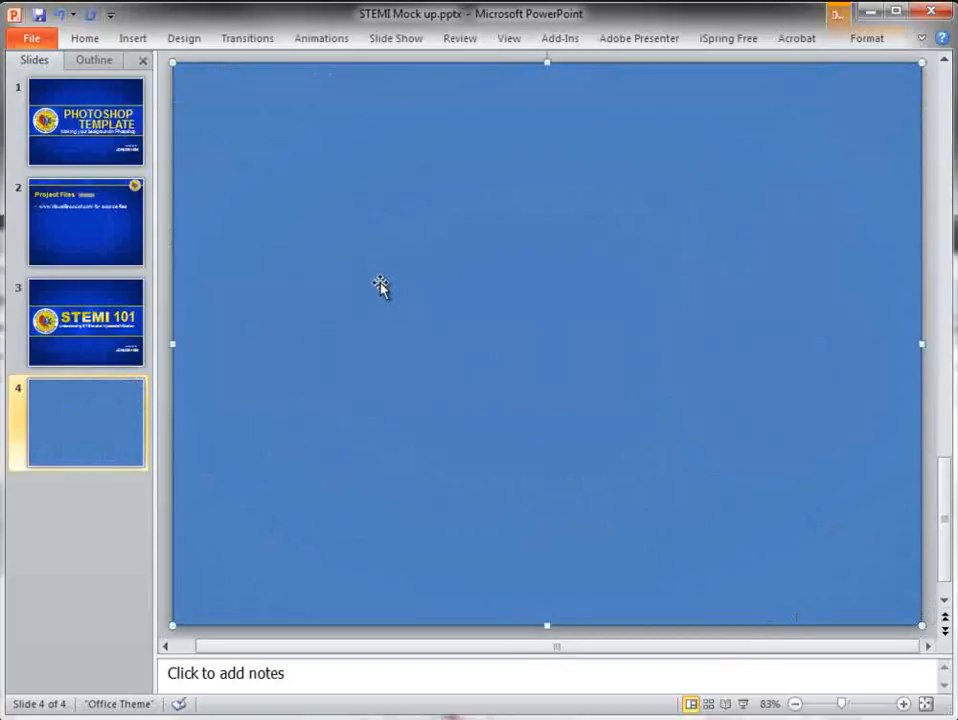
{"action": "right_click", "coordinate": [380, 287]}
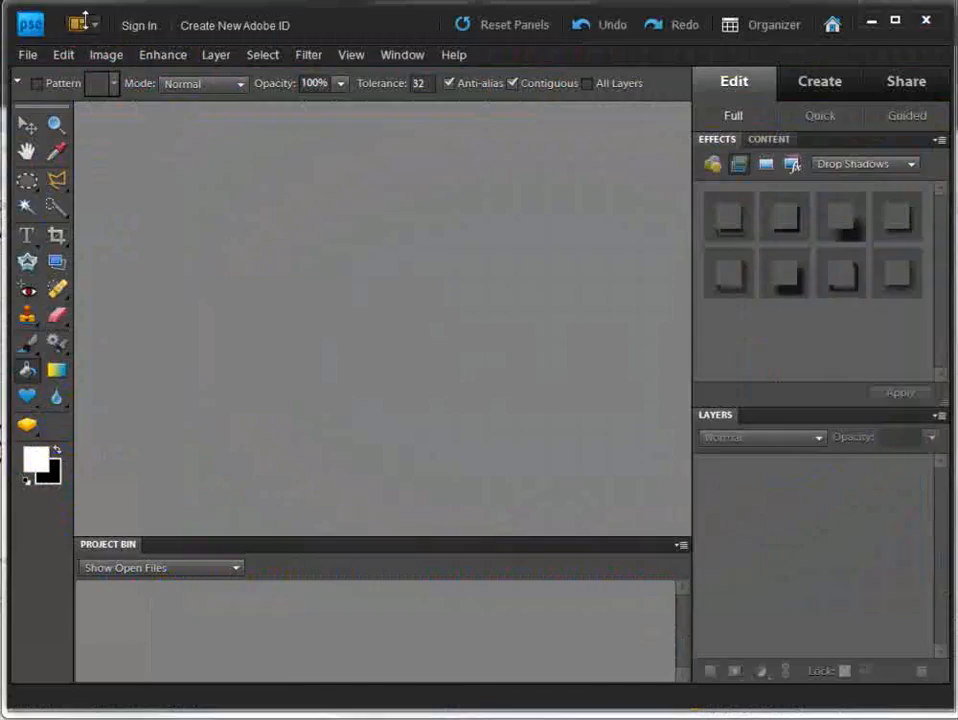
Start a new Photoshop Elements image from the copied rectangle on the clipboard
{"action": "left_click", "coordinate": [27, 55]}
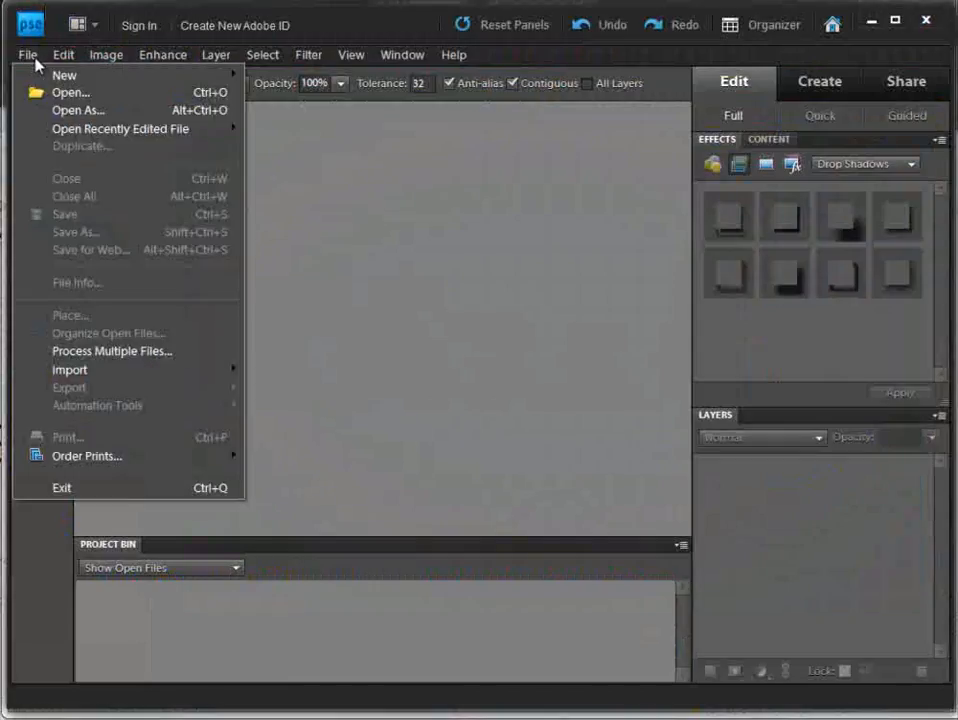
{"action": "left_click", "coordinate": [63, 74]}
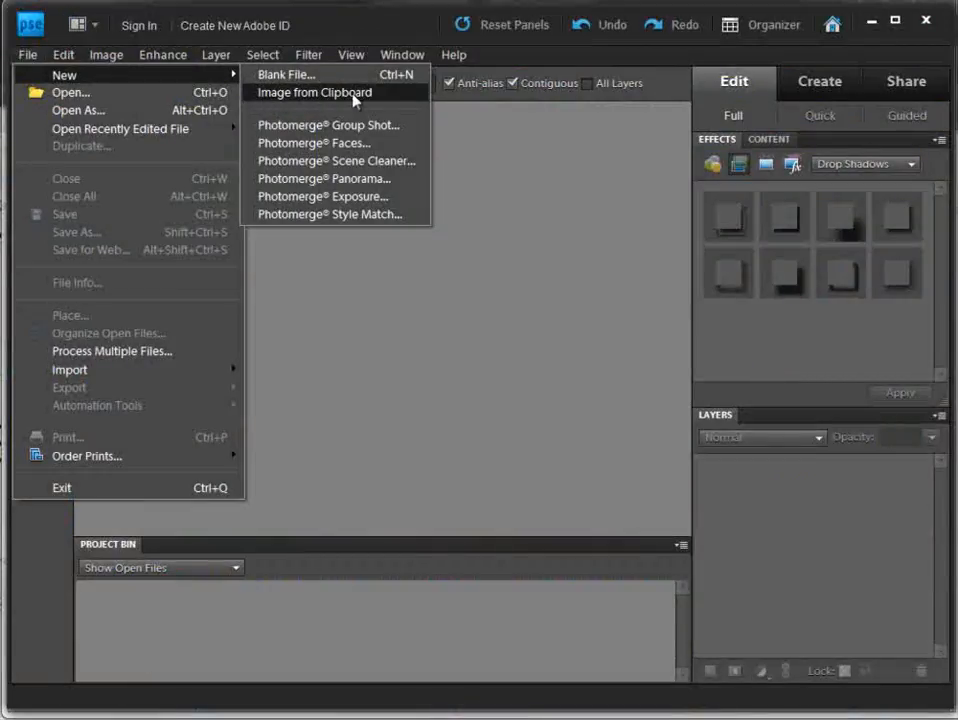
{"action": "mouse_move", "coordinate": [322, 103]}
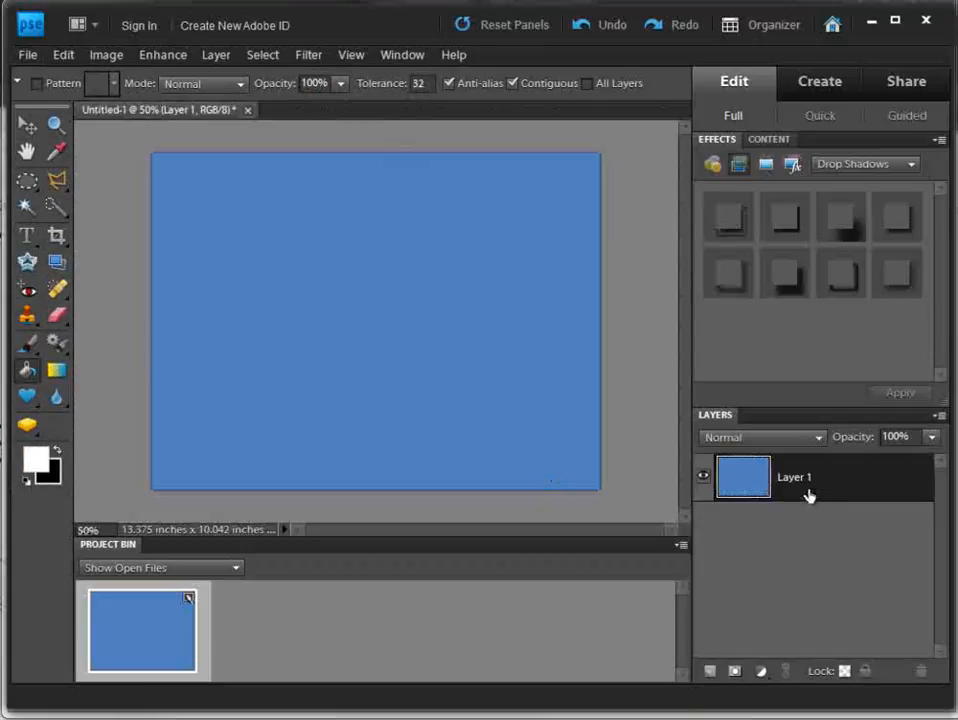
Rename the blue layer to 'BG'
{"action": "double_click", "coordinate": [794, 477]}
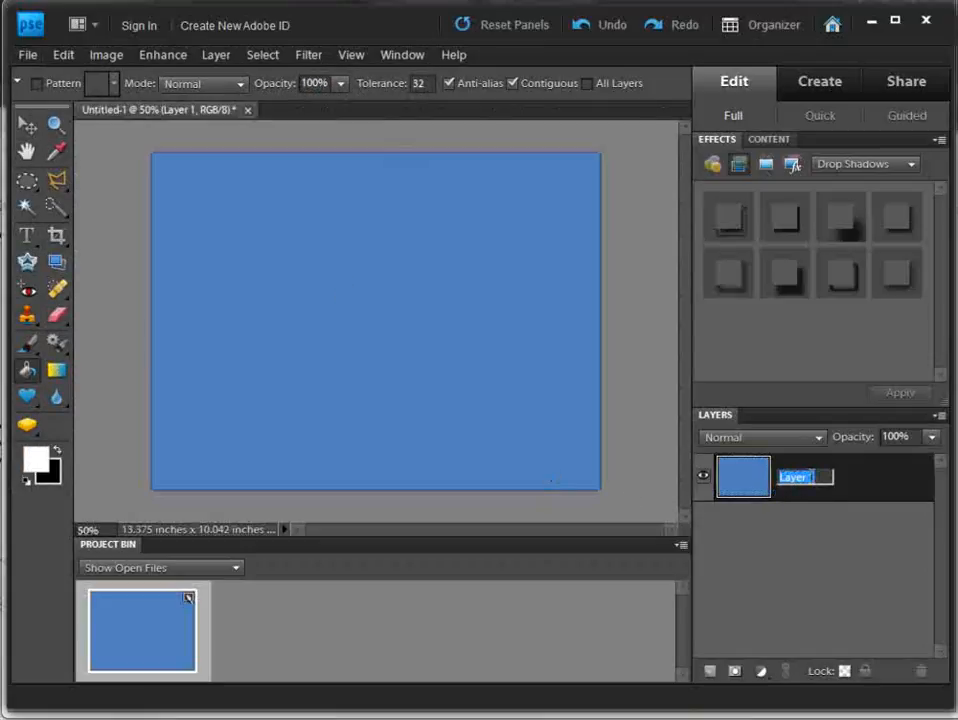
{"action": "type", "text": "BG"}
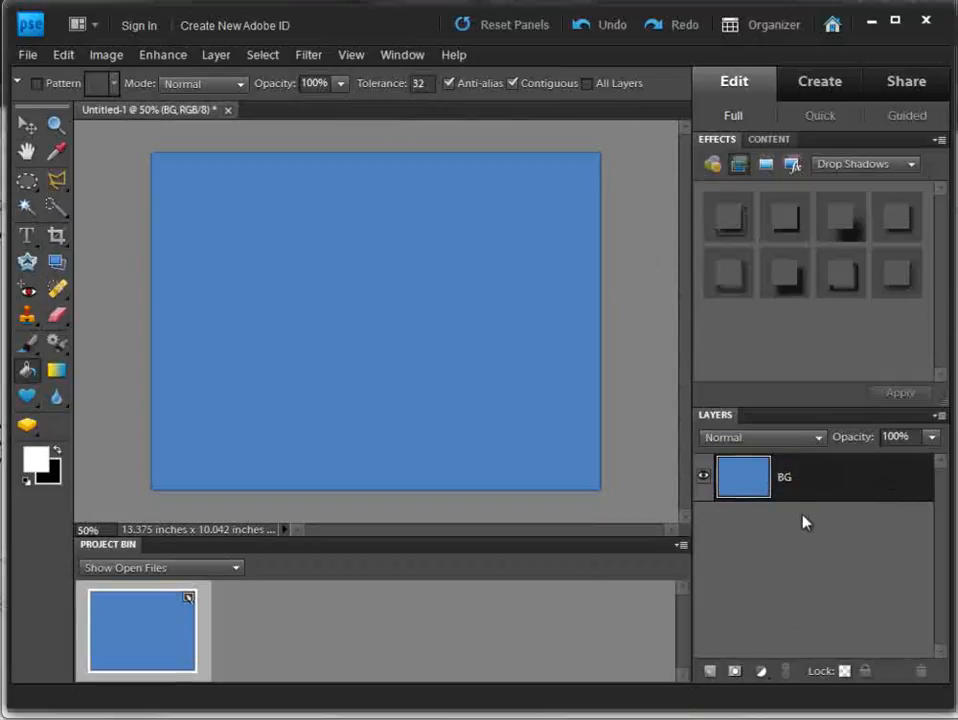
{"action": "mouse_move", "coordinate": [163, 230]}
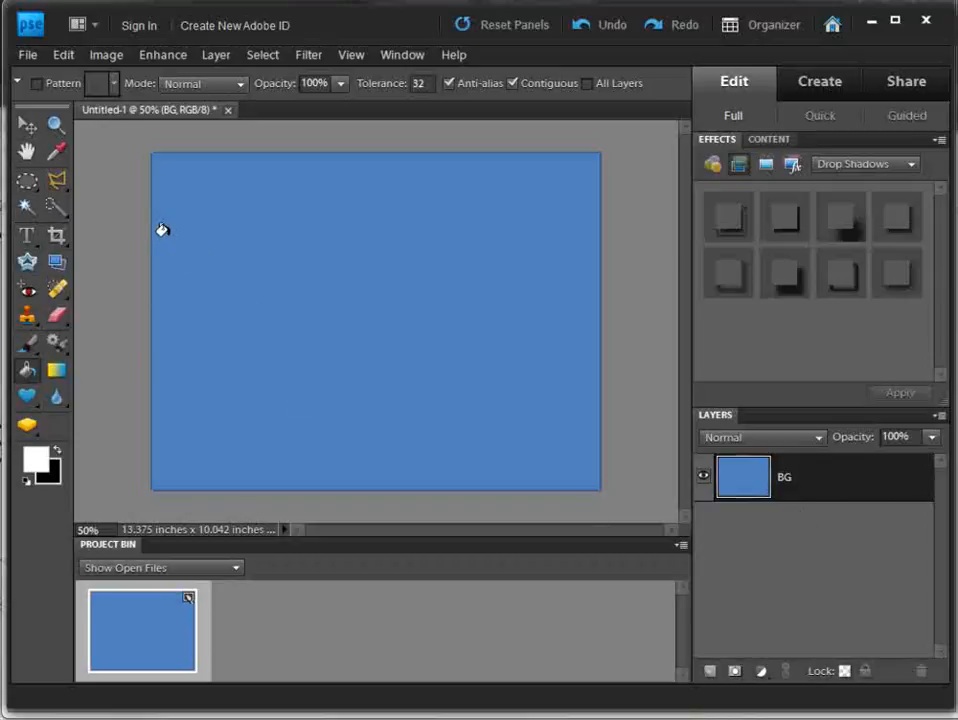
{"action": "mouse_move", "coordinate": [246, 331]}
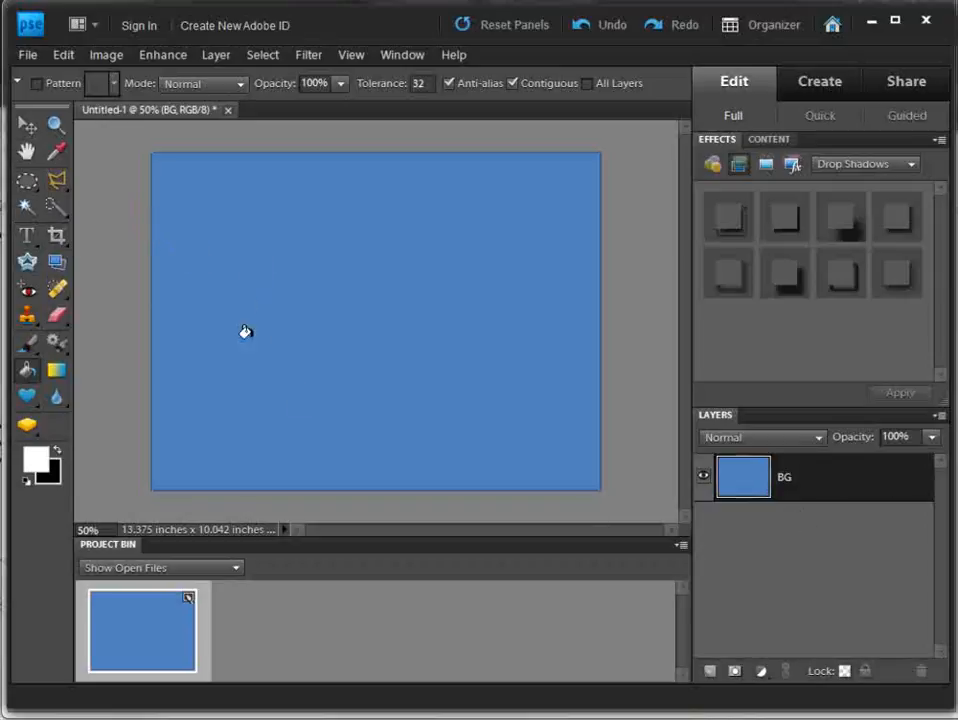
{"action": "mouse_move", "coordinate": [283, 404]}
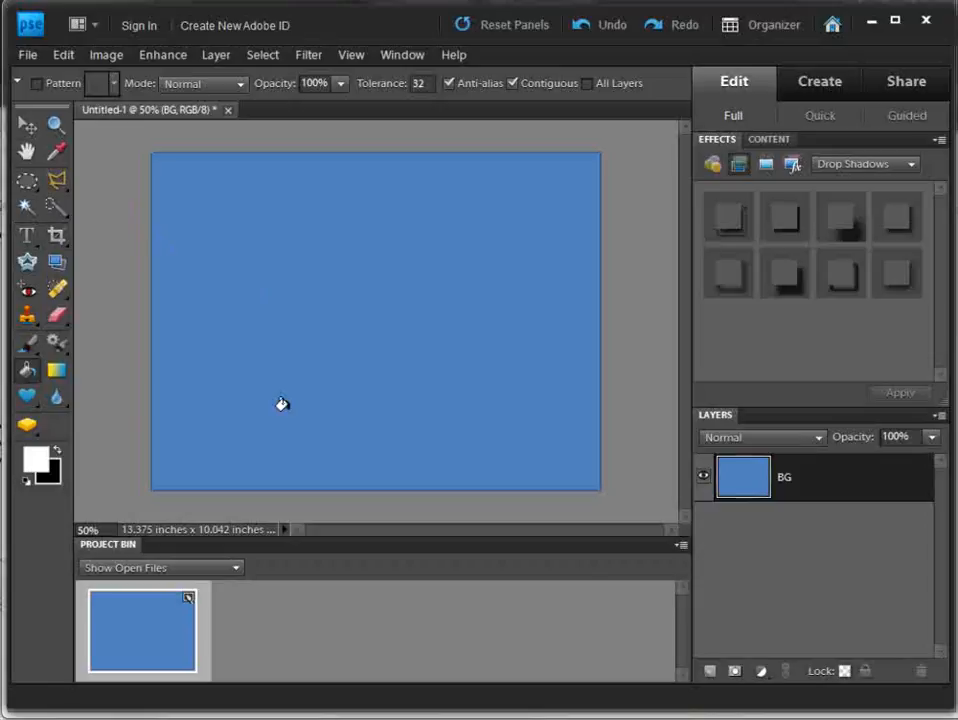
{"action": "mouse_move", "coordinate": [82, 461]}
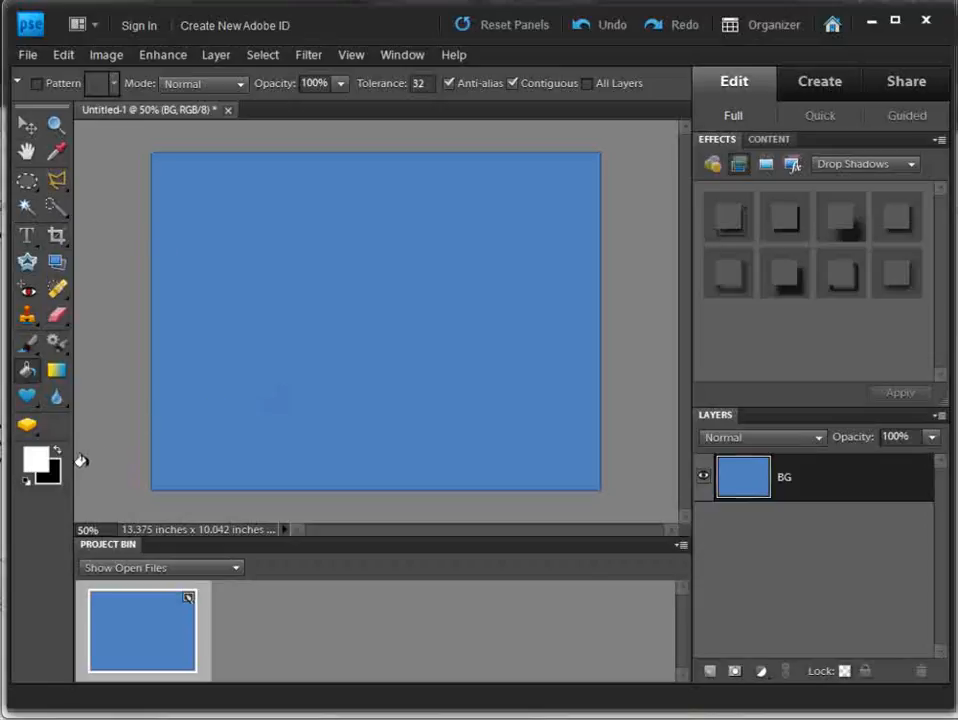
Set the foreground colour to deep blue RGB 8, 50, 188 (0832bc)
{"action": "left_click", "coordinate": [33, 457]}
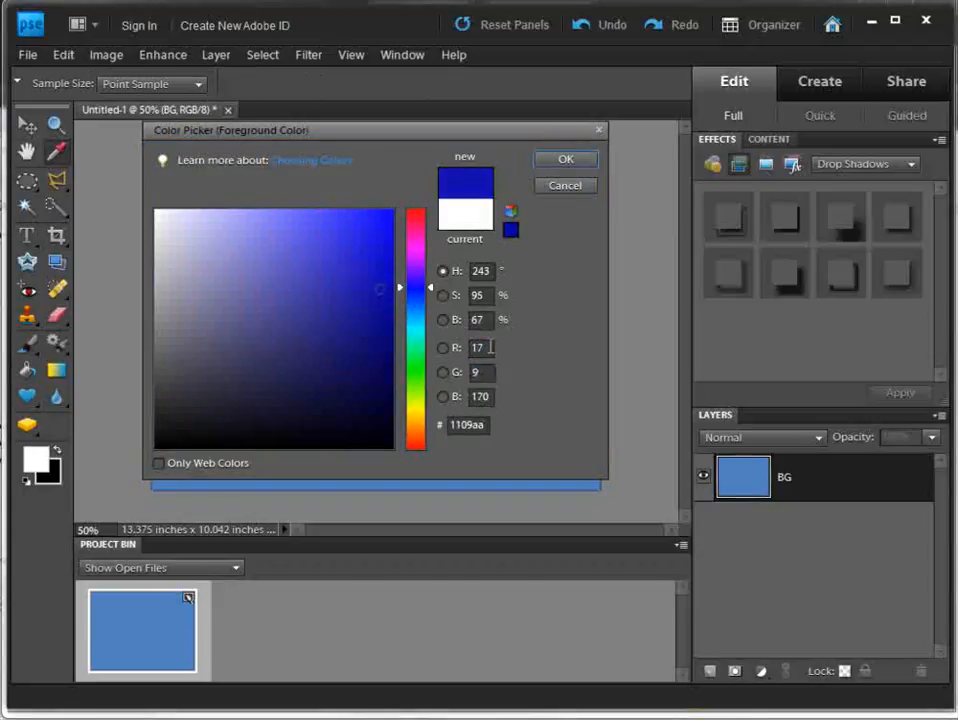
{"action": "triple_click", "coordinate": [480, 372]}
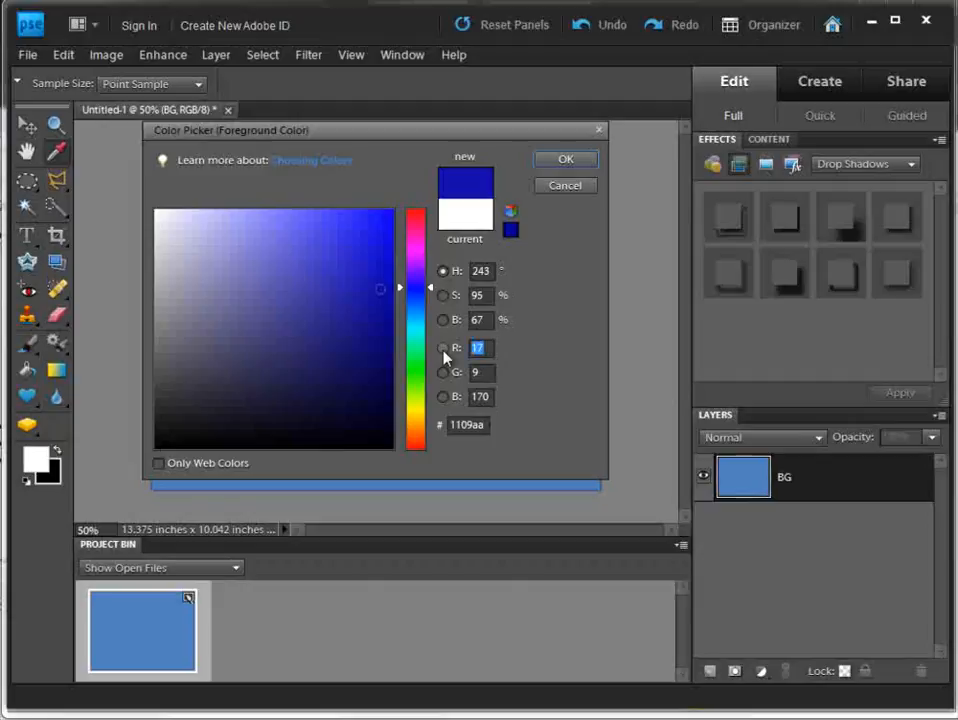
{"action": "mouse_move", "coordinate": [463, 364]}
{"action": "type", "text": "8"}
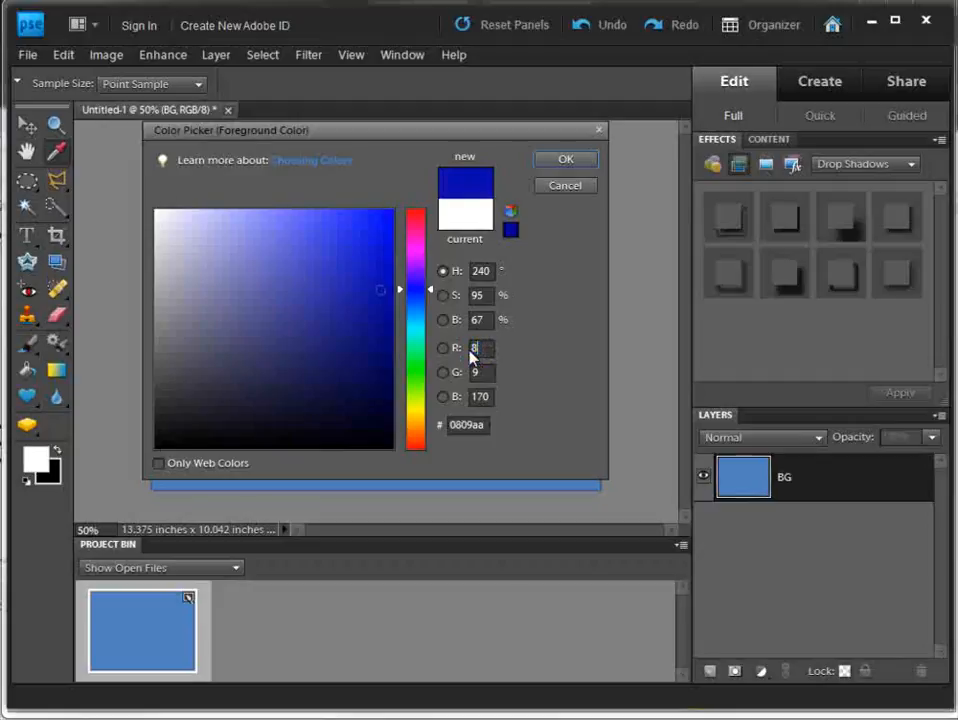
{"action": "left_click", "coordinate": [480, 372]}
{"action": "type", "text": "50"}
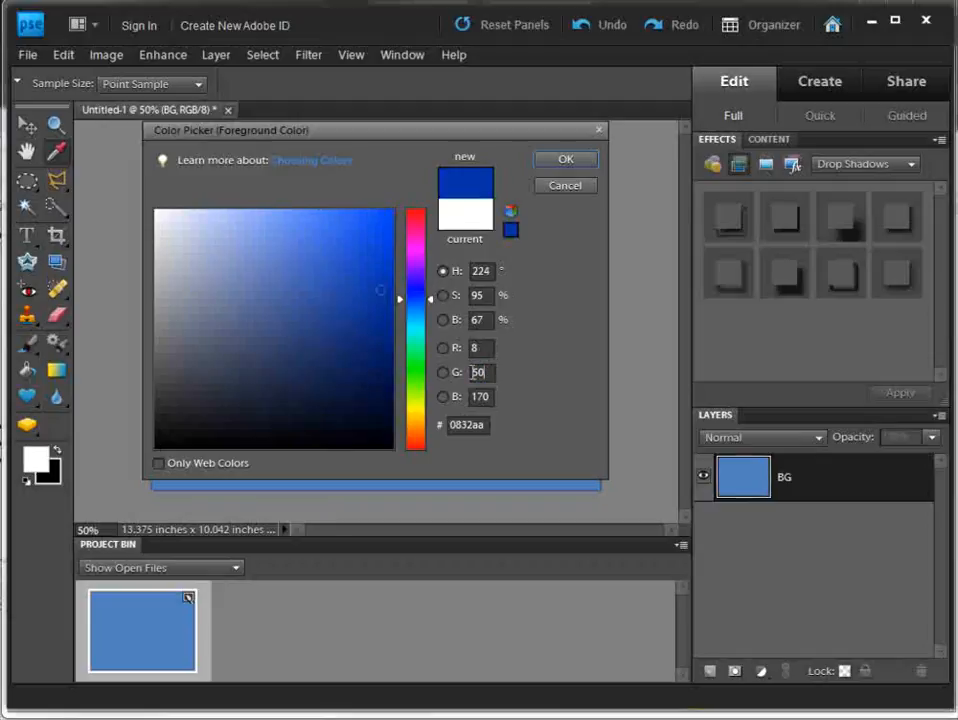
{"action": "triple_click", "coordinate": [481, 397]}
{"action": "type", "text": "188"}
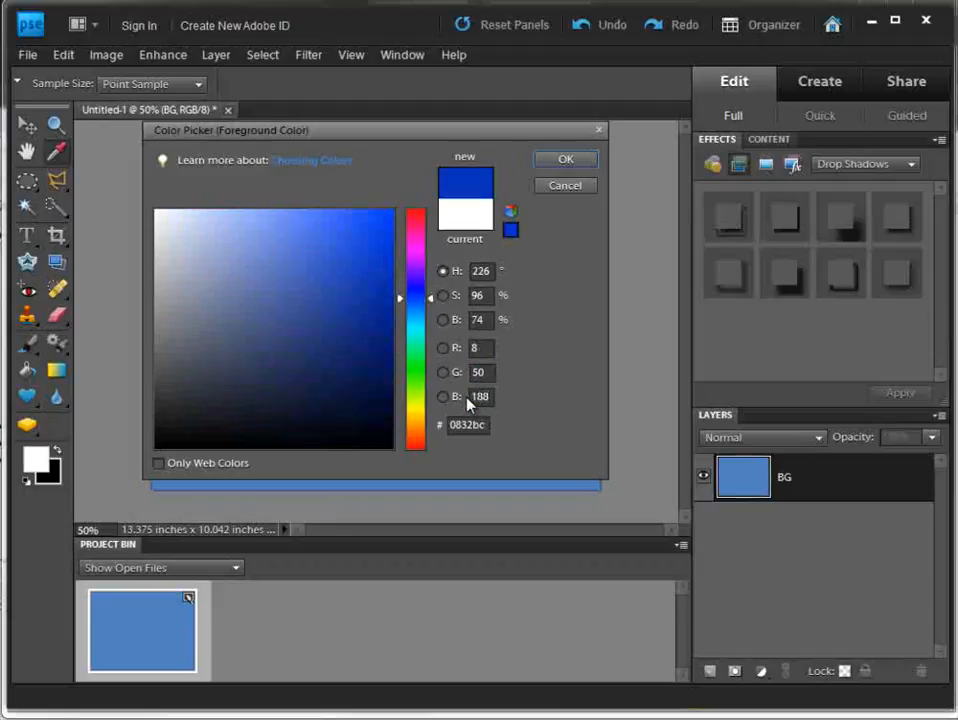
{"action": "left_click", "coordinate": [565, 159]}
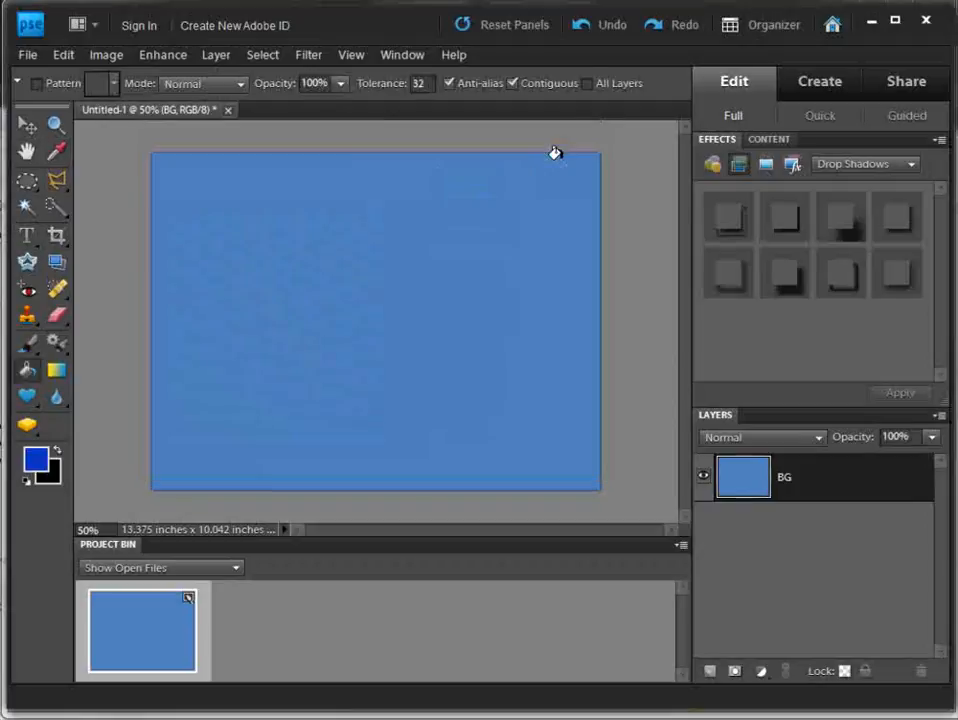
{"action": "mouse_move", "coordinate": [27, 350]}
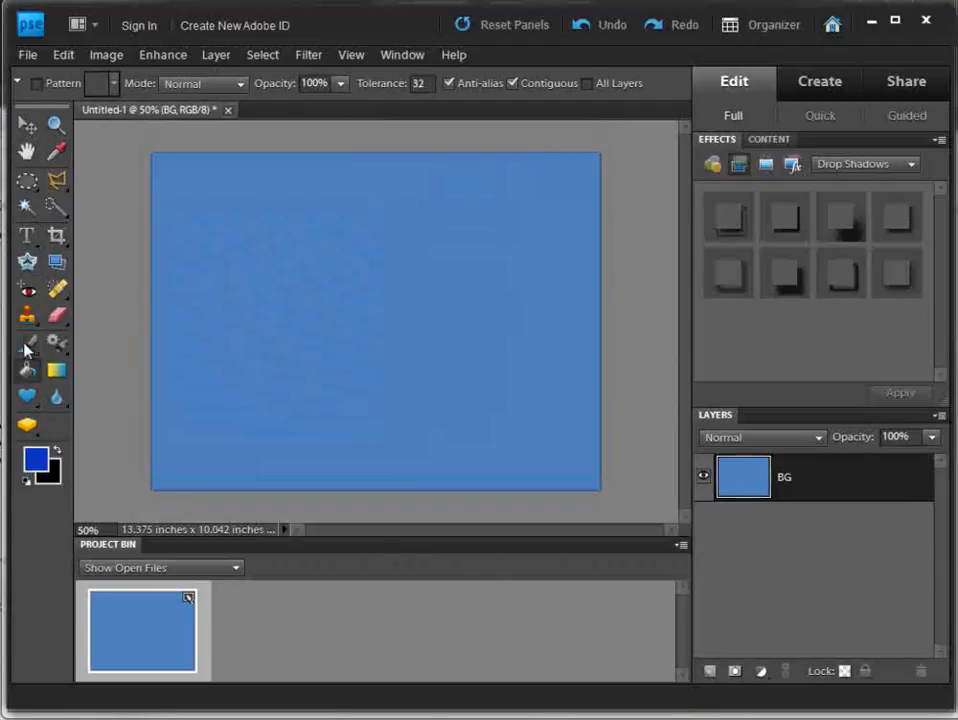
Add a new layer above BG named 'Vignette'
{"action": "left_click", "coordinate": [333, 306]}
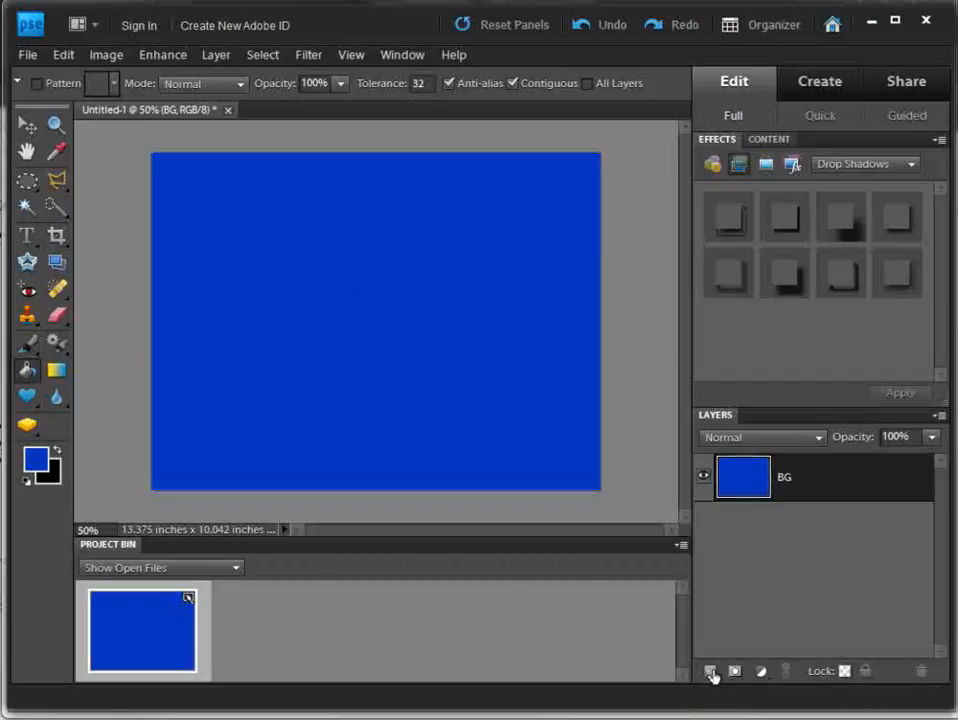
{"action": "left_click", "coordinate": [710, 671]}
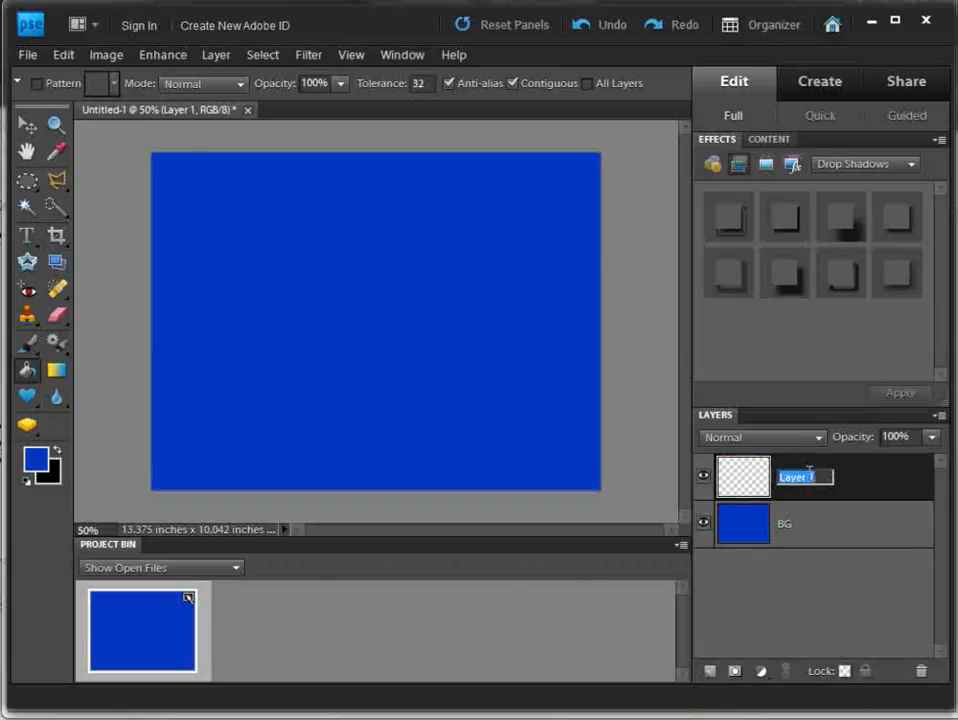
{"action": "type", "text": "Vignet"}
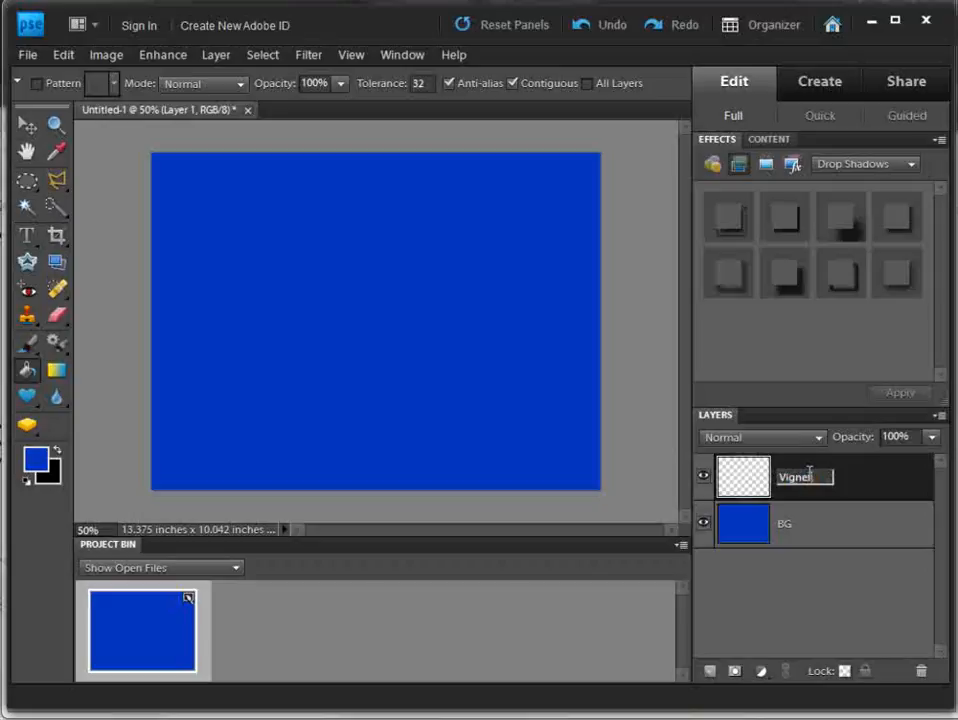
{"action": "key", "text": "Return"}
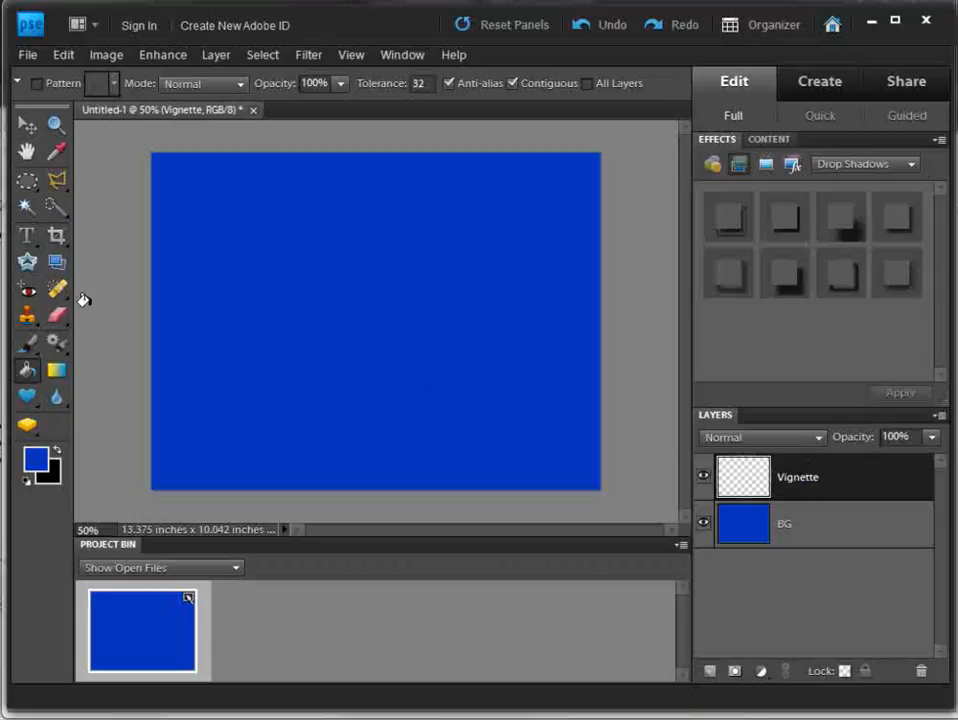
{"action": "mouse_move", "coordinate": [57, 453]}
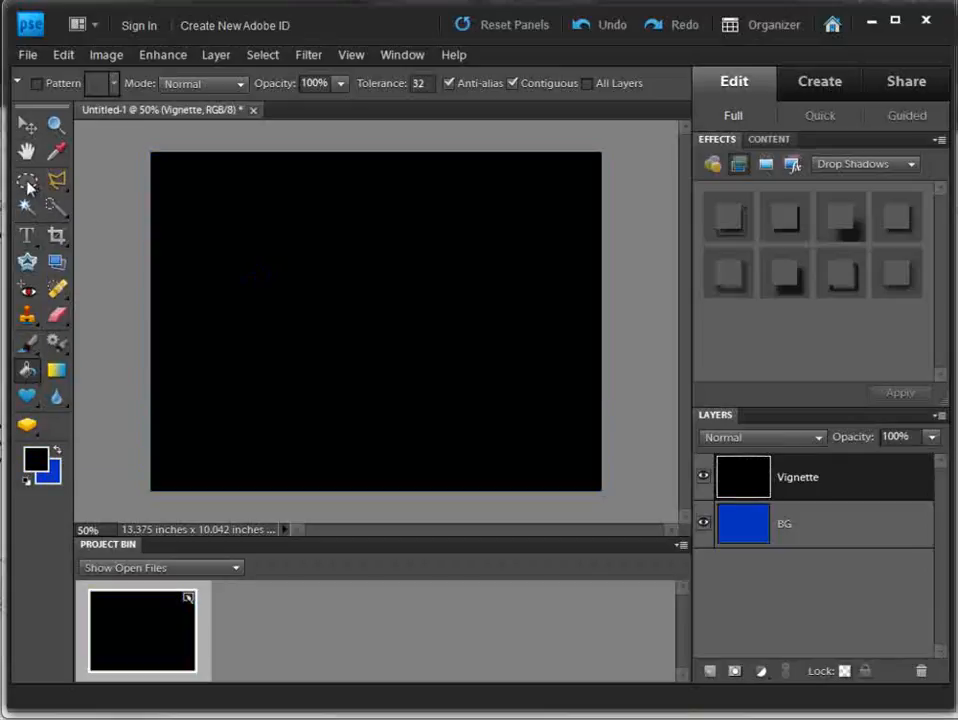
{"action": "left_click", "coordinate": [28, 182]}
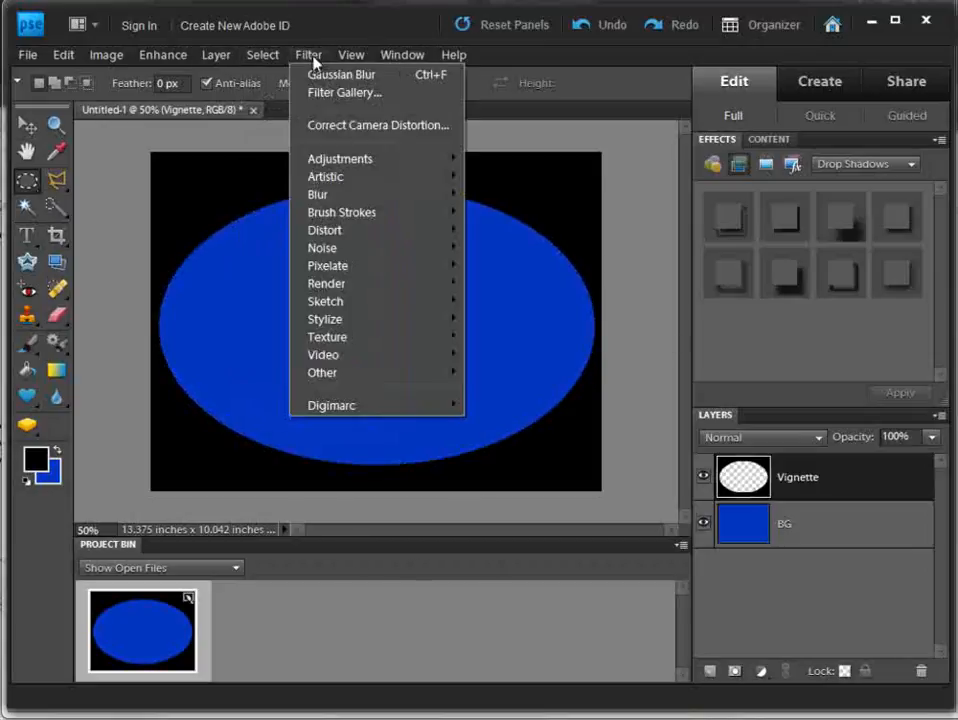
{"action": "mouse_move", "coordinate": [317, 194]}
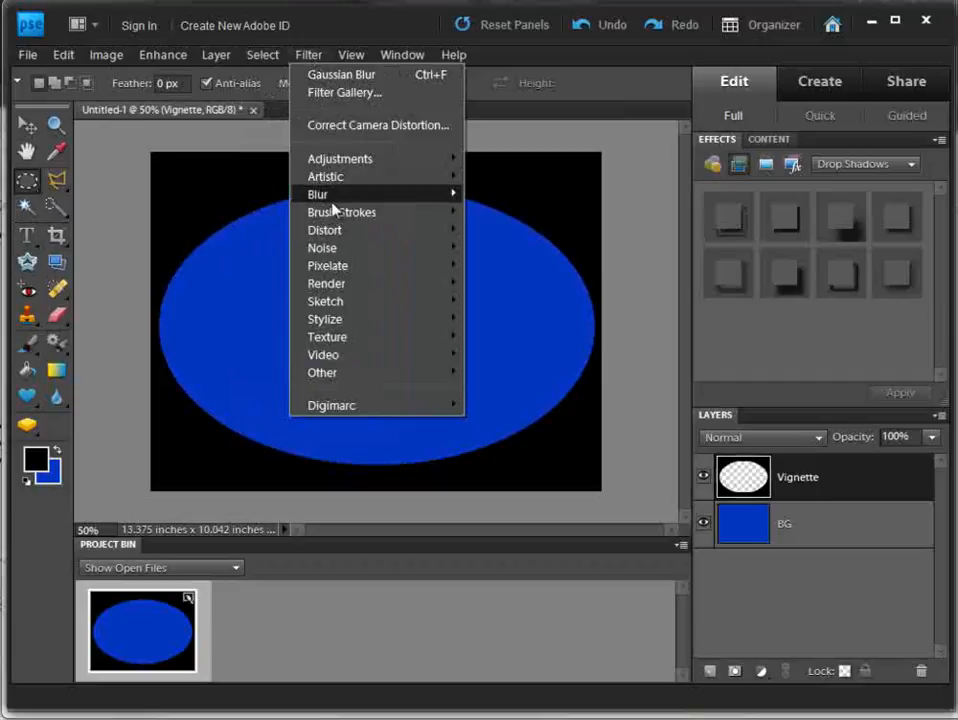
{"action": "mouse_move", "coordinate": [317, 194]}
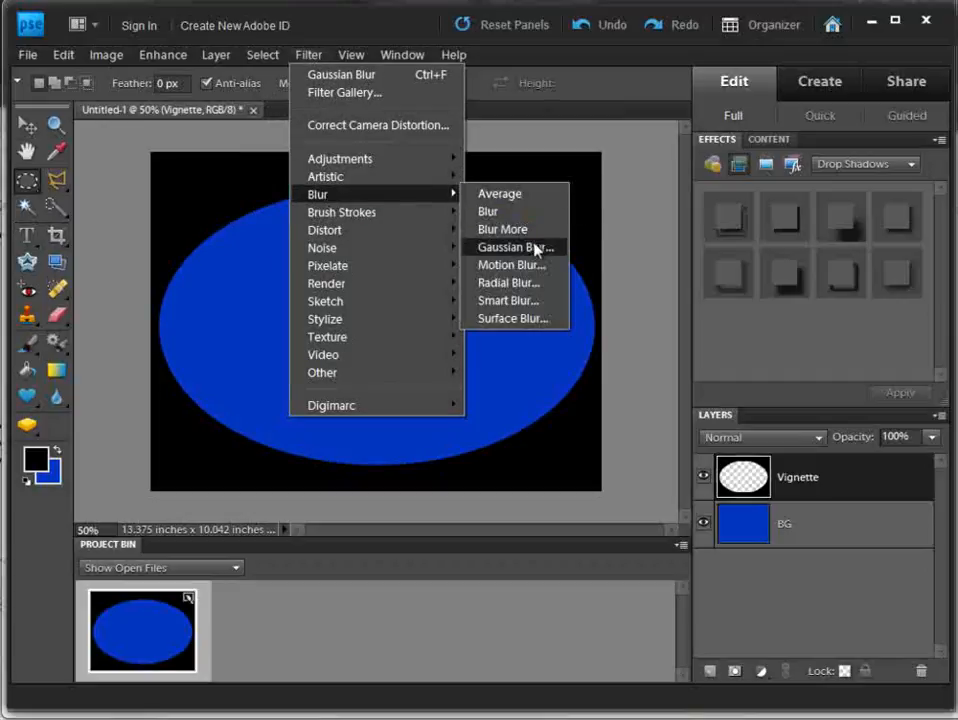
{"action": "mouse_move", "coordinate": [500, 247]}
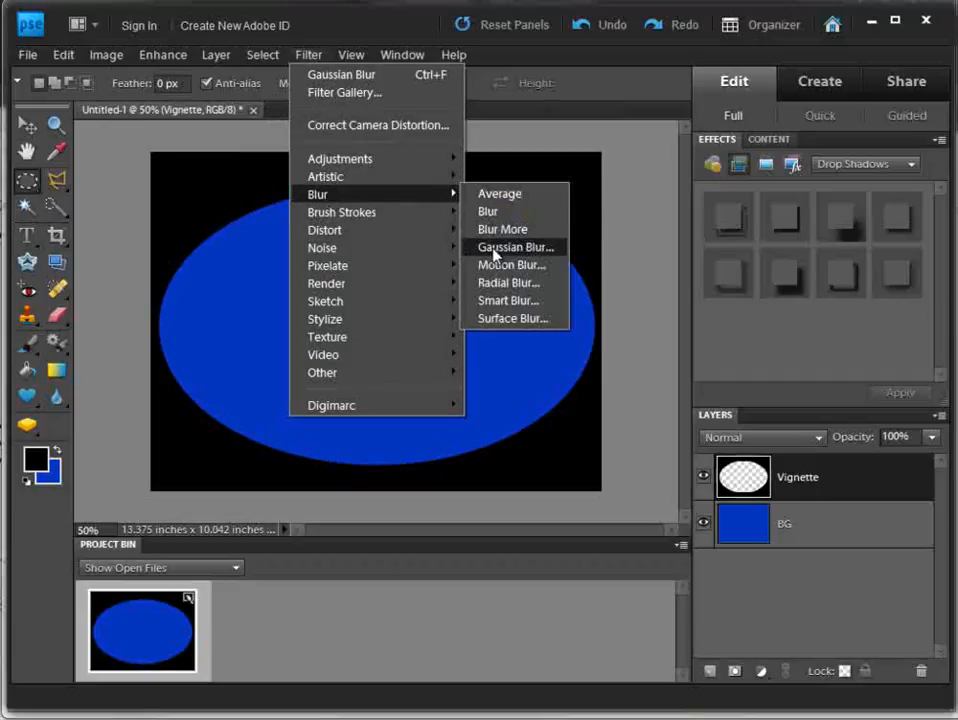
Blur the Vignette layer with a 75.3-pixel Gaussian Blur
{"action": "left_click", "coordinate": [516, 247]}
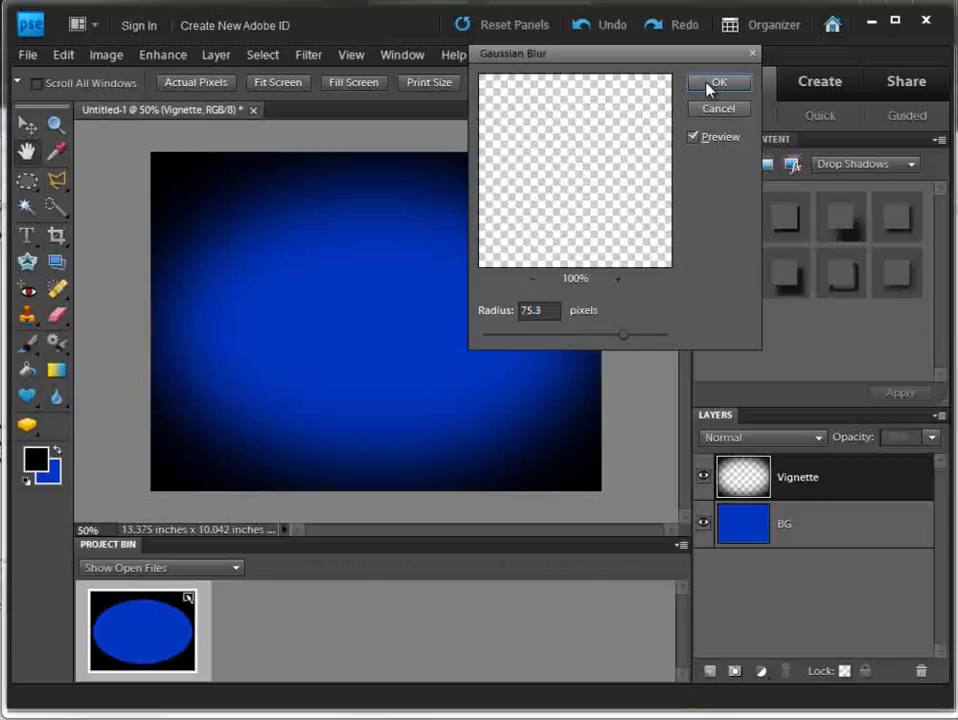
{"action": "left_click", "coordinate": [718, 82]}
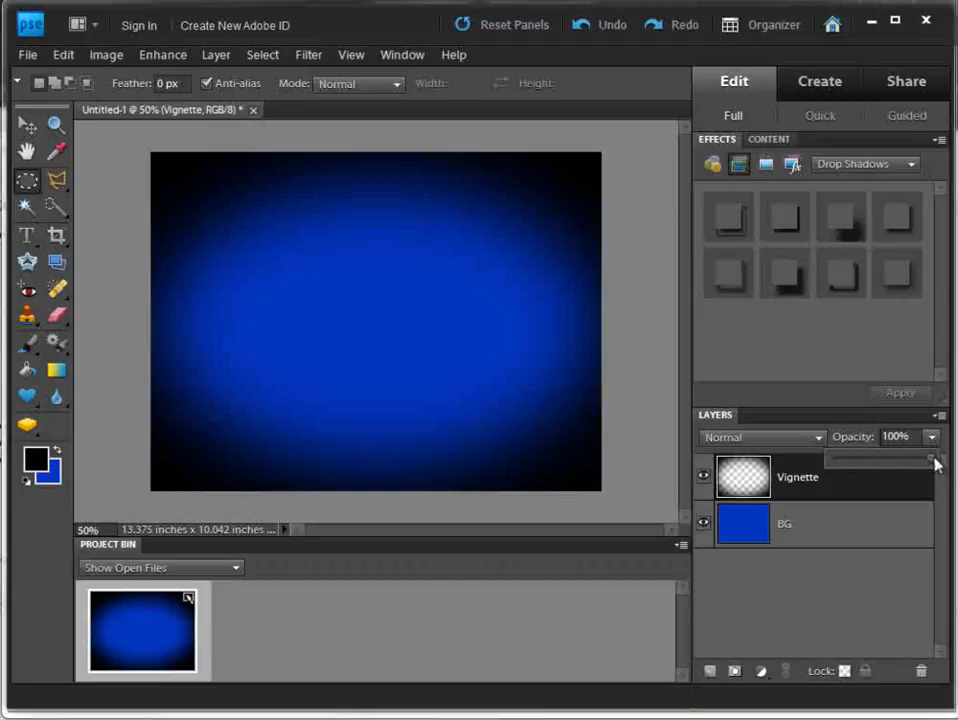
Lower the Vignette layer's opacity to 20%
{"action": "left_click_drag", "start_coordinate": [920, 458], "coordinate": [858, 458]}
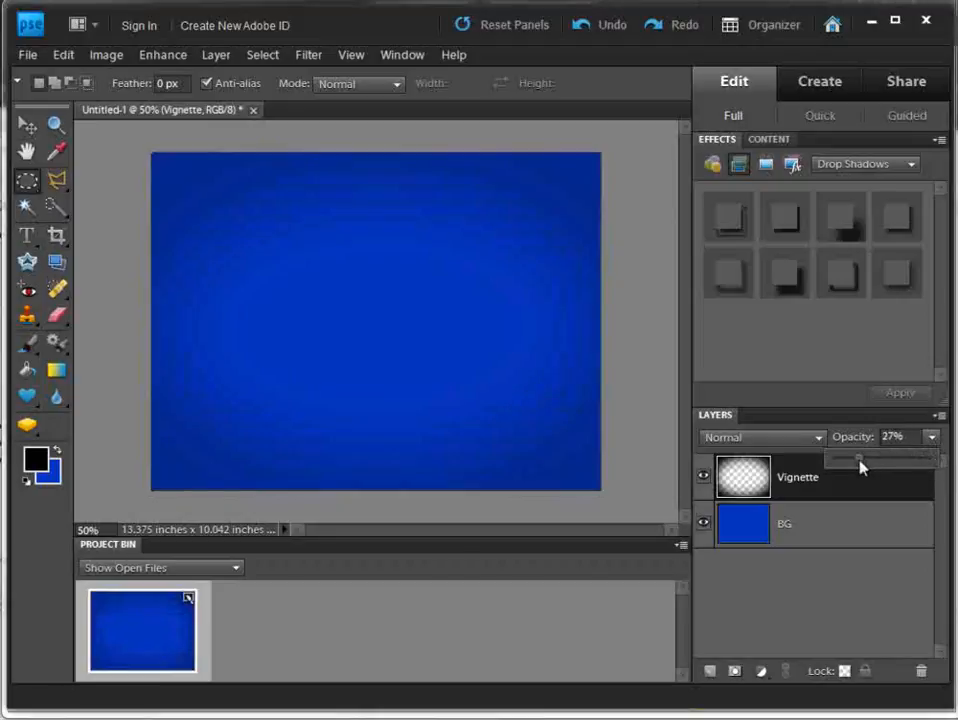
{"action": "left_click_drag", "start_coordinate": [858, 457], "coordinate": [851, 457]}
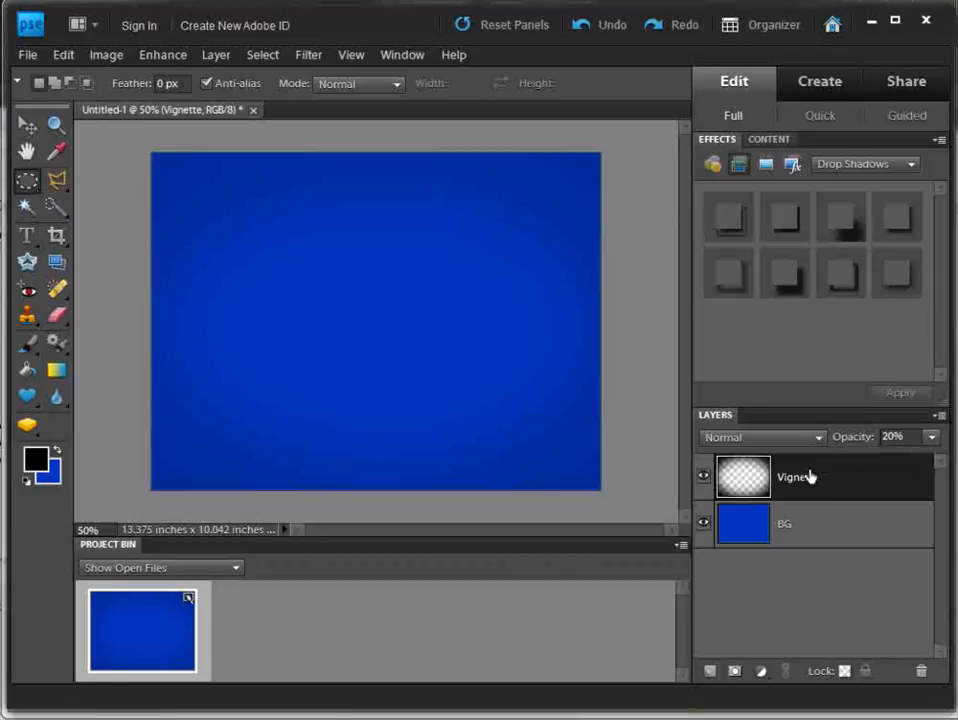
{"action": "mouse_move", "coordinate": [375, 254]}
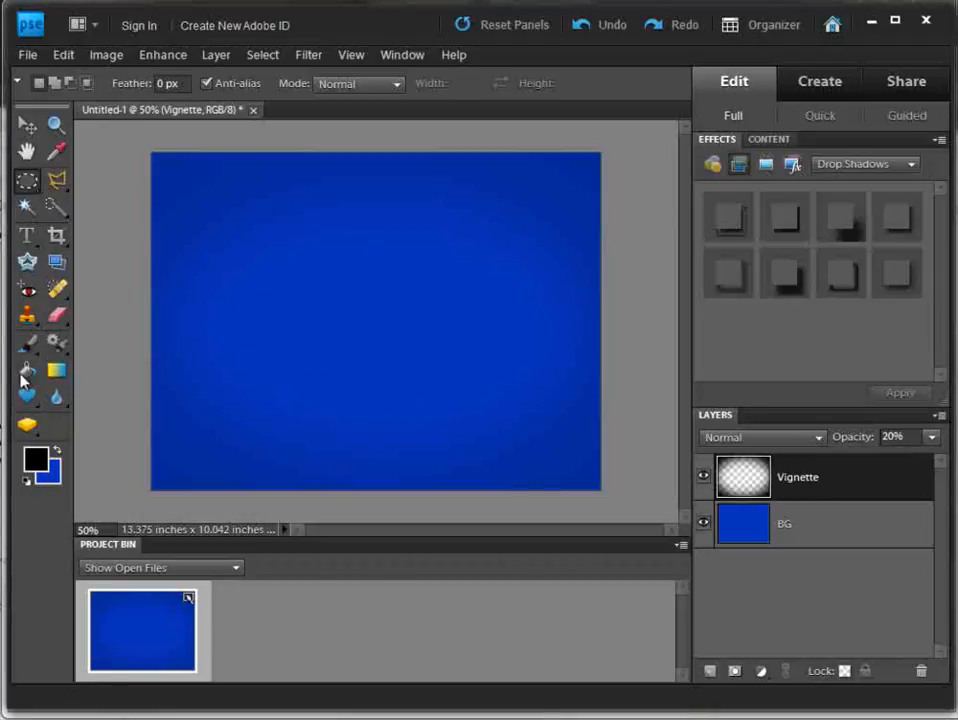
{"action": "left_click", "coordinate": [27, 371]}
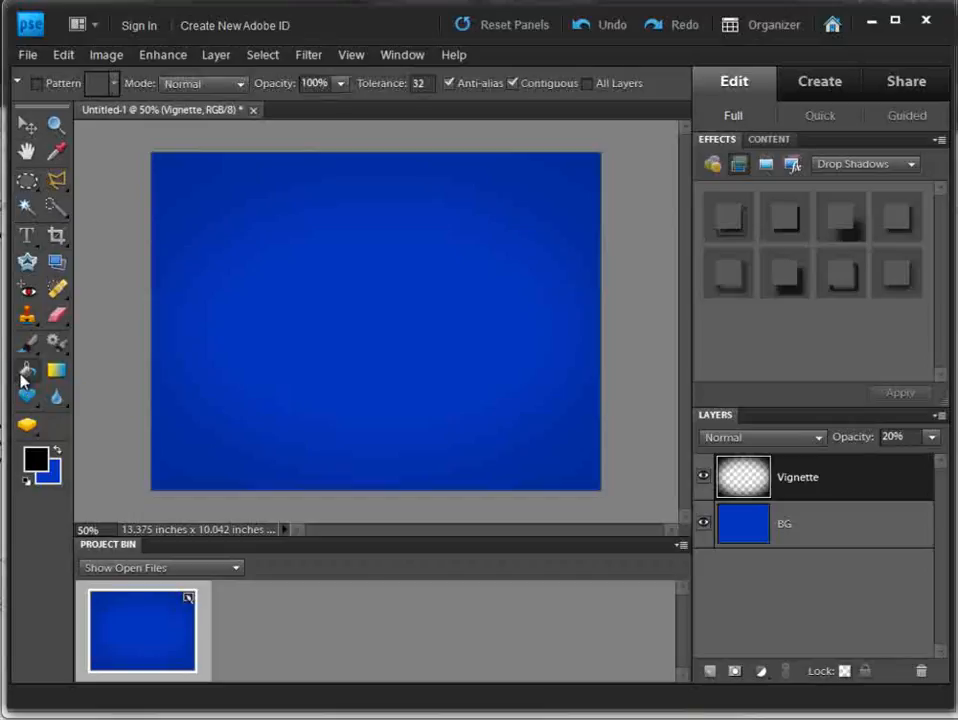
{"action": "left_click", "coordinate": [57, 371]}
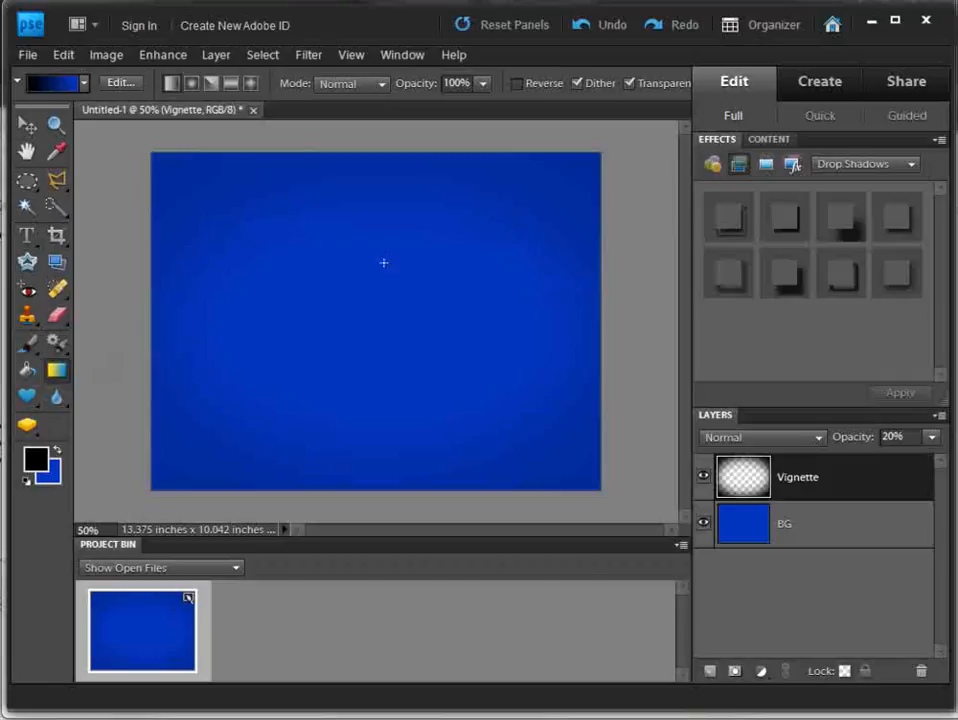
{"action": "mouse_move", "coordinate": [742, 476]}
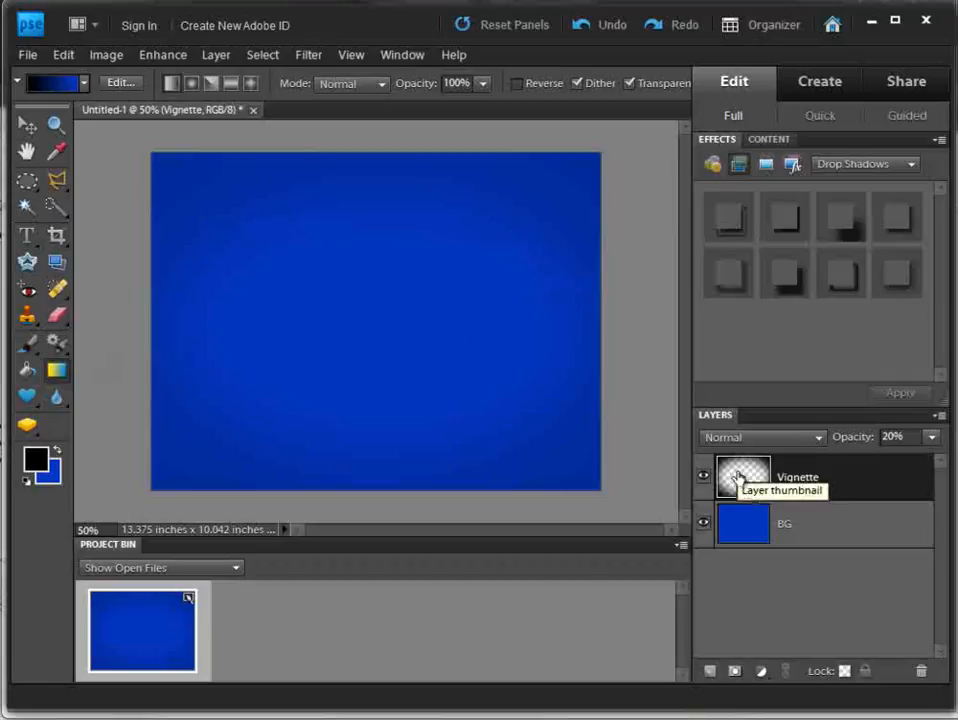
{"action": "mouse_move", "coordinate": [55, 388]}
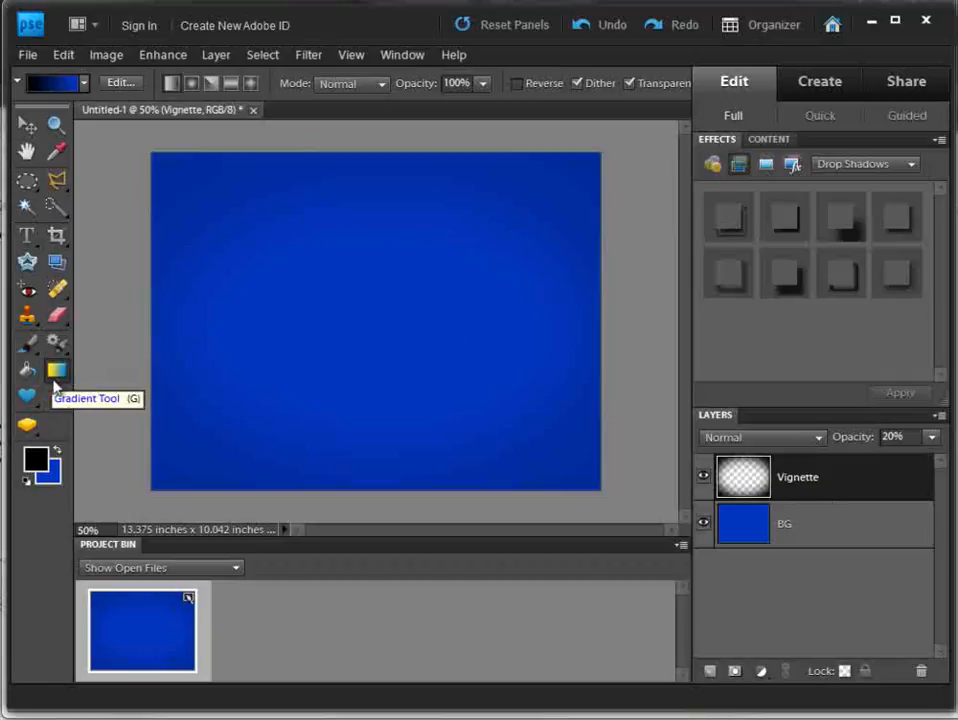
{"action": "mouse_move", "coordinate": [708, 678]}
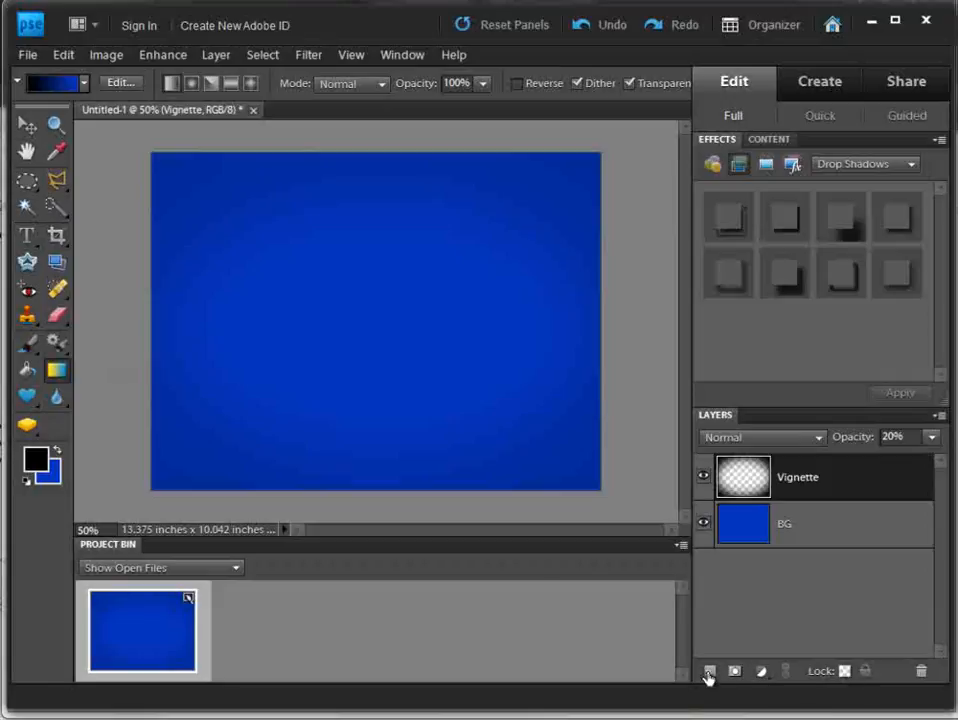
Add a new layer above Vignette named 'Grid'
{"action": "left_click", "coordinate": [709, 671]}
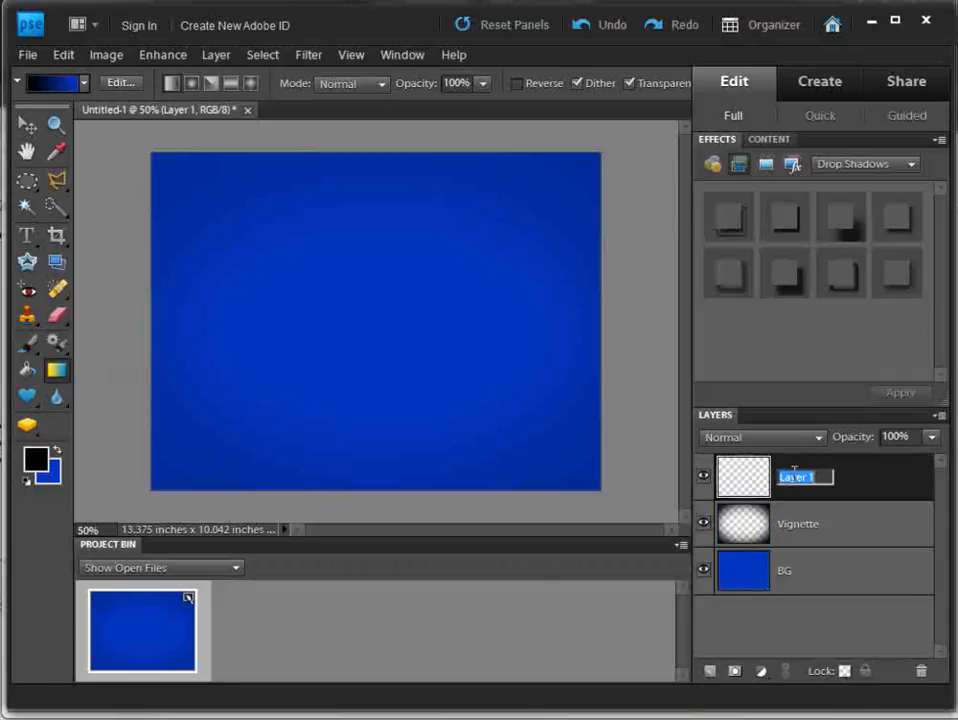
{"action": "type", "text": "Gre"}
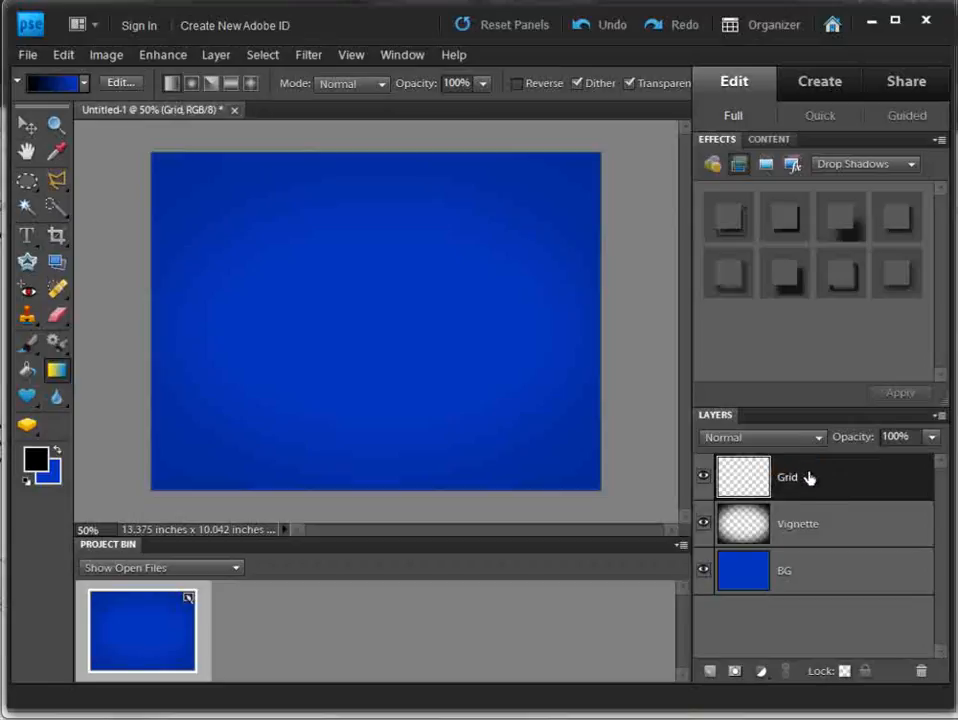
{"action": "mouse_move", "coordinate": [780, 483]}
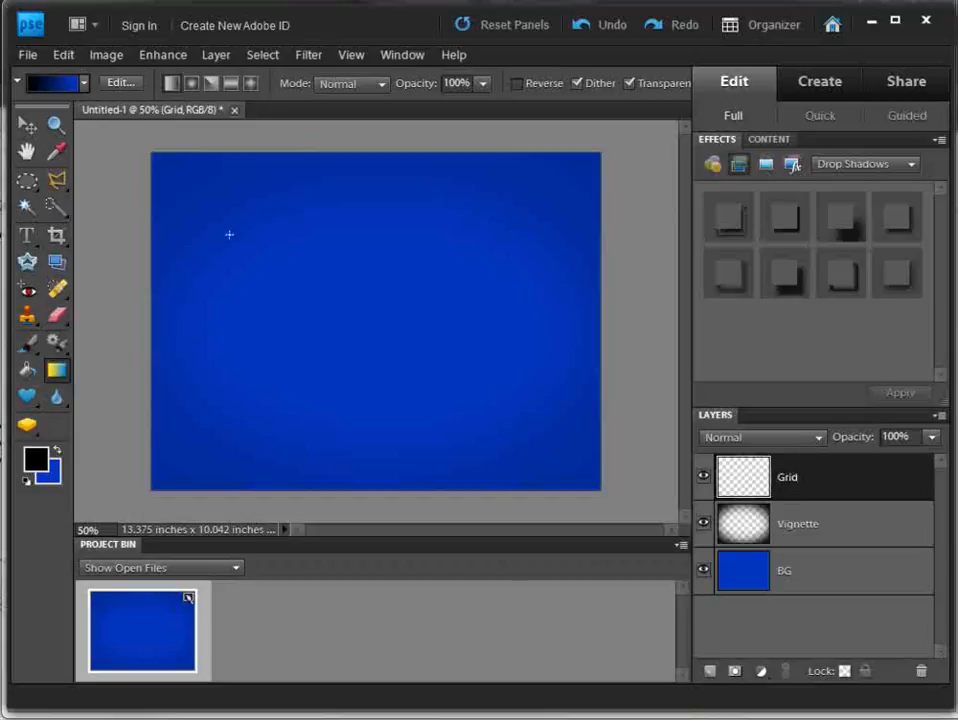
Create a new transparent 40 × 40 pixel blank document
{"action": "left_click", "coordinate": [27, 55]}
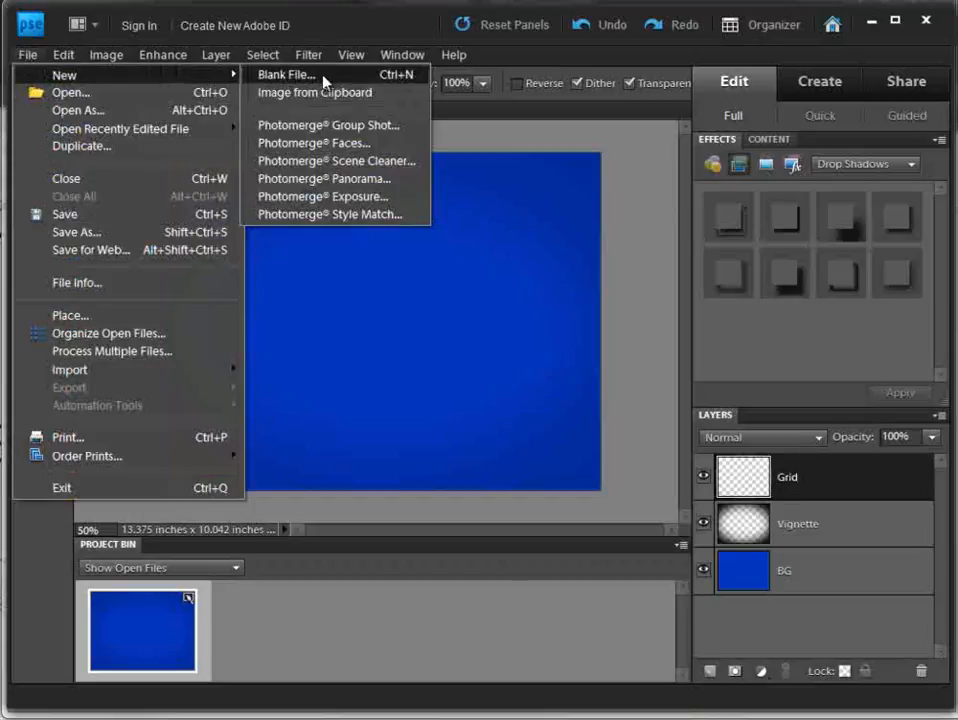
{"action": "left_click", "coordinate": [315, 92]}
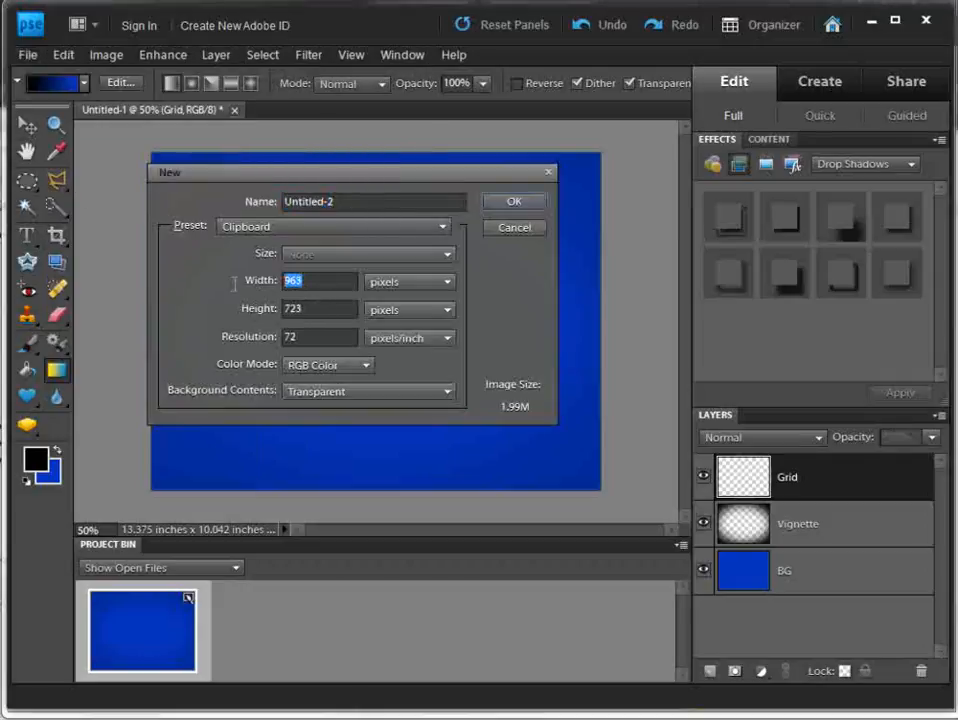
{"action": "type", "text": "40"}
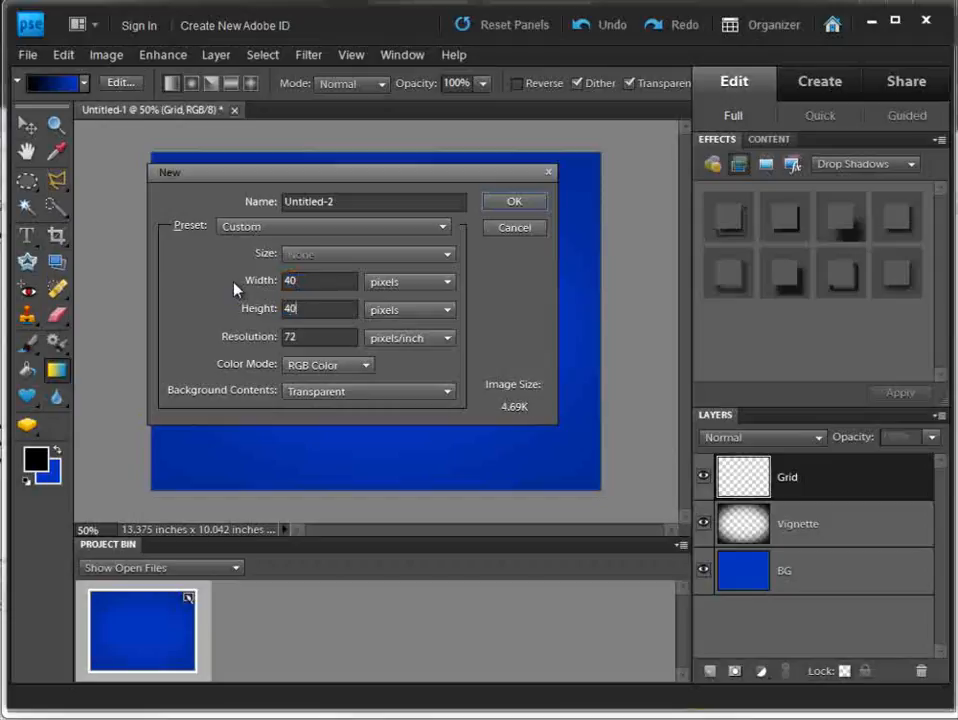
{"action": "left_click", "coordinate": [514, 201]}
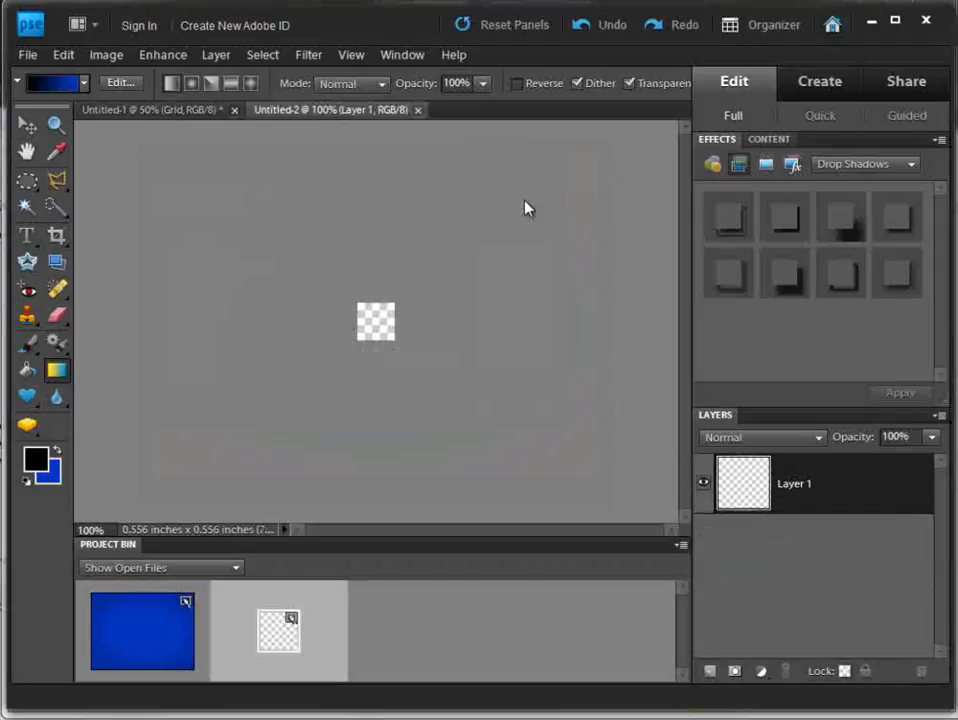
{"action": "mouse_move", "coordinate": [385, 330]}
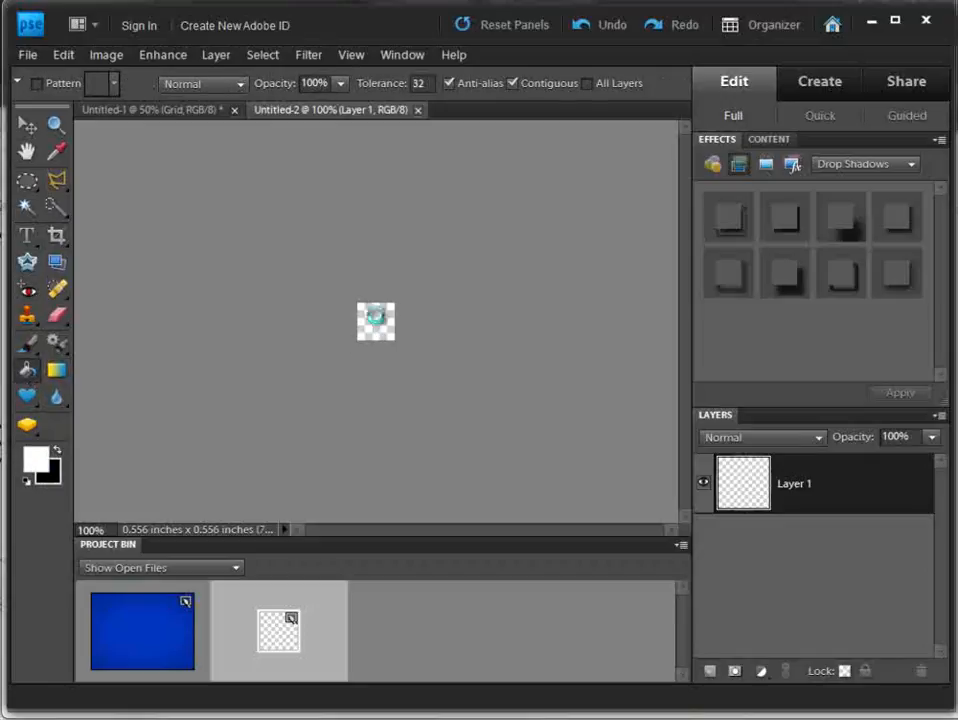
Add an empty Layer 2 above Layer 1 in the 40 × 40 document
{"action": "left_click", "coordinate": [710, 671]}
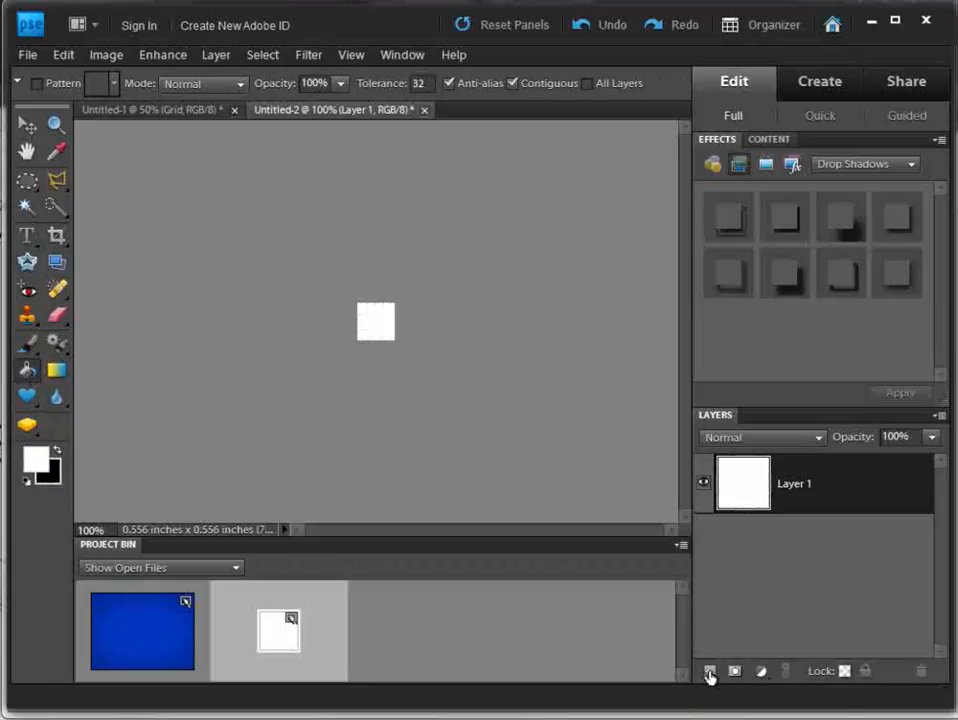
{"action": "left_click", "coordinate": [710, 671]}
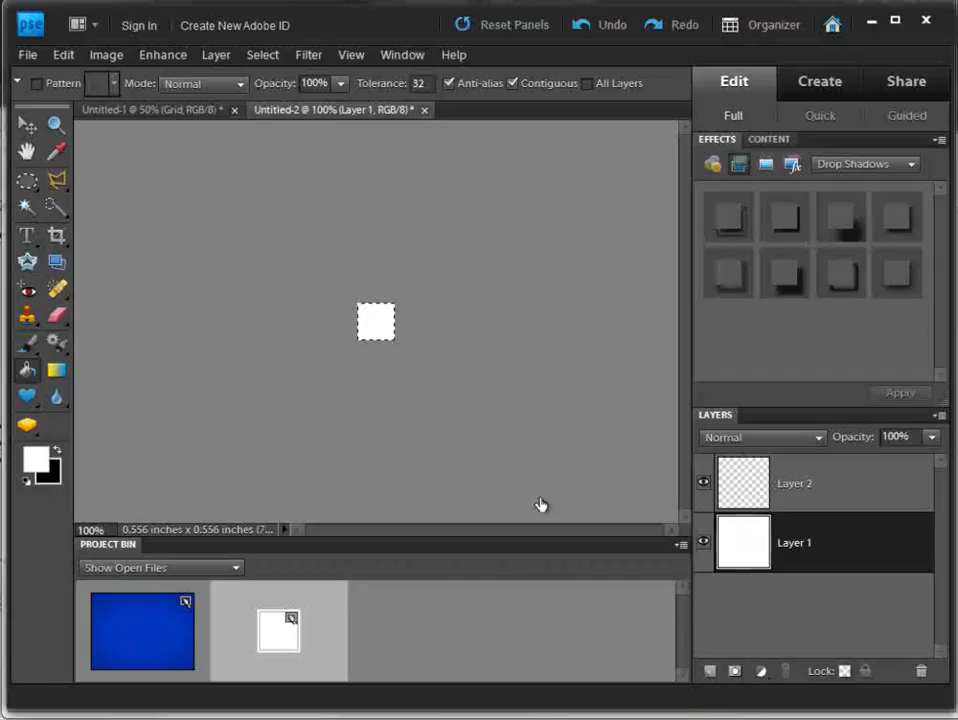
{"action": "mouse_move", "coordinate": [378, 305]}
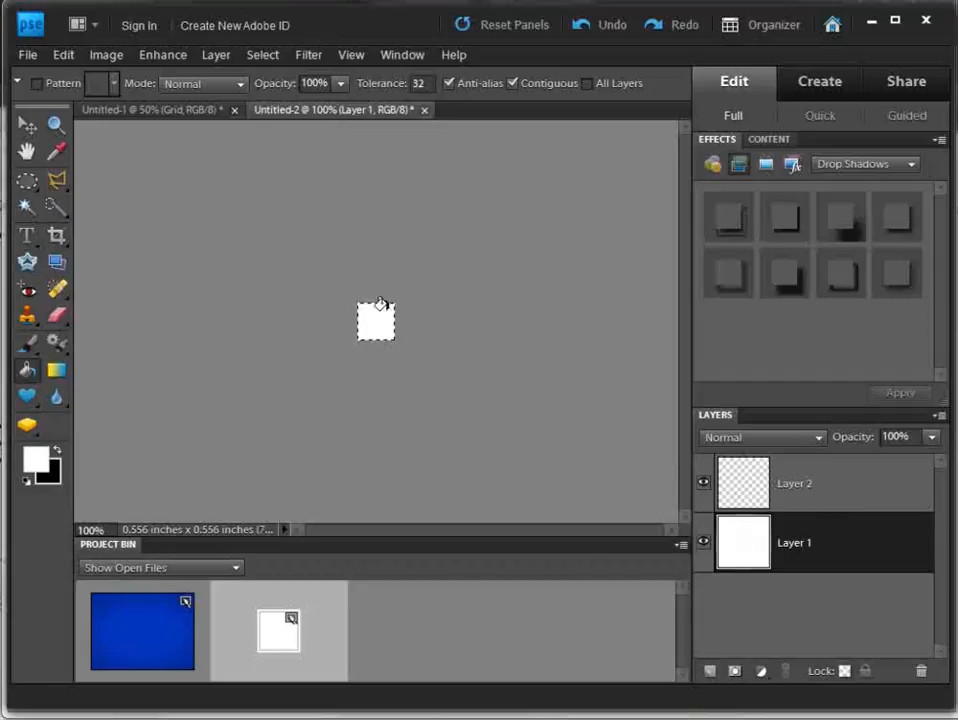
Stroke a 1 px black outline inside the square's selection on Layer 2
{"action": "left_click", "coordinate": [793, 483]}
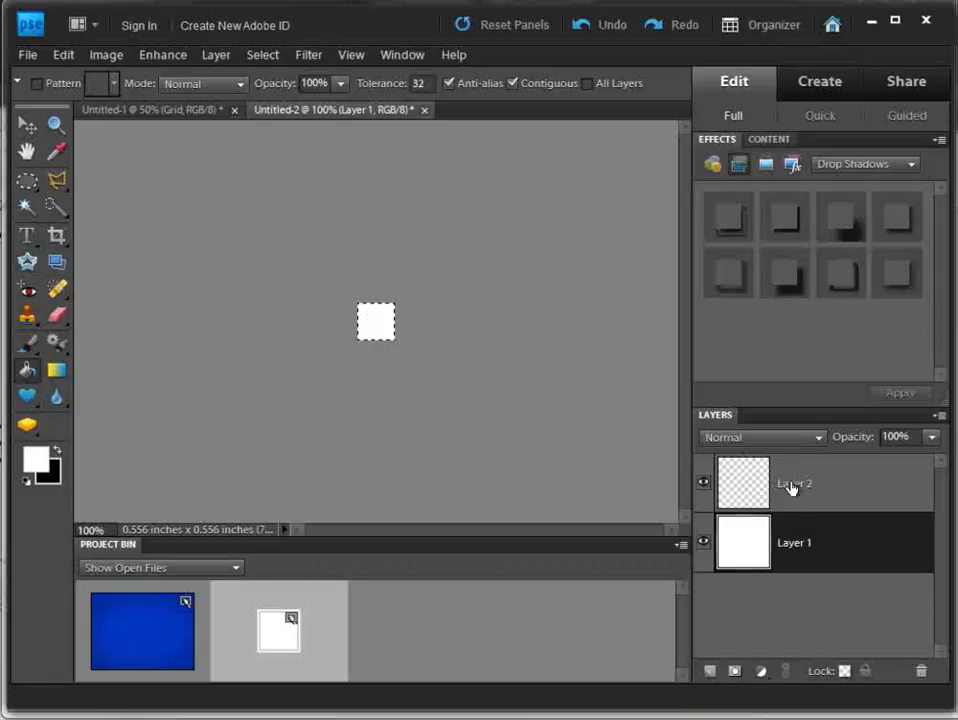
{"action": "left_click", "coordinate": [795, 483]}
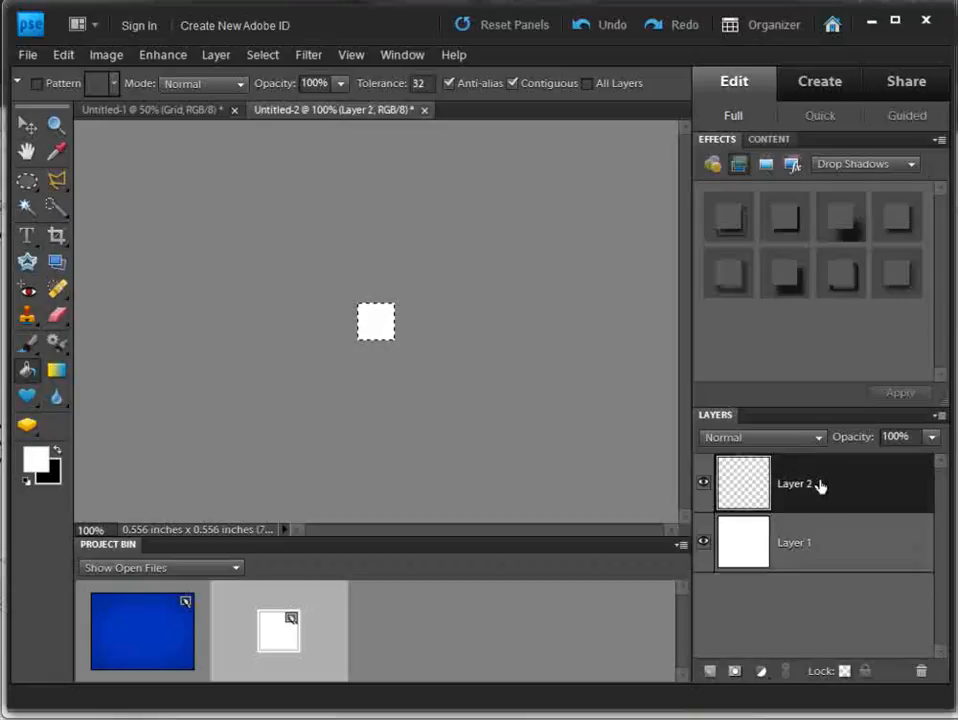
{"action": "left_click", "coordinate": [63, 55]}
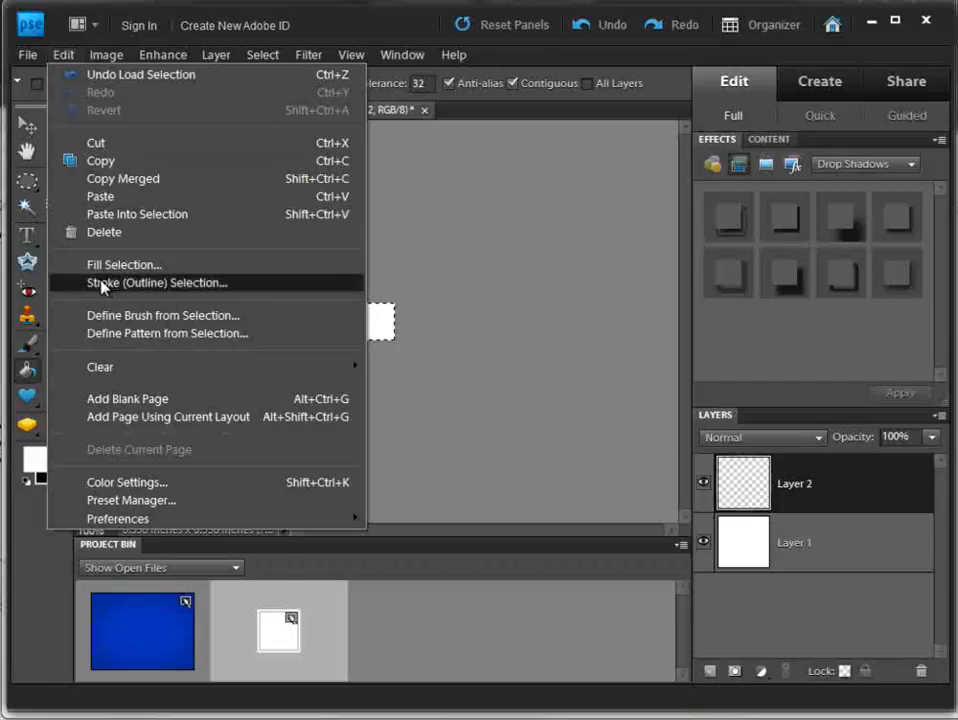
{"action": "left_click", "coordinate": [150, 283]}
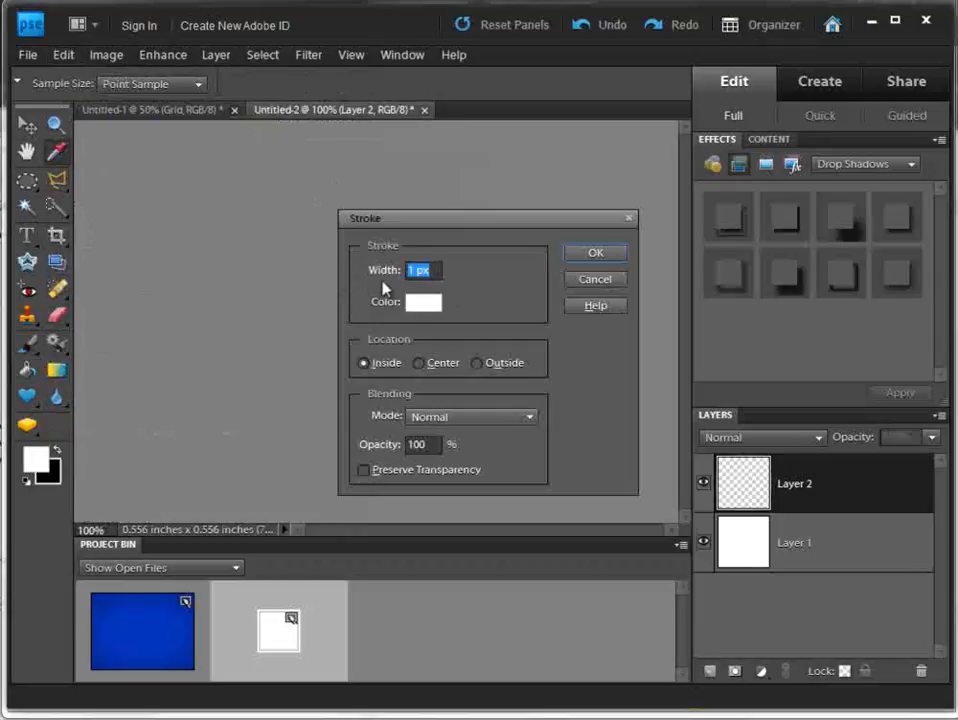
{"action": "left_click", "coordinate": [423, 302]}
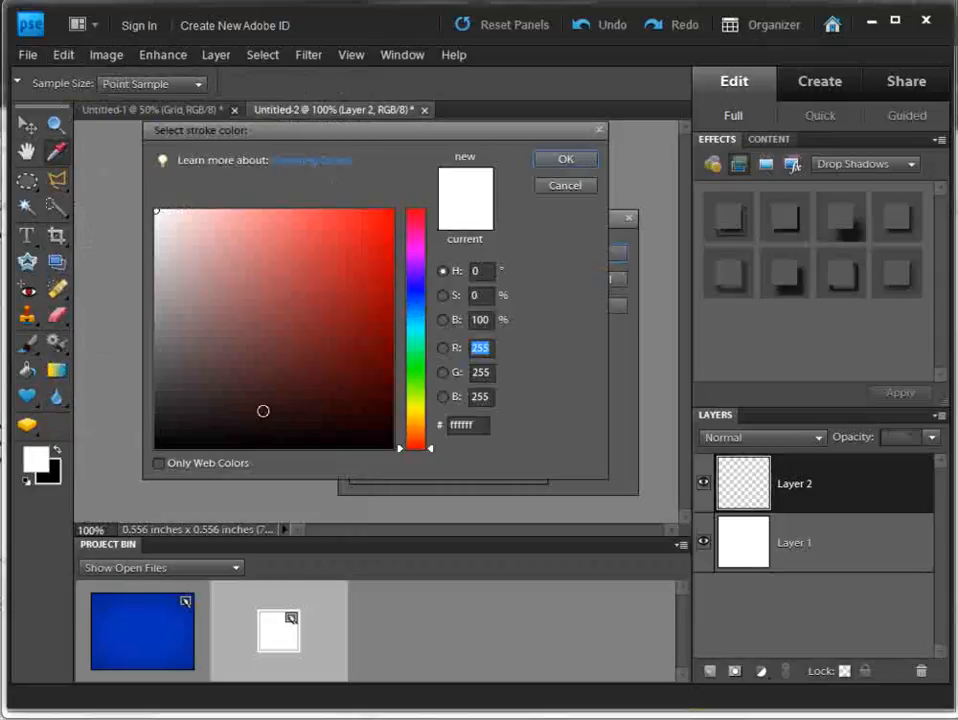
{"action": "left_click", "coordinate": [565, 159]}
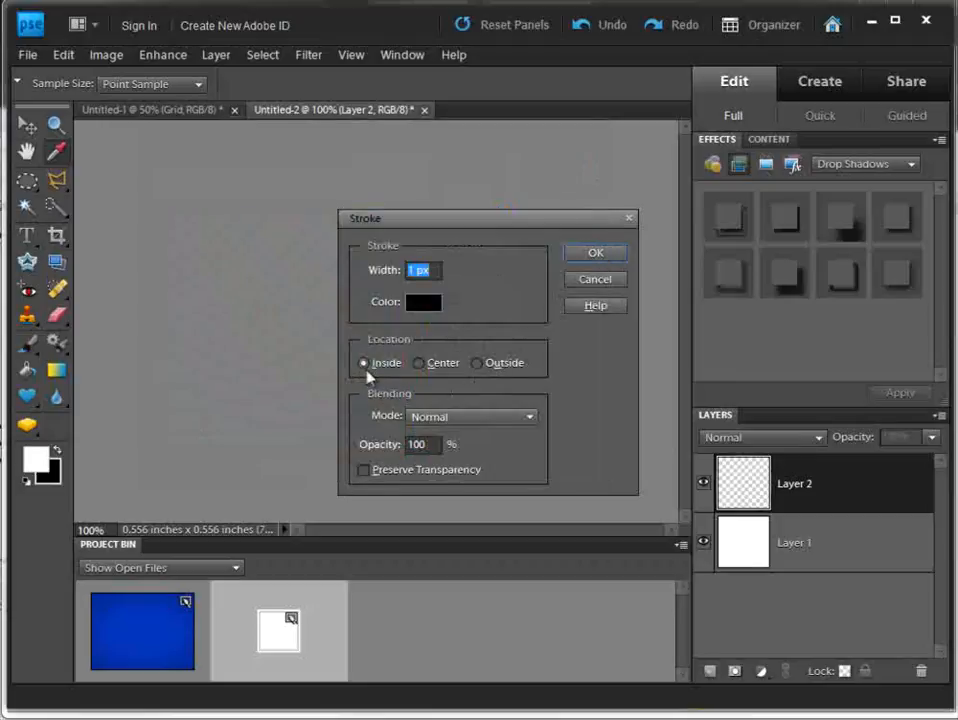
{"action": "mouse_move", "coordinate": [499, 373]}
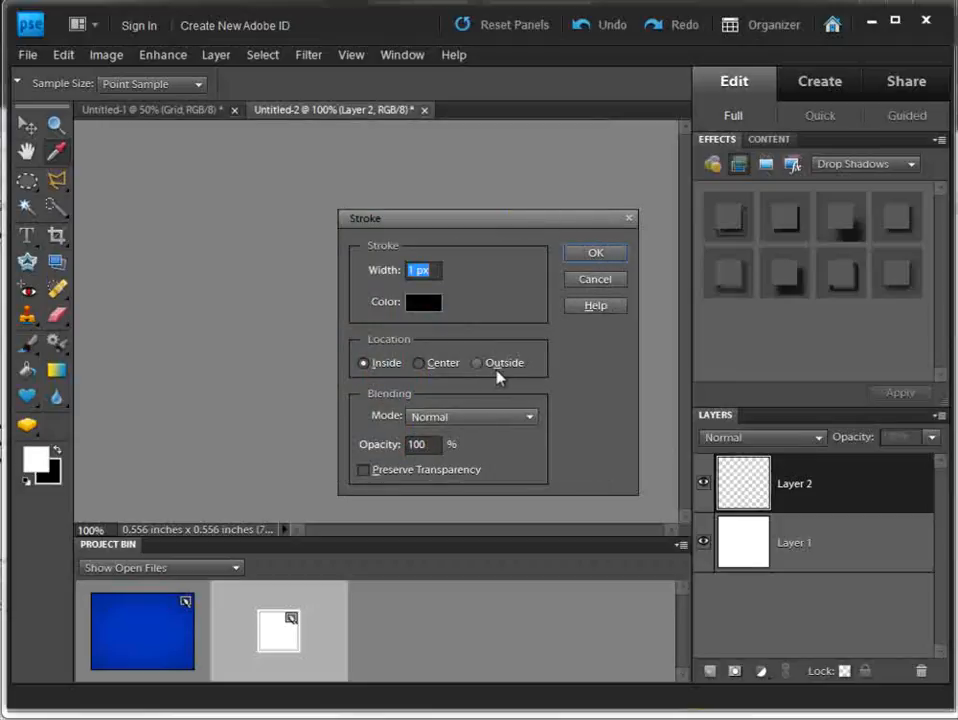
{"action": "left_click", "coordinate": [595, 252]}
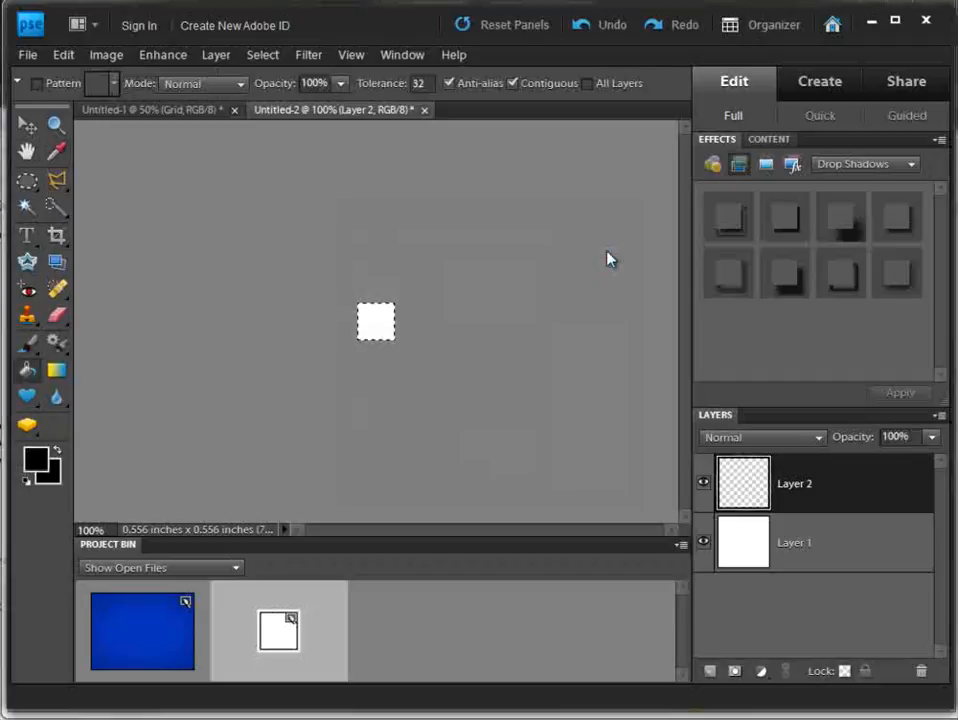
{"action": "mouse_move", "coordinate": [704, 543]}
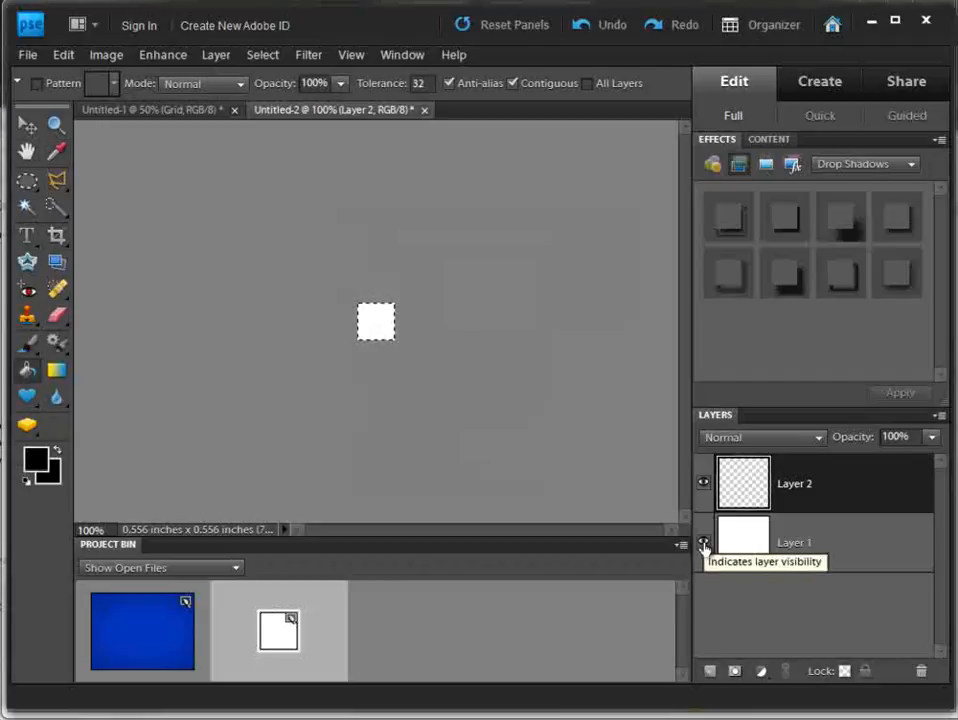
Hide Layer 1, deselect, define the square as pattern '40x40 px', then close Untitled-2
{"action": "left_click", "coordinate": [703, 543]}
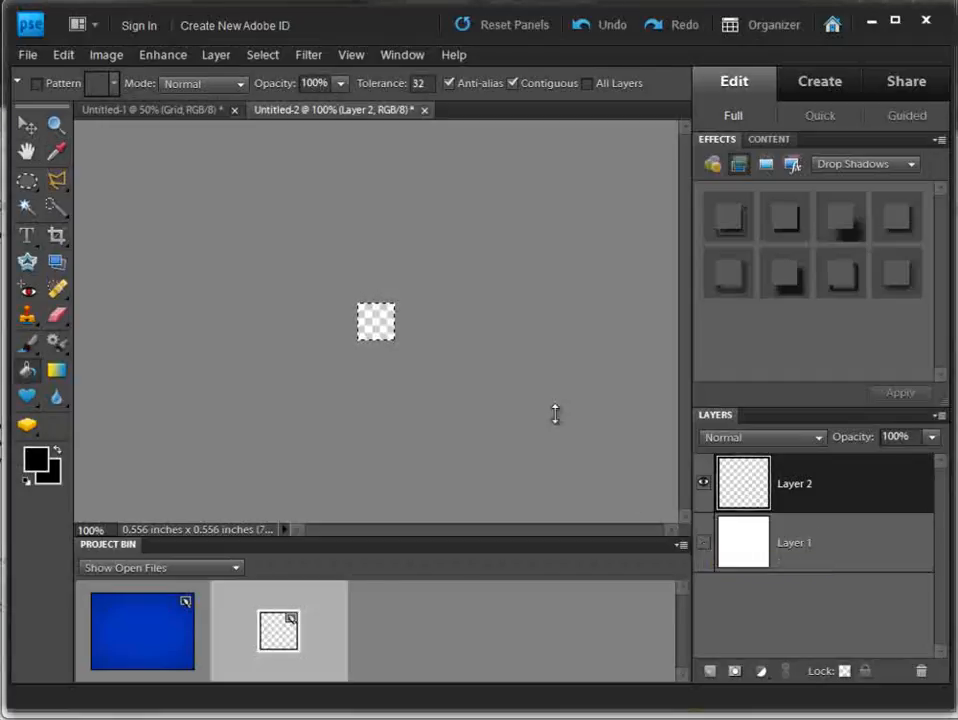
{"action": "left_click", "coordinate": [262, 55]}
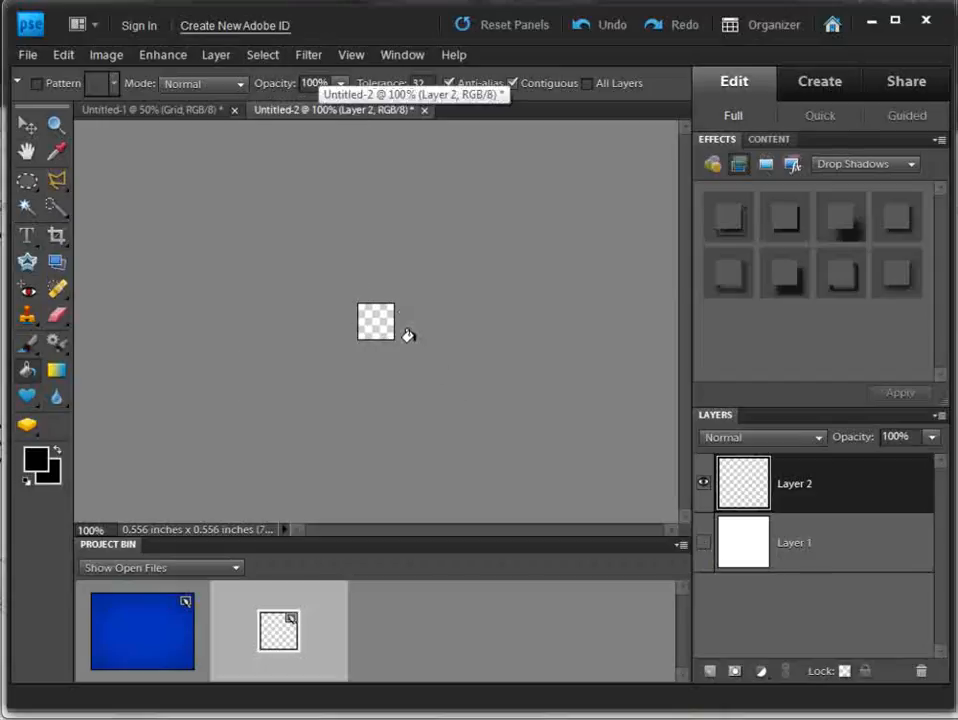
{"action": "mouse_move", "coordinate": [75, 143]}
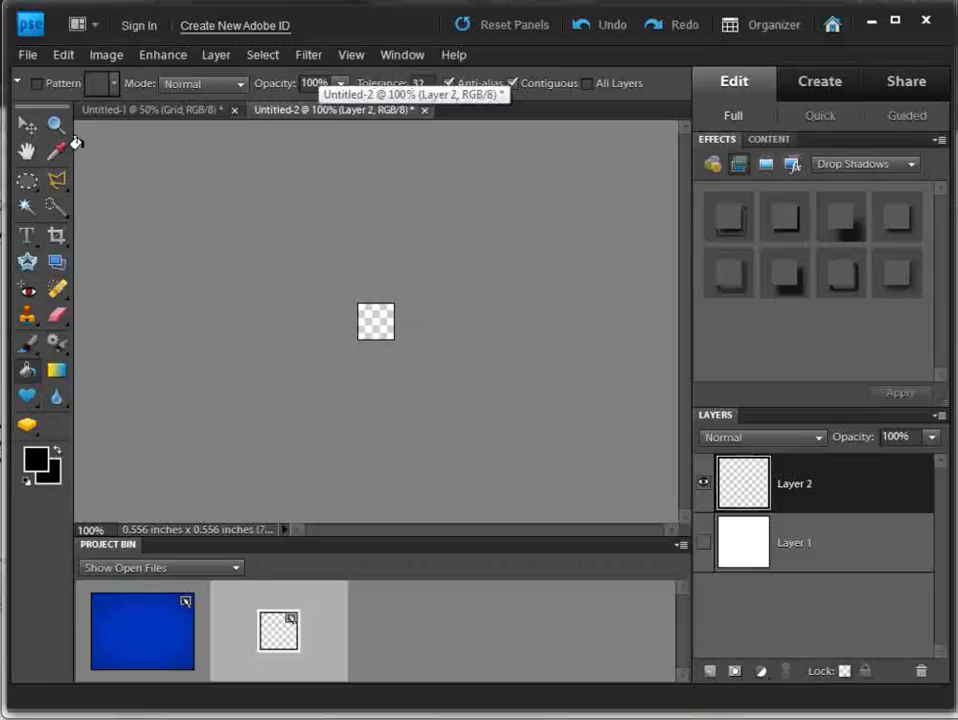
{"action": "left_click", "coordinate": [63, 54]}
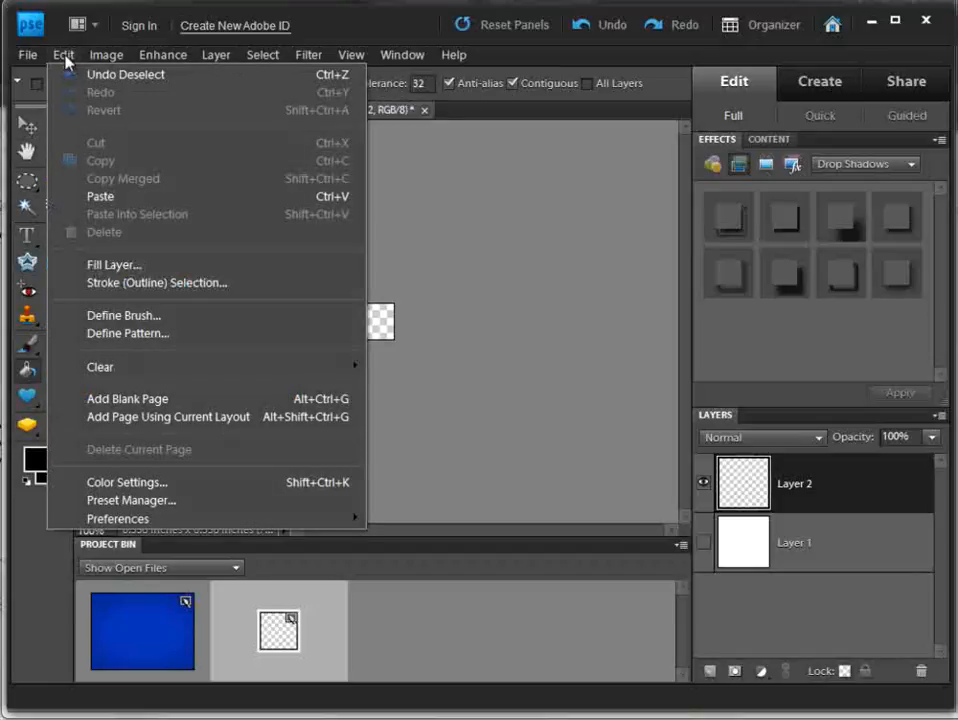
{"action": "mouse_move", "coordinate": [150, 435]}
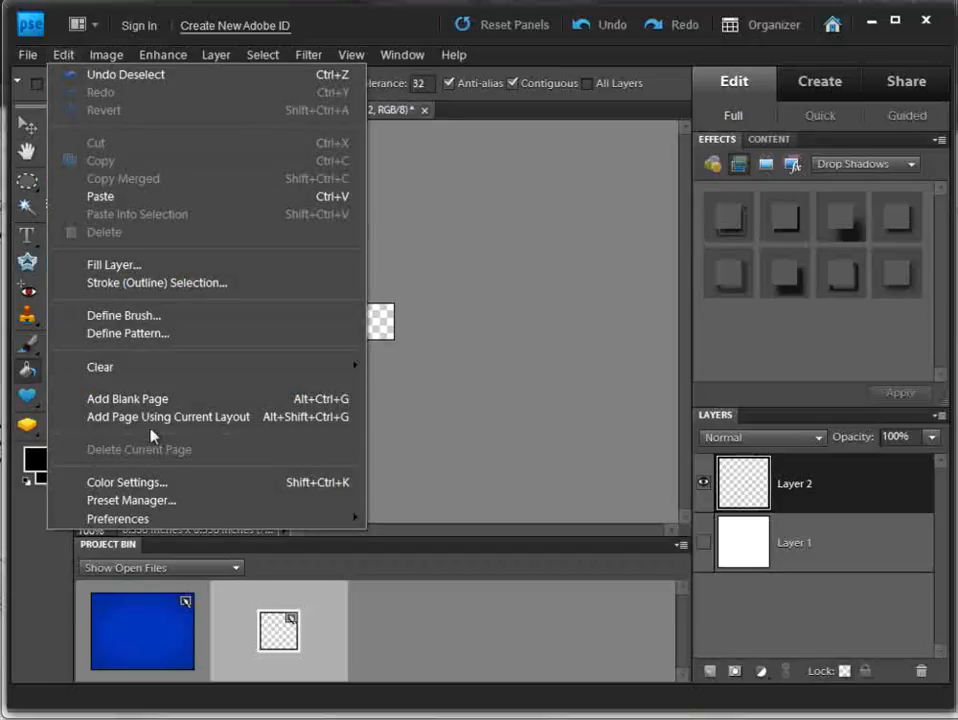
{"action": "mouse_move", "coordinate": [128, 333]}
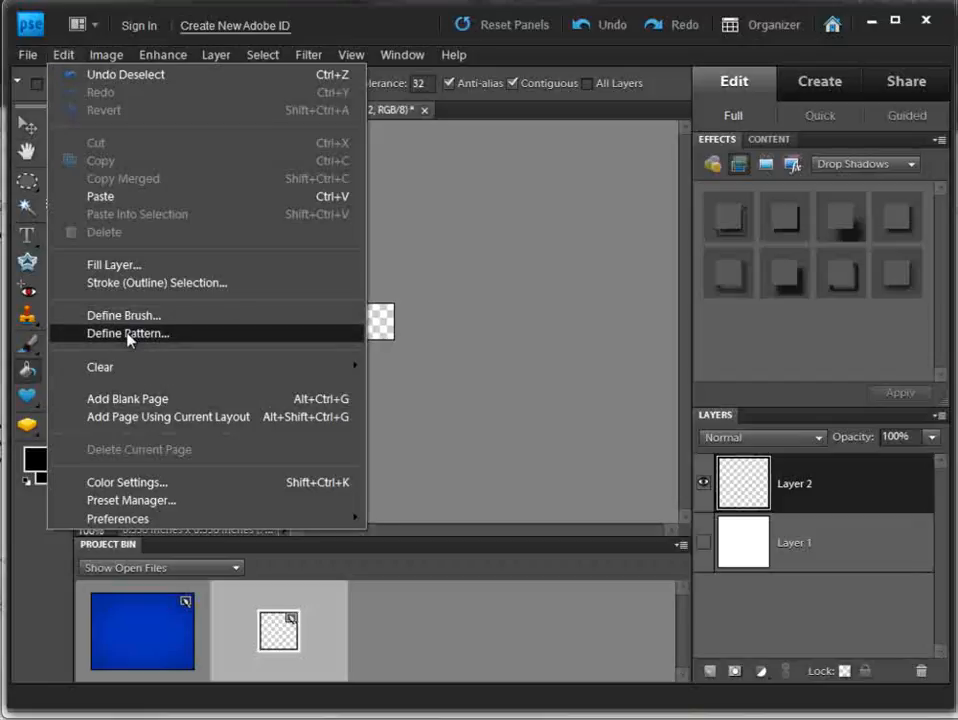
{"action": "left_click", "coordinate": [127, 333]}
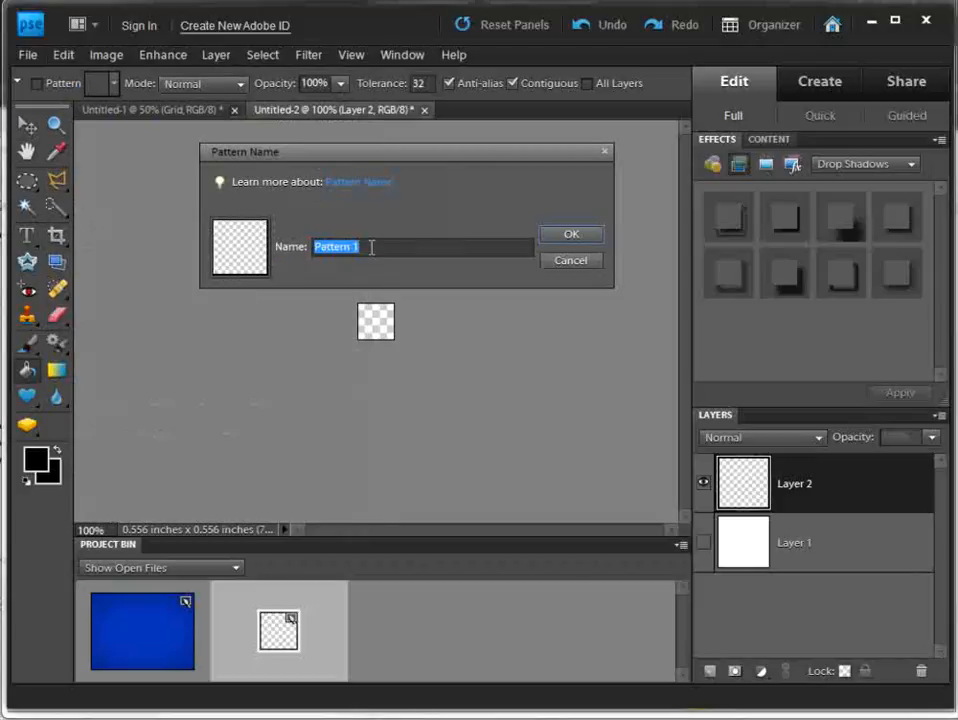
{"action": "type", "text": "40"}
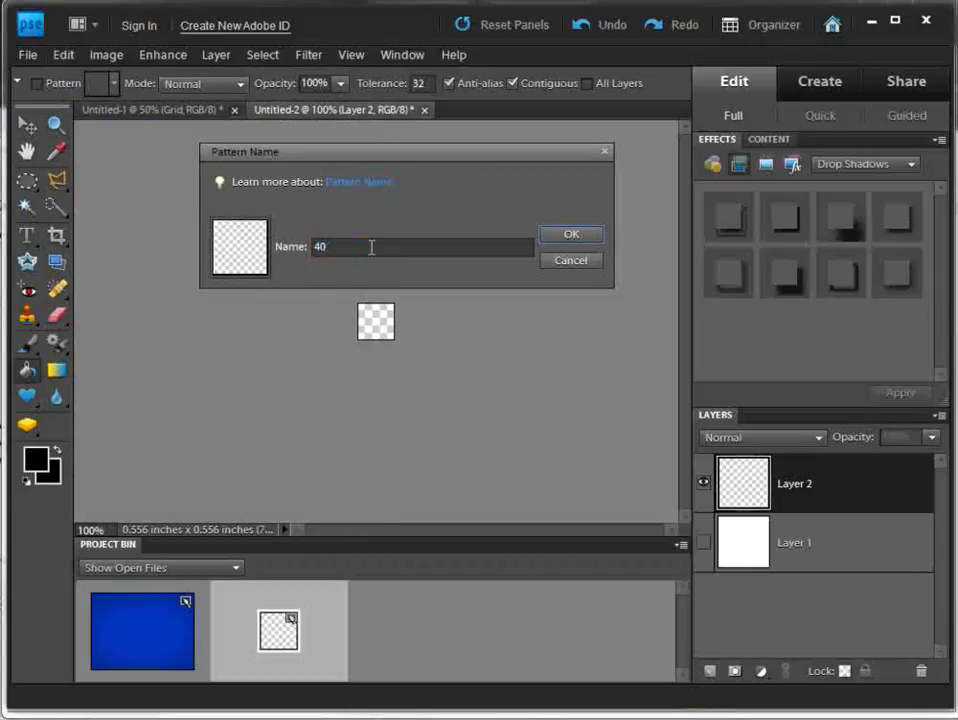
{"action": "type", "text": "x40"}
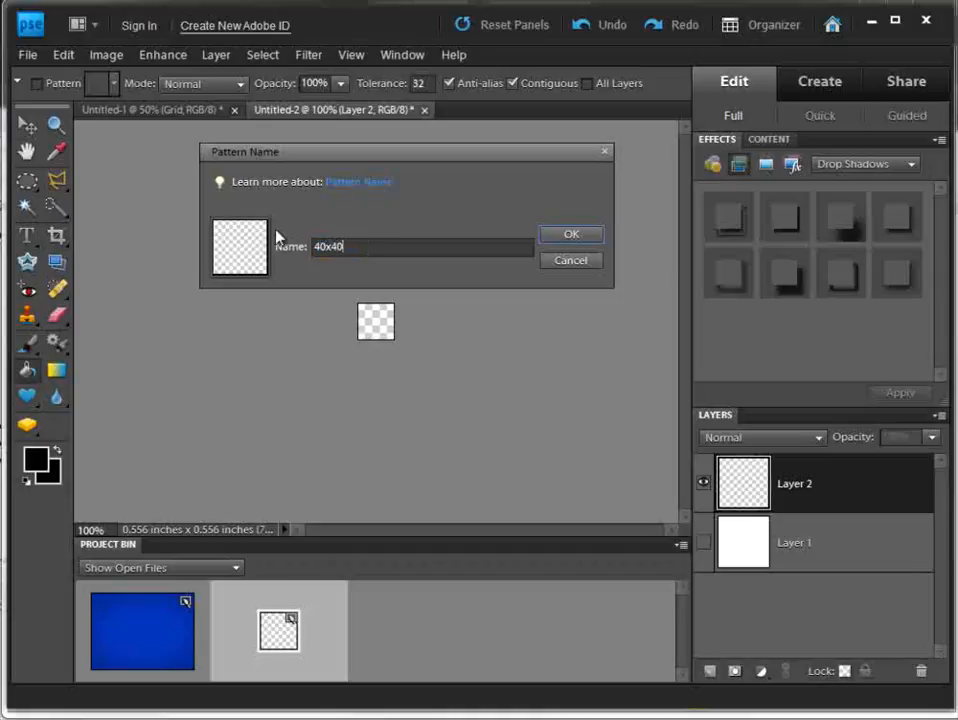
{"action": "type", "text": "px"}
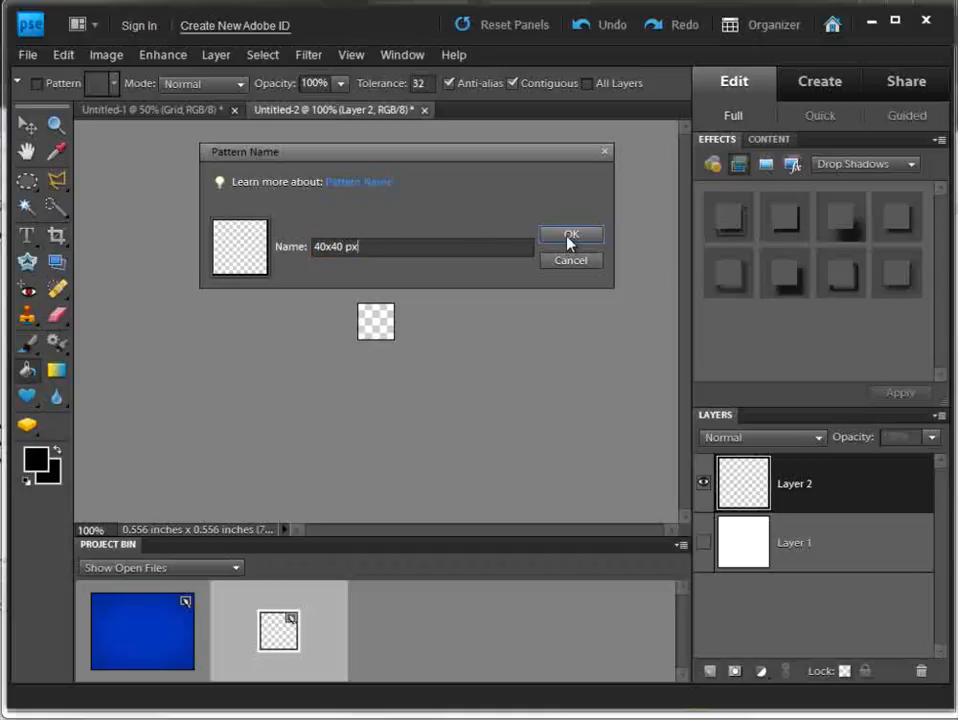
{"action": "left_click", "coordinate": [571, 236]}
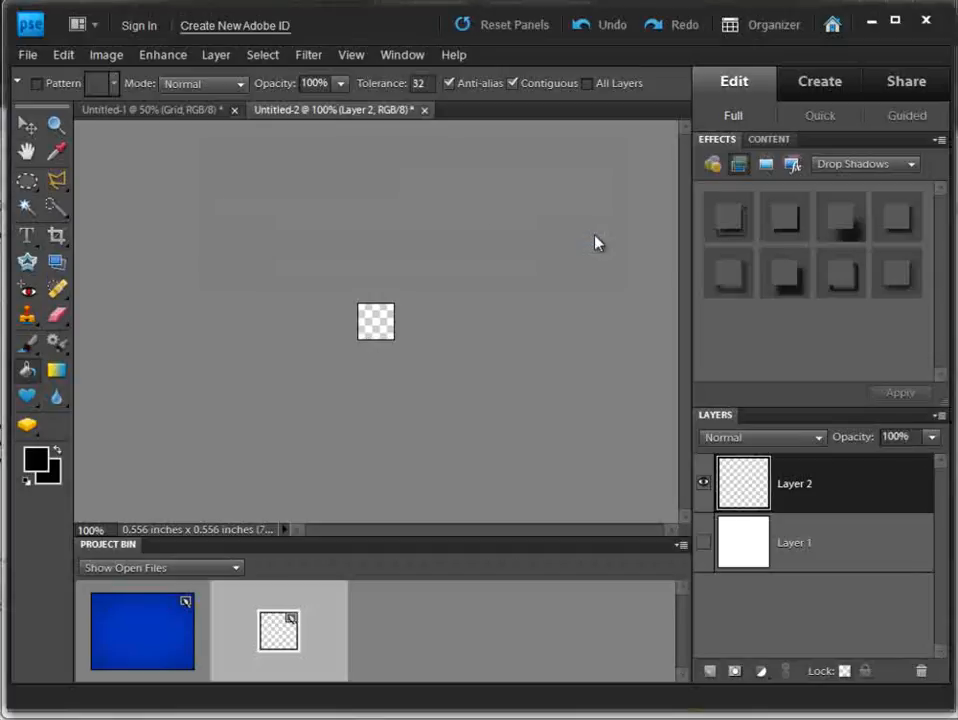
{"action": "left_click", "coordinate": [424, 110]}
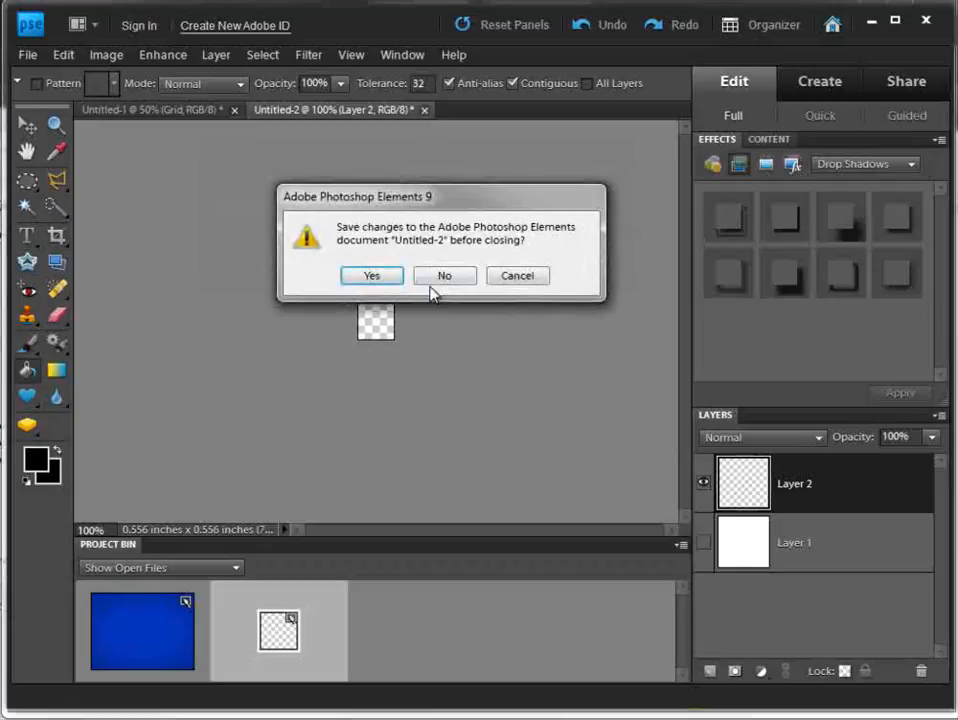
Close Untitled-2 without saving, returning to the blue background document's Edit menu
{"action": "left_click", "coordinate": [443, 275]}
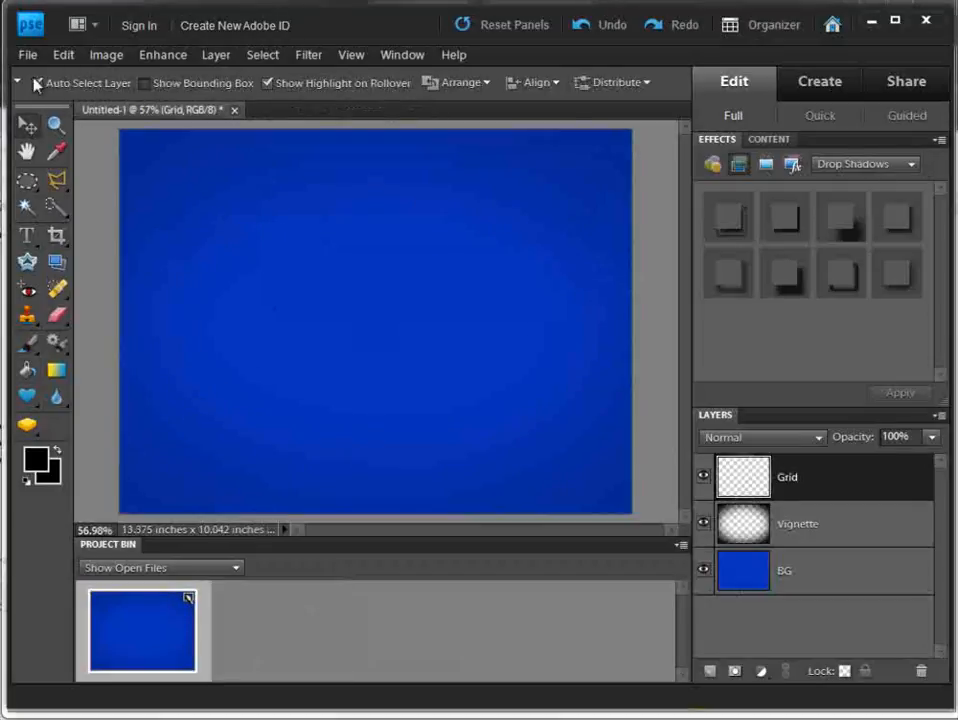
{"action": "left_click", "coordinate": [63, 55]}
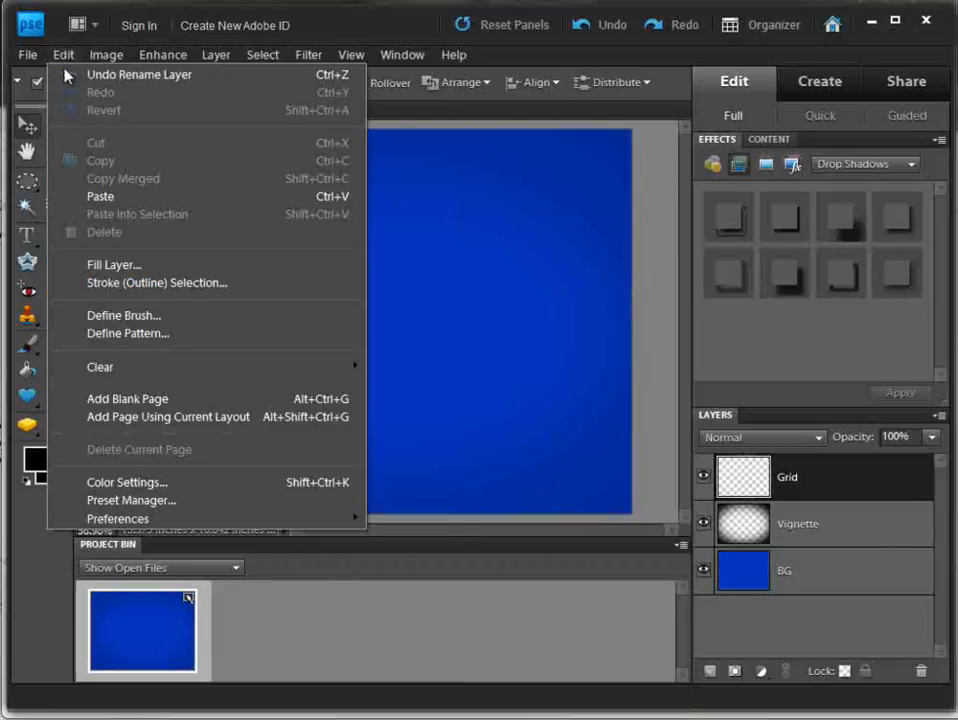
{"action": "mouse_move", "coordinate": [97, 270]}
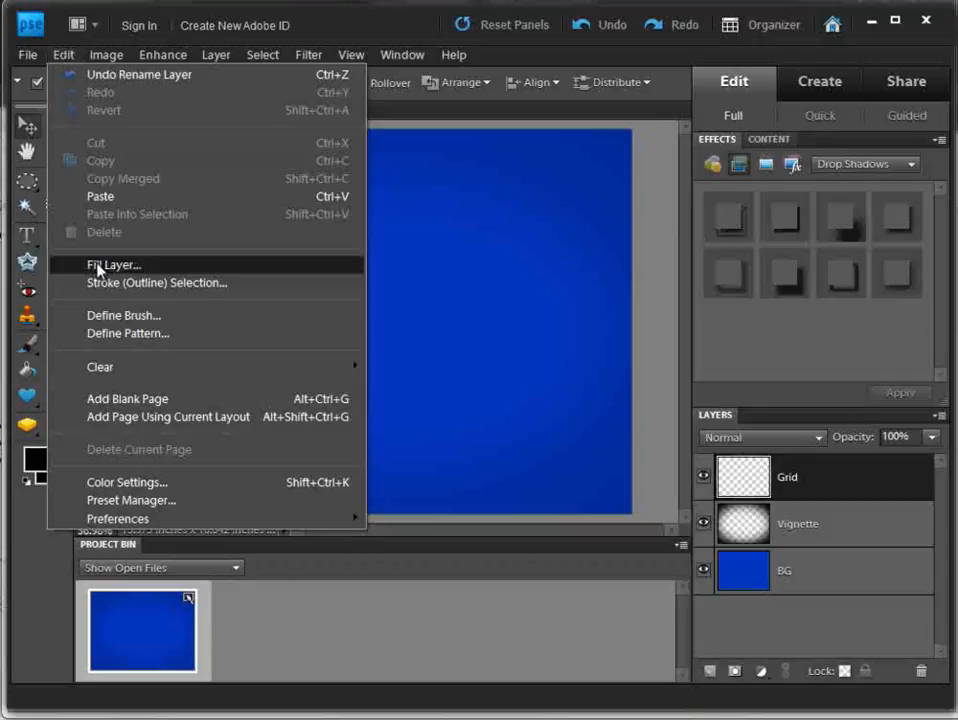
Fill the Grid layer with the 40x40 px grid pattern
{"action": "left_click", "coordinate": [115, 265]}
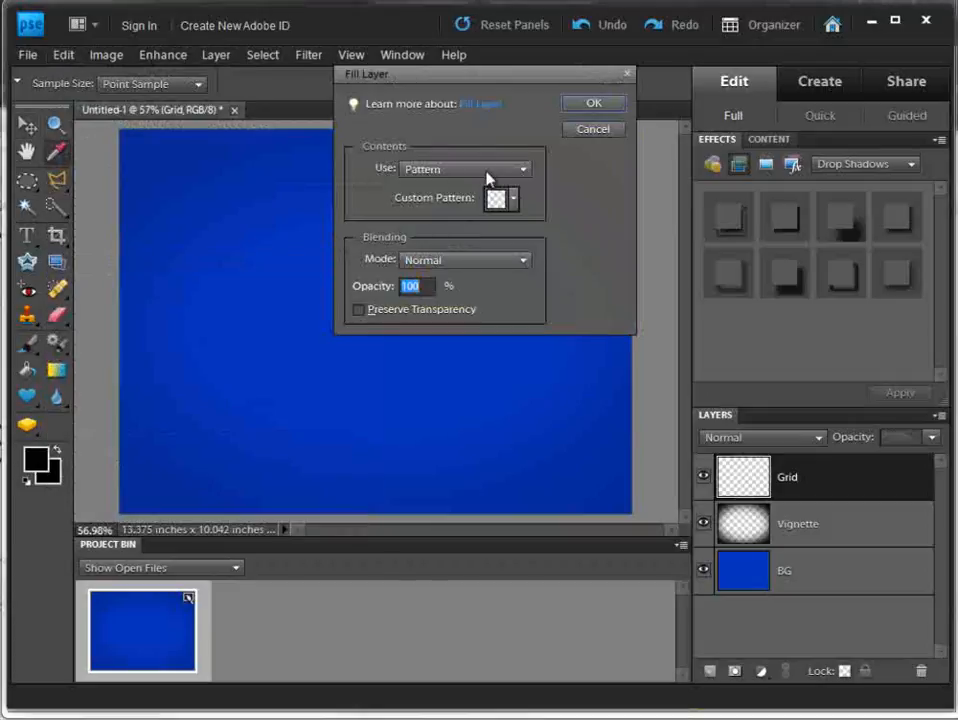
{"action": "left_click", "coordinate": [463, 168]}
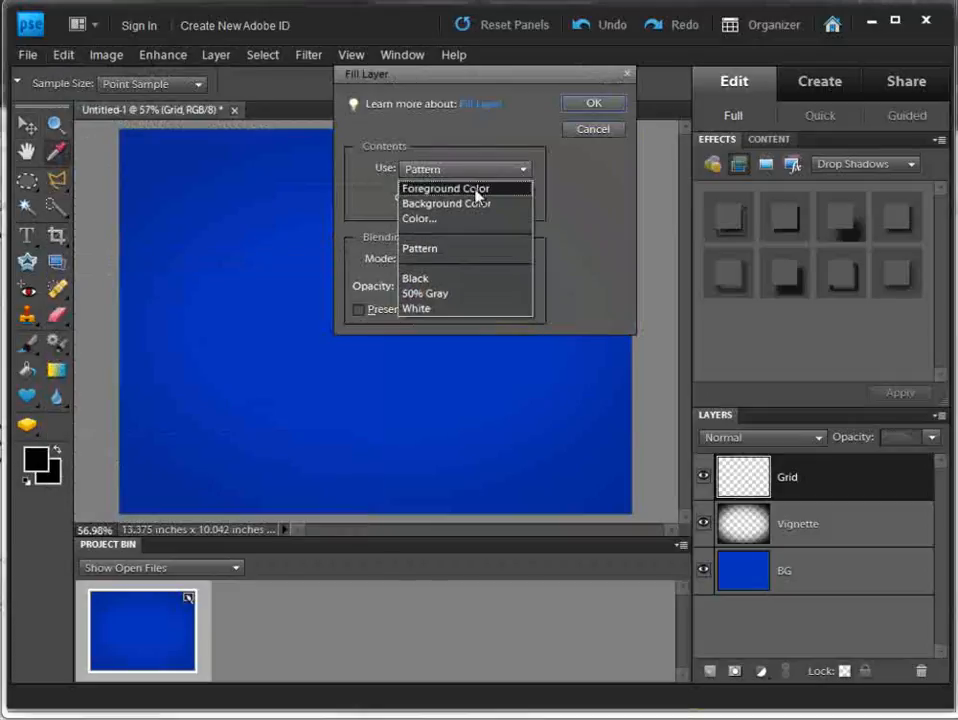
{"action": "left_click", "coordinate": [445, 189]}
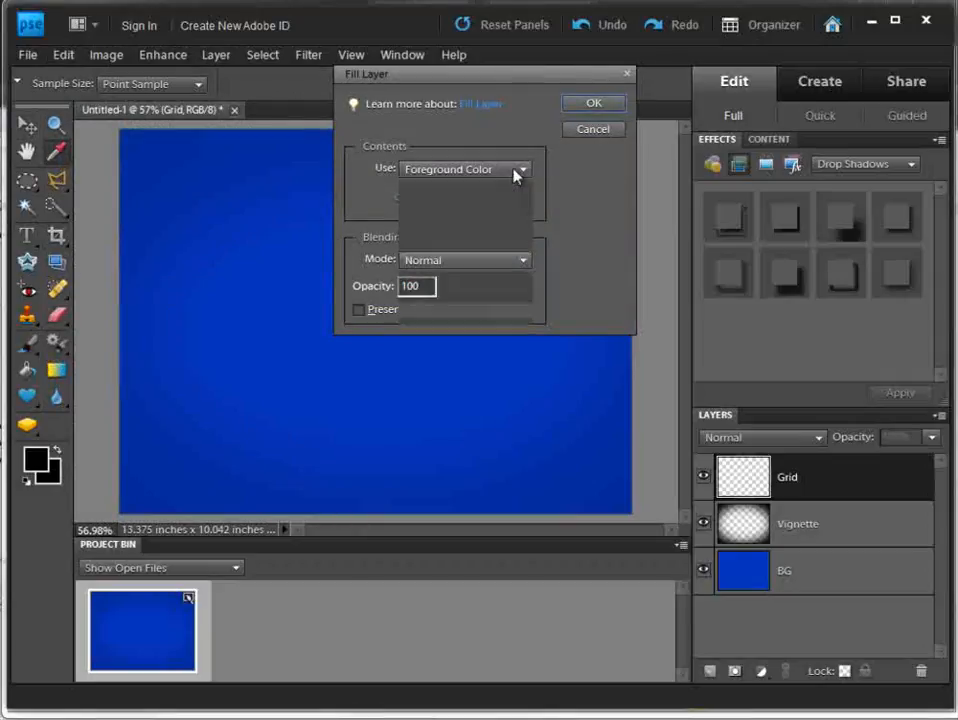
{"action": "left_click", "coordinate": [521, 168]}
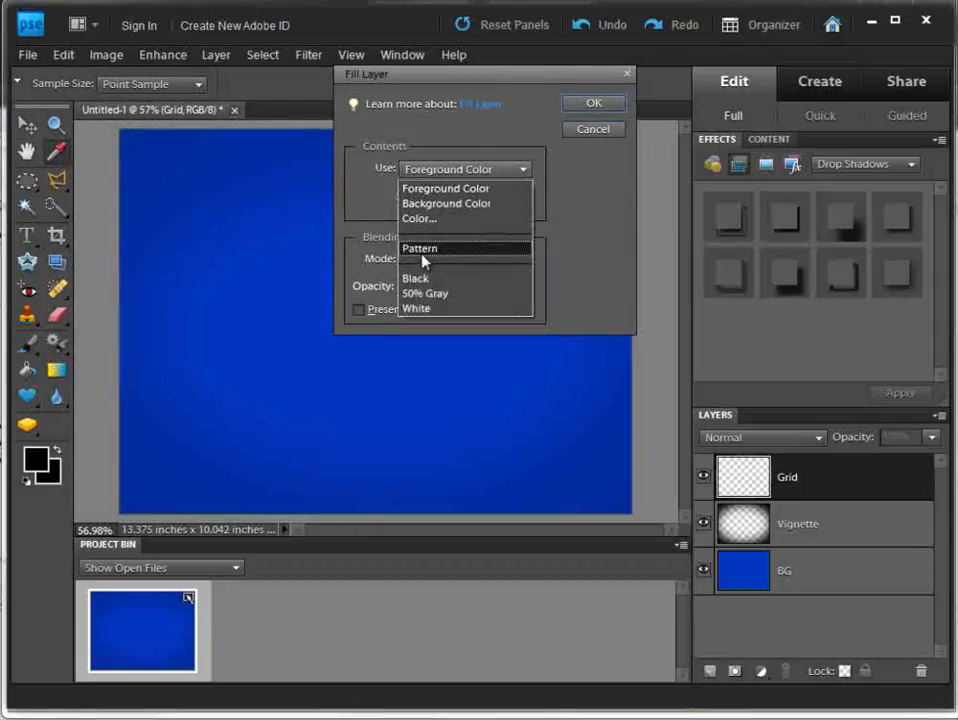
{"action": "left_click", "coordinate": [419, 248]}
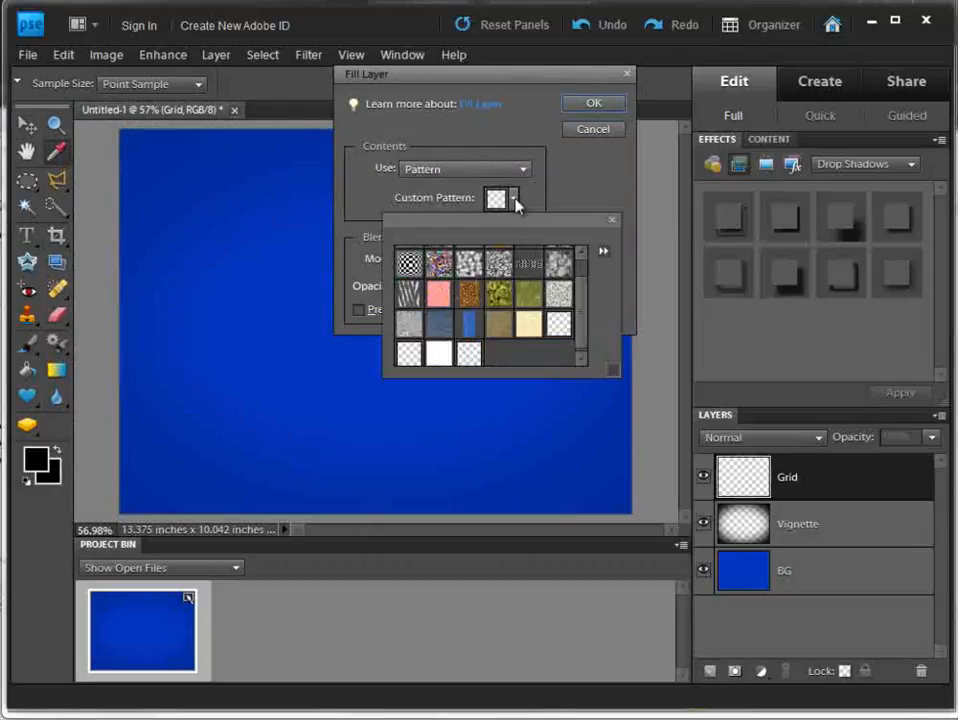
{"action": "mouse_move", "coordinate": [475, 360]}
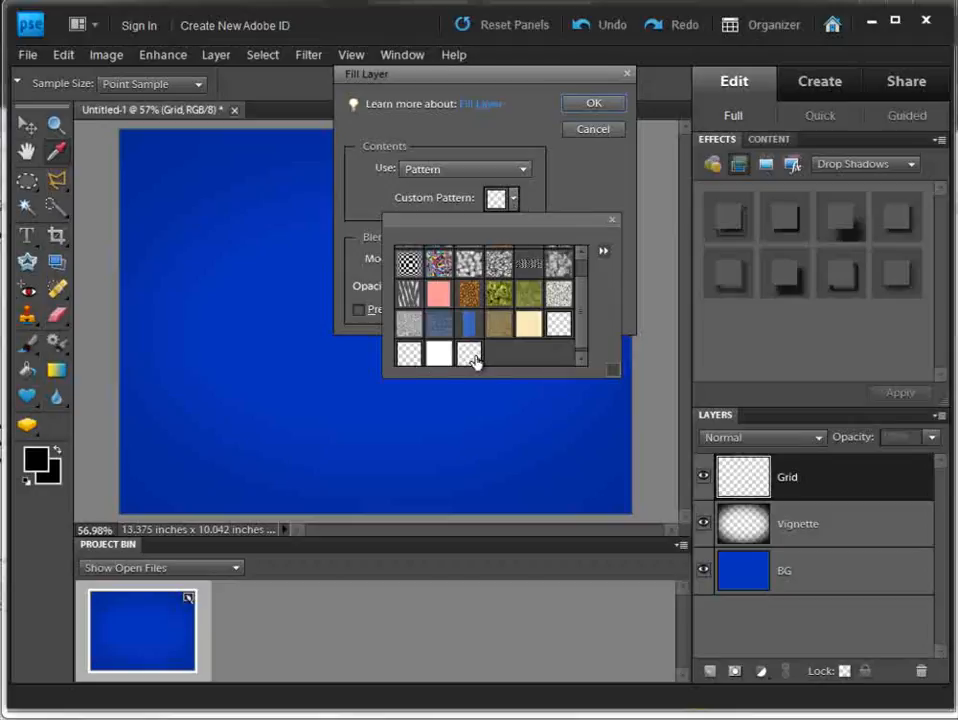
{"action": "mouse_move", "coordinate": [470, 354]}
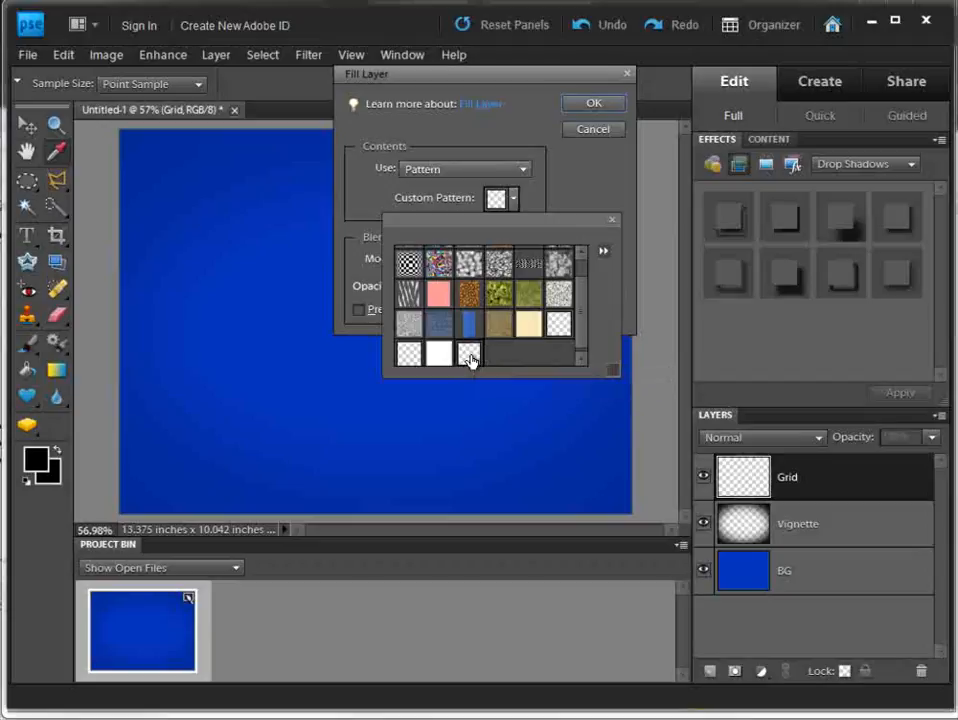
{"action": "left_click", "coordinate": [593, 103]}
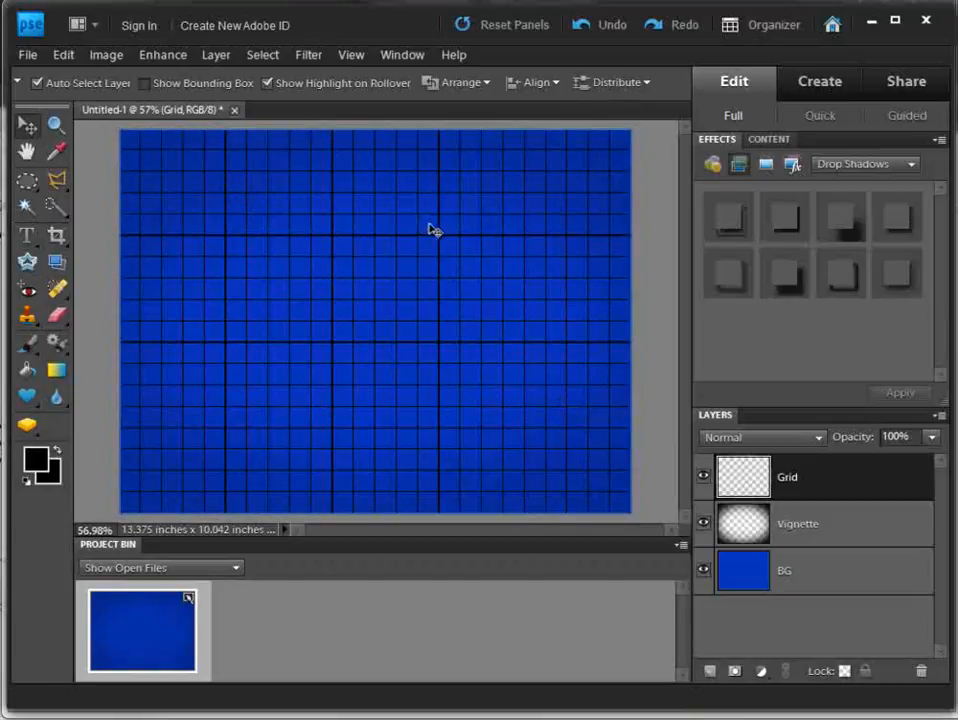
{"action": "mouse_move", "coordinate": [442, 365]}
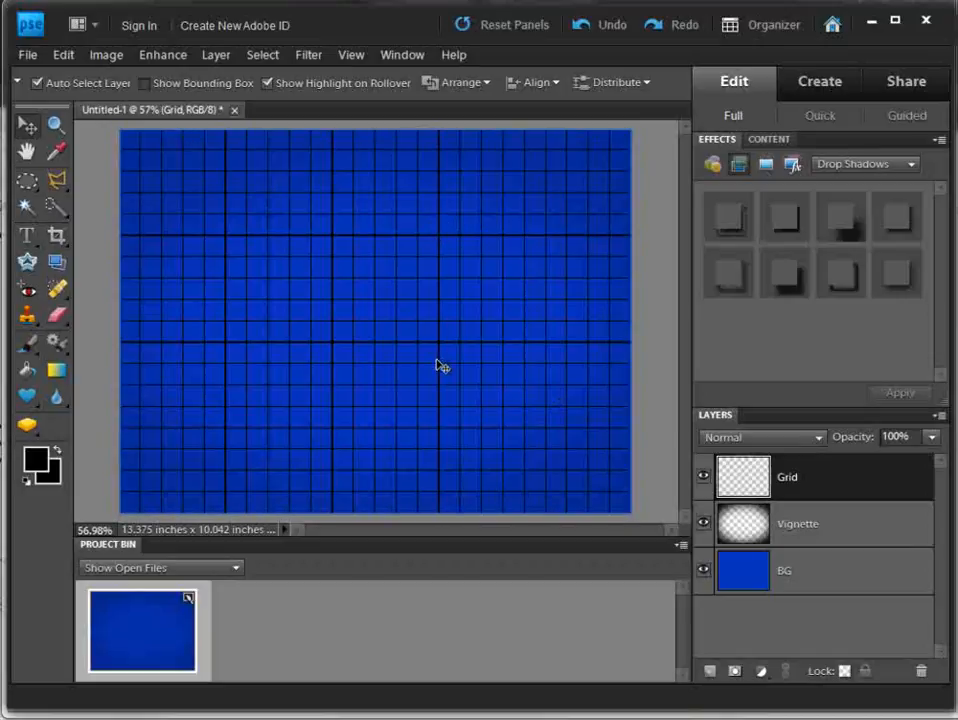
{"action": "mouse_move", "coordinate": [308, 55]}
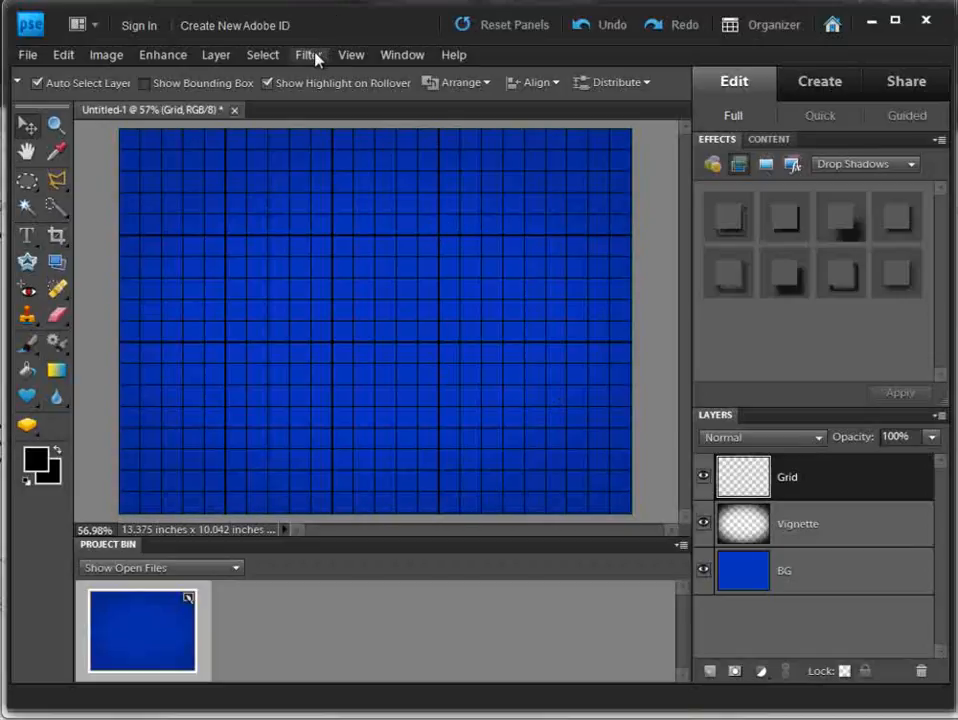
Invert the Grid layer's colours so the grid lines turn white
{"action": "left_click", "coordinate": [308, 55]}
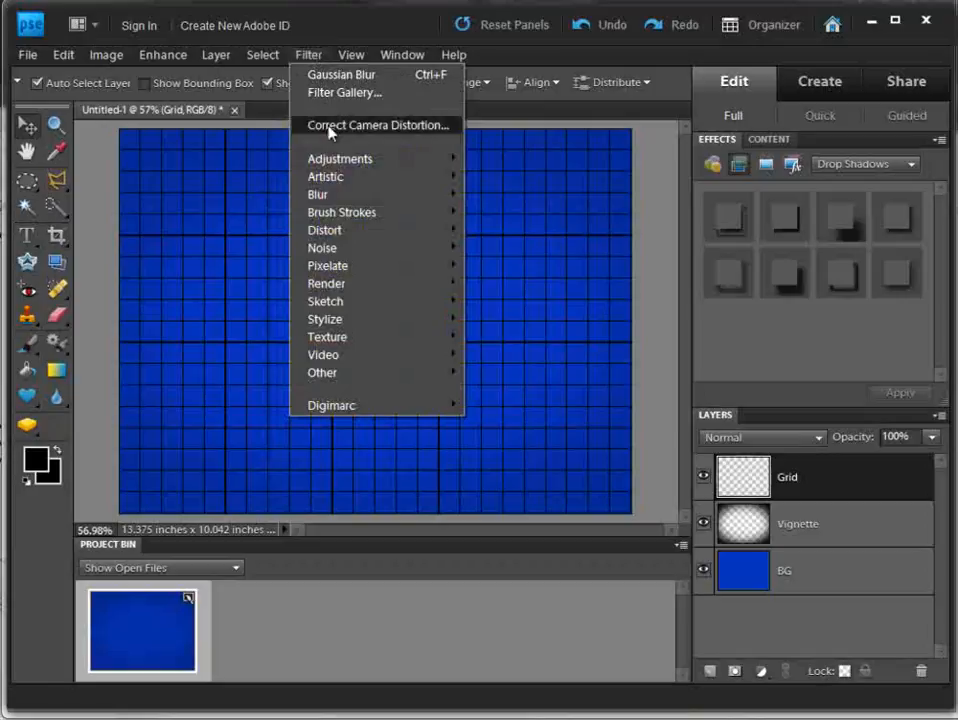
{"action": "mouse_move", "coordinate": [340, 158]}
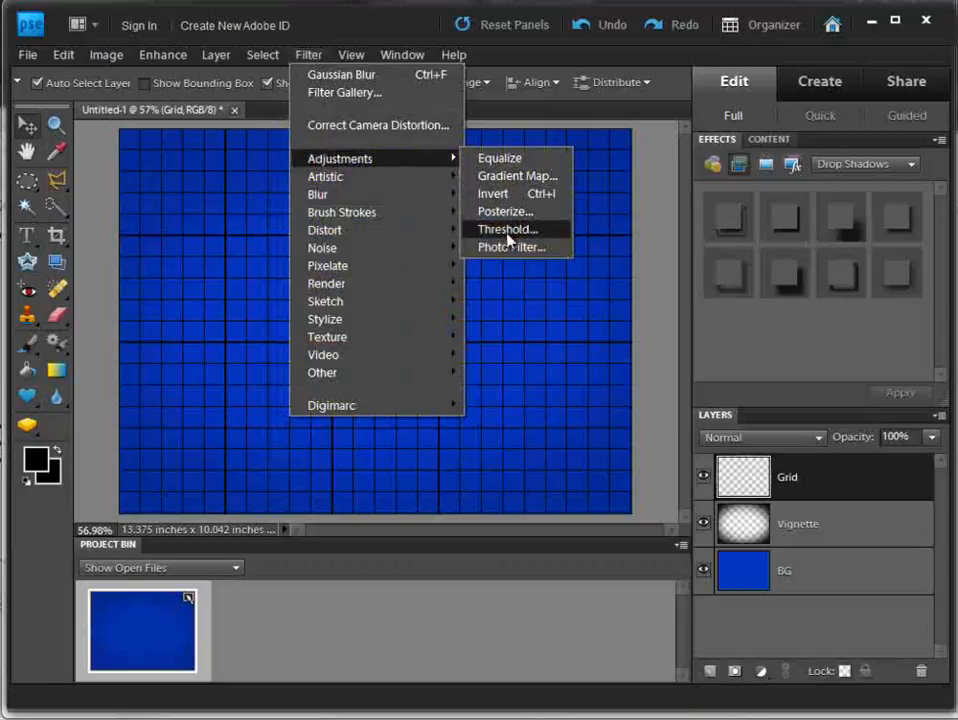
{"action": "mouse_move", "coordinate": [492, 193]}
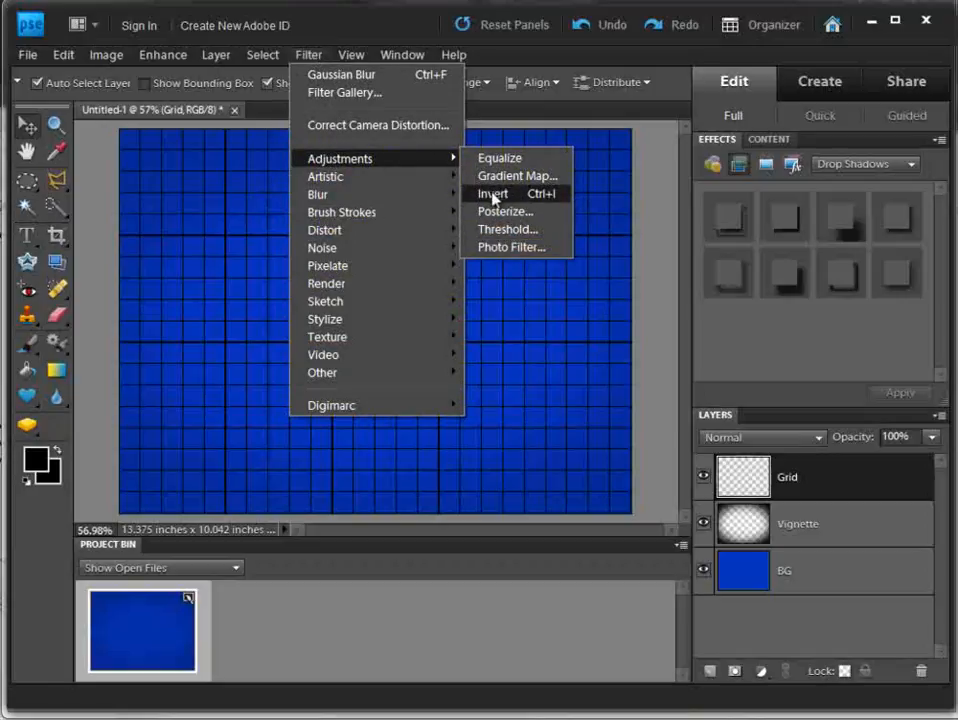
{"action": "mouse_move", "coordinate": [530, 200]}
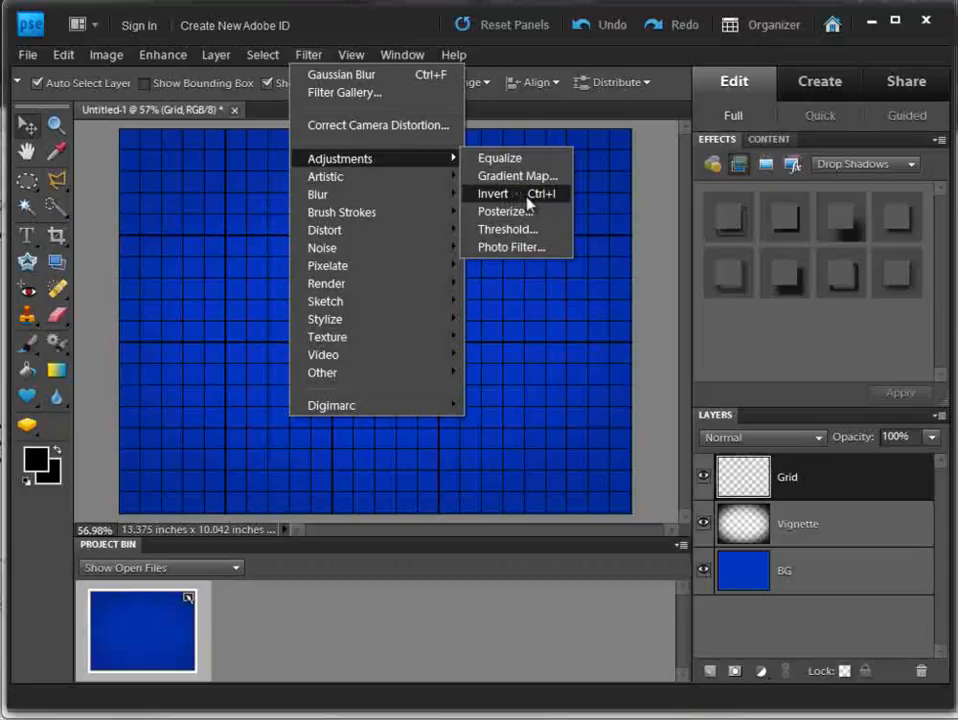
{"action": "mouse_move", "coordinate": [511, 197]}
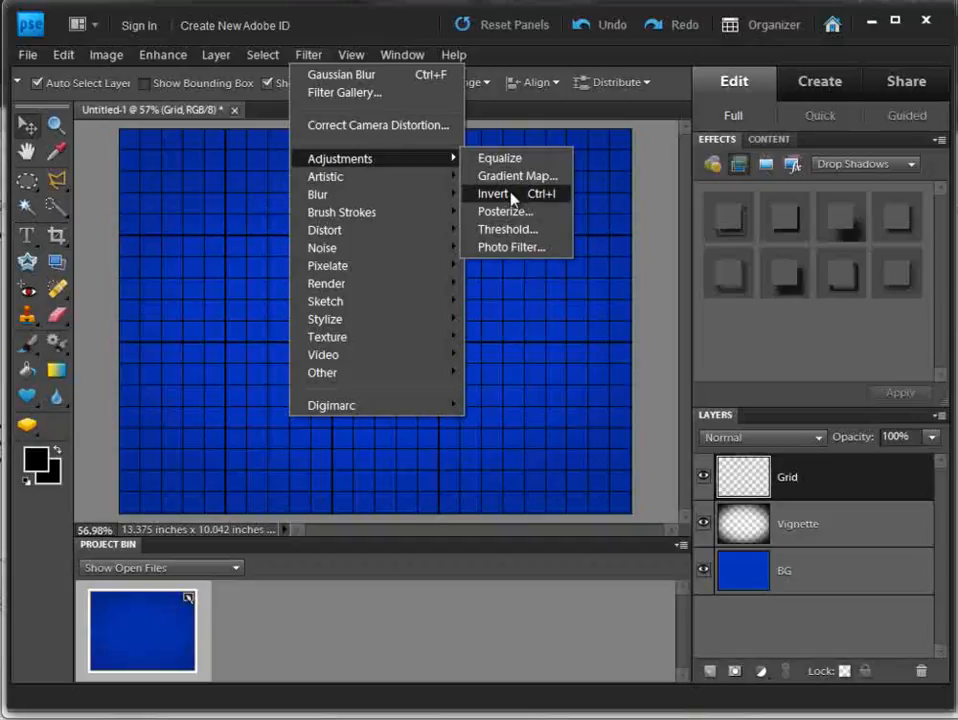
{"action": "left_click", "coordinate": [491, 193]}
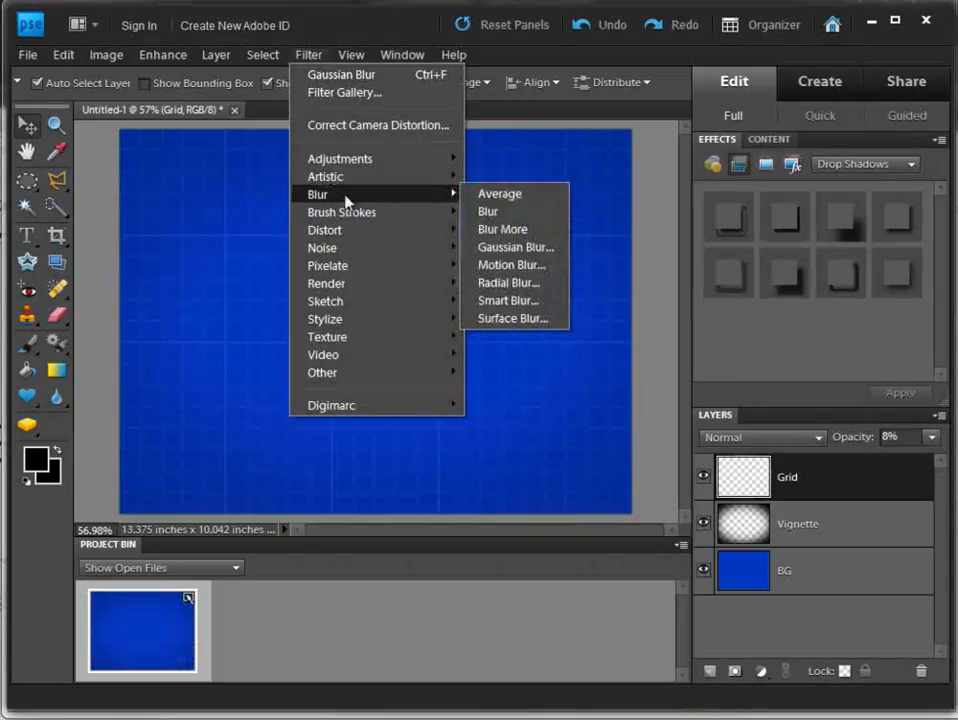
Apply a Gaussian Blur of about 3.1 pixels to the grid
{"action": "left_click", "coordinate": [516, 247]}
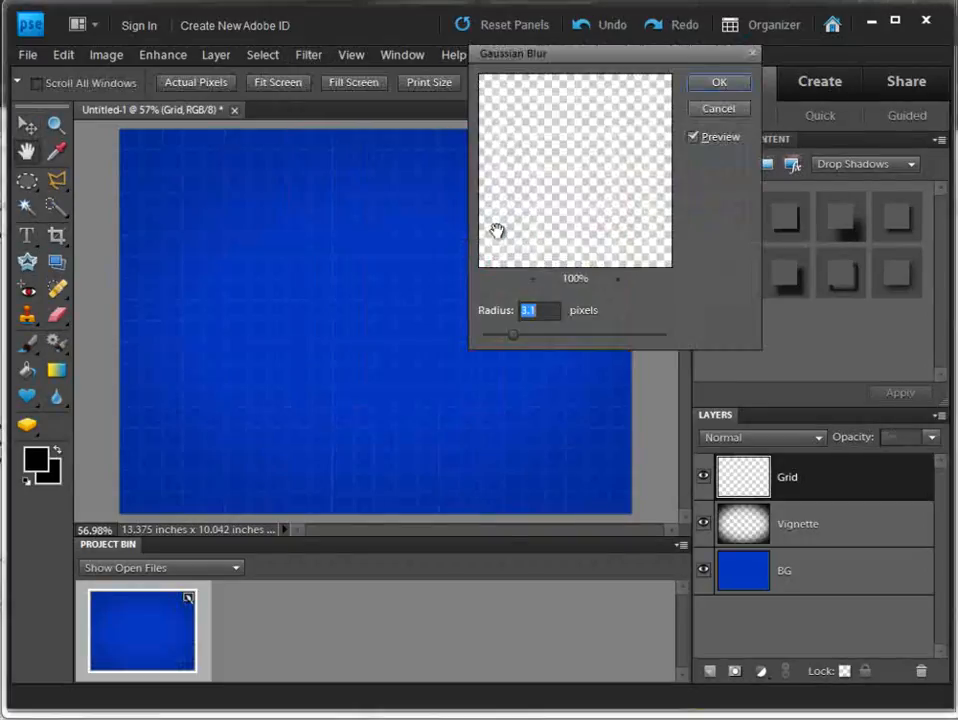
{"action": "left_click_drag", "start_coordinate": [513, 335], "coordinate": [513, 335]}
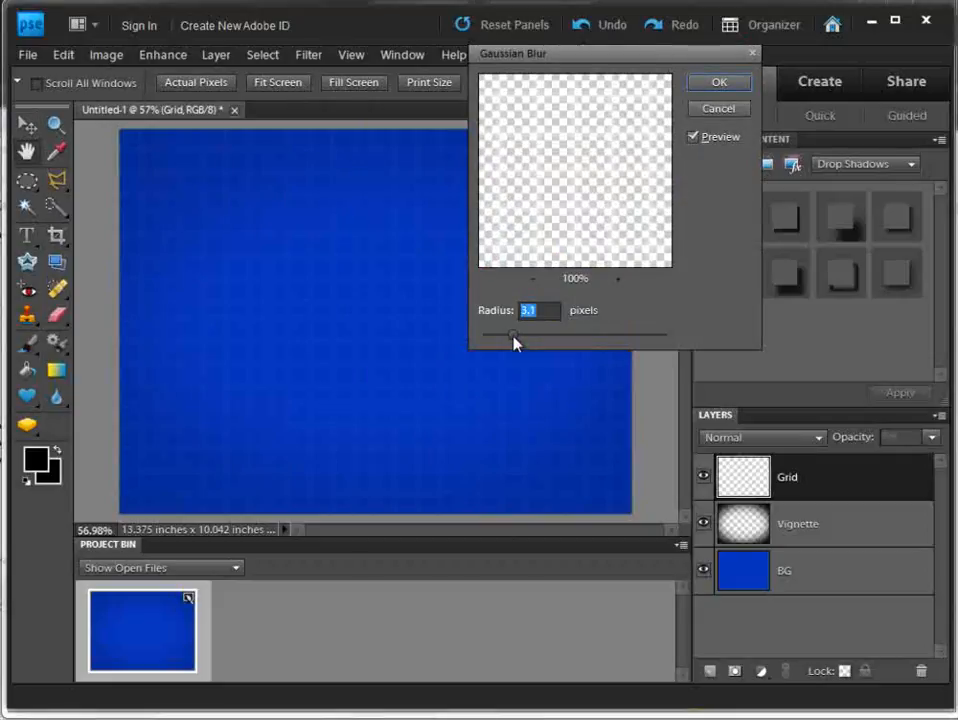
{"action": "left_click", "coordinate": [718, 82]}
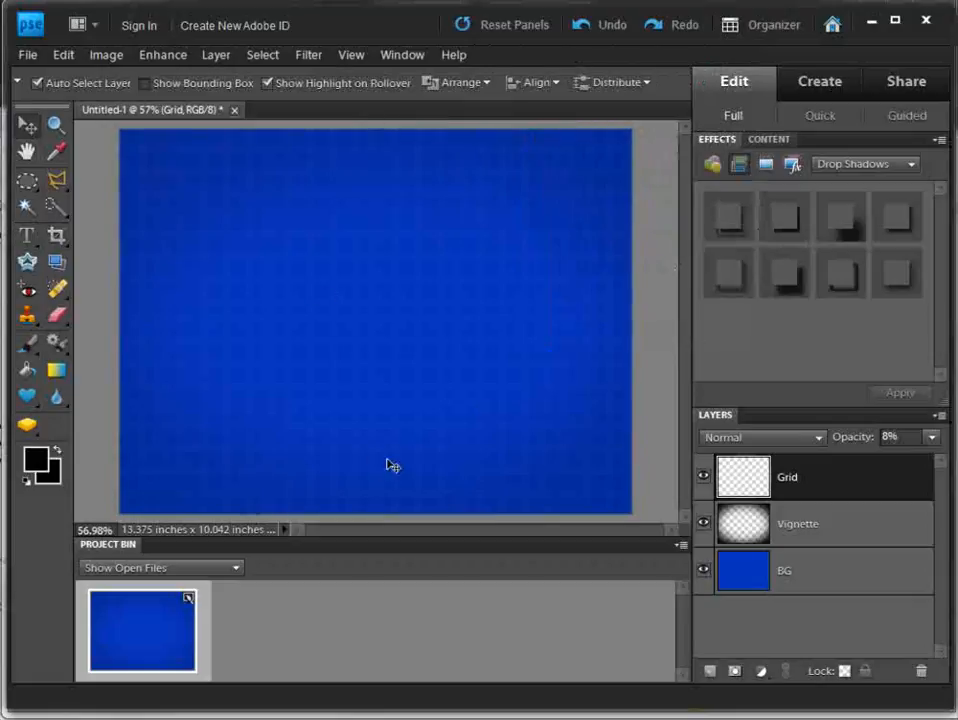
{"action": "mouse_move", "coordinate": [637, 164]}
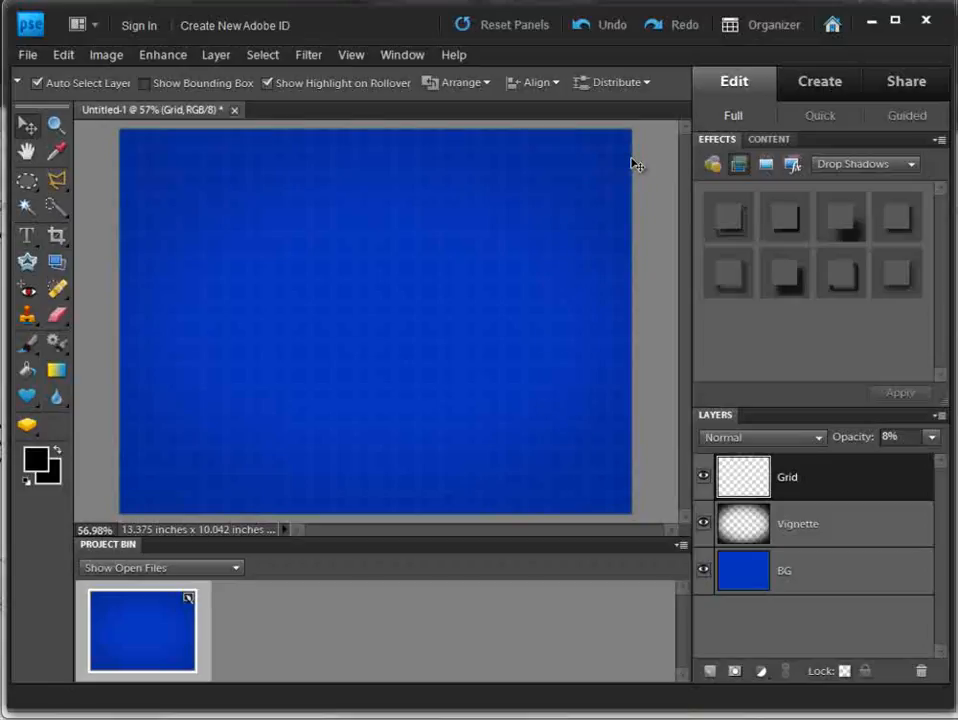
{"action": "mouse_move", "coordinate": [798, 477]}
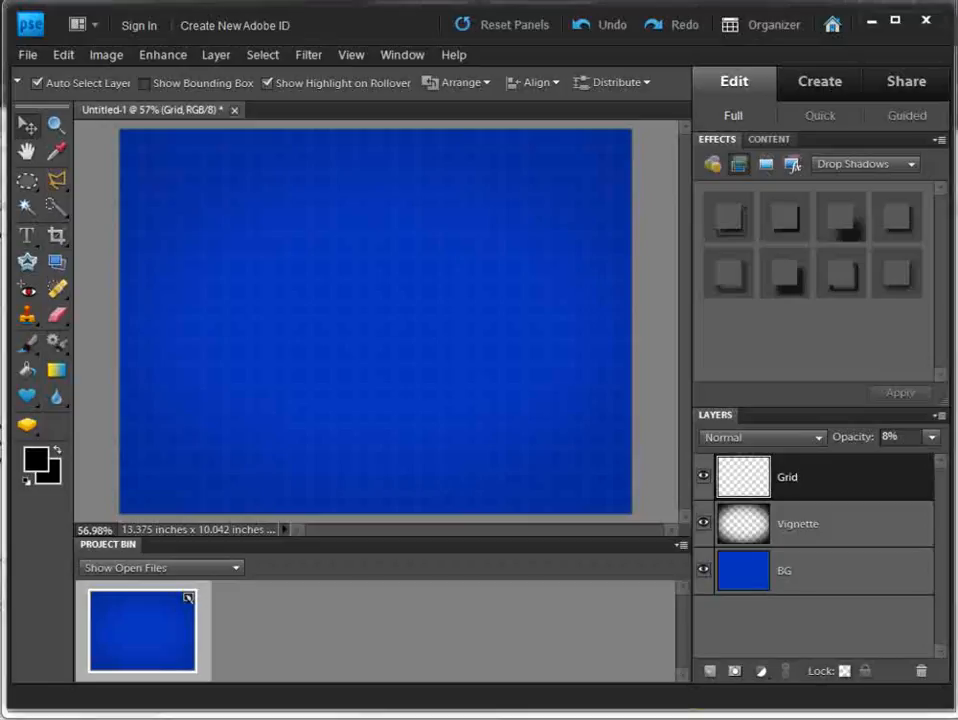
{"action": "mouse_move", "coordinate": [418, 292]}
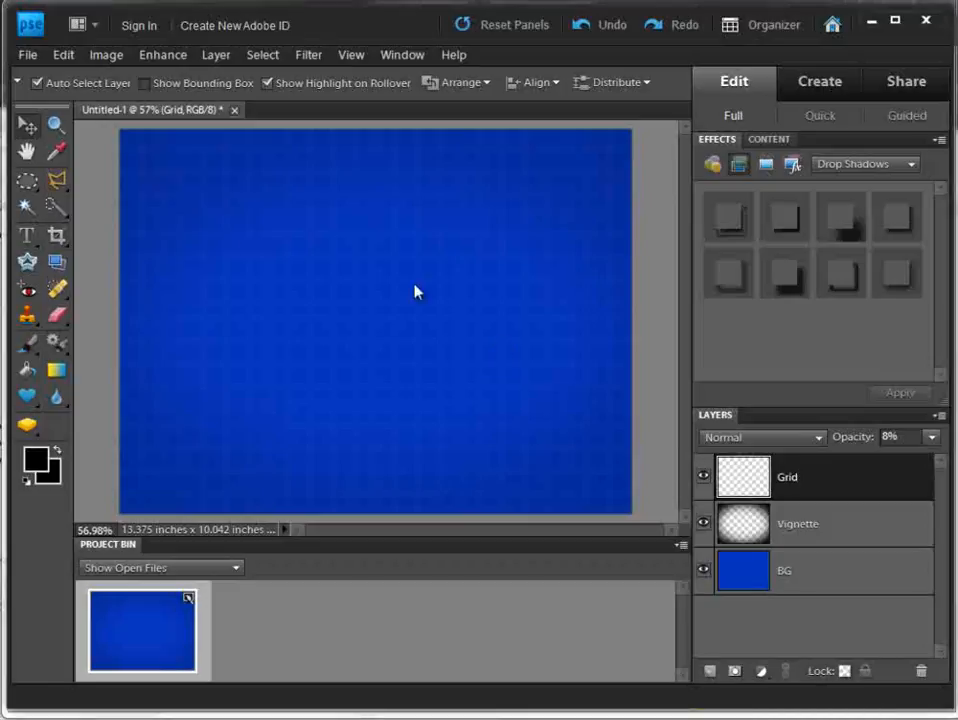
Open EKG Art.jpg from the Misc folder
{"action": "left_click", "coordinate": [27, 55]}
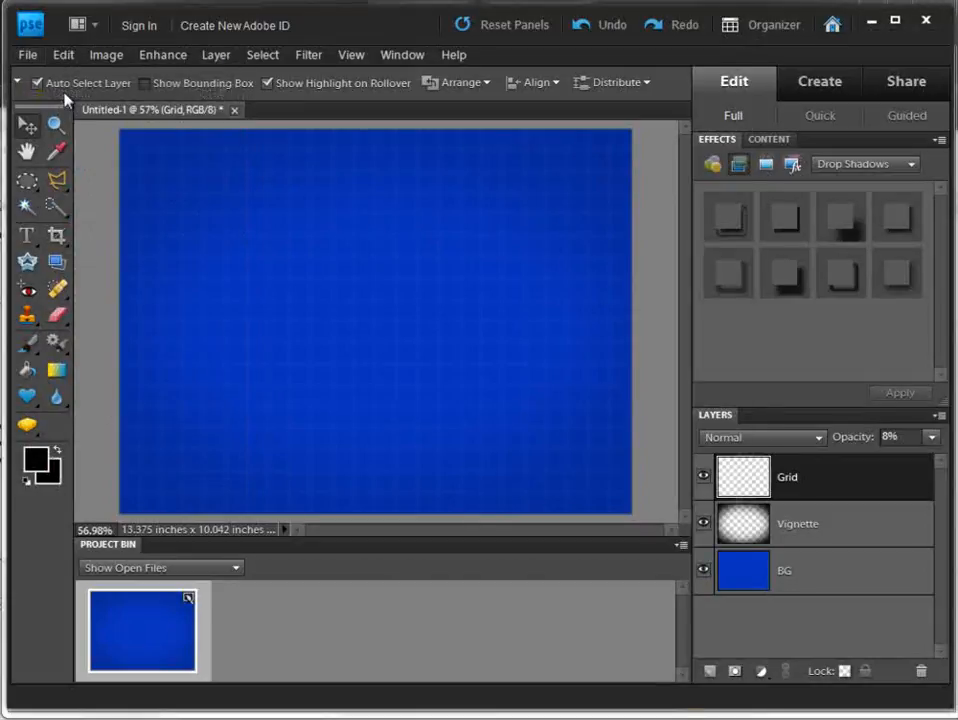
{"action": "left_click", "coordinate": [27, 55]}
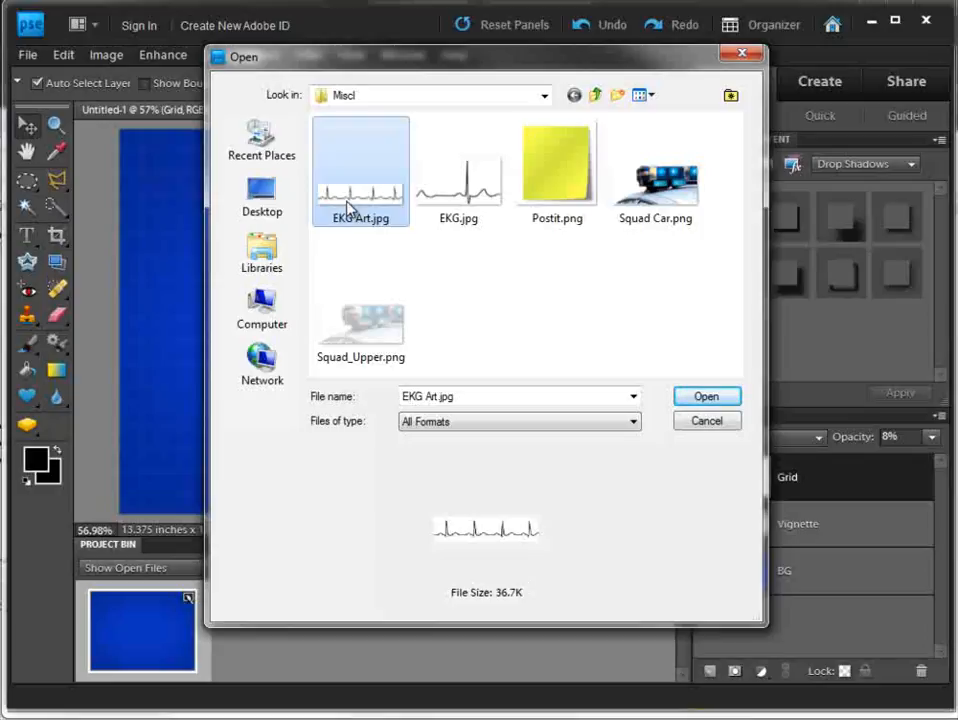
{"action": "left_click", "coordinate": [706, 396]}
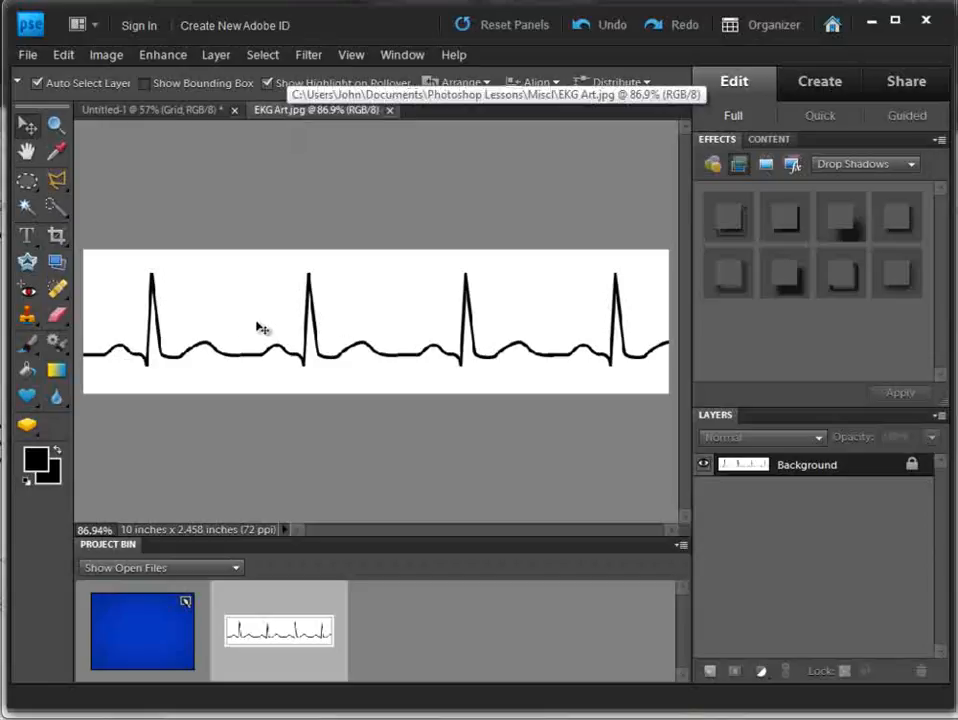
{"action": "mouse_move", "coordinate": [182, 350]}
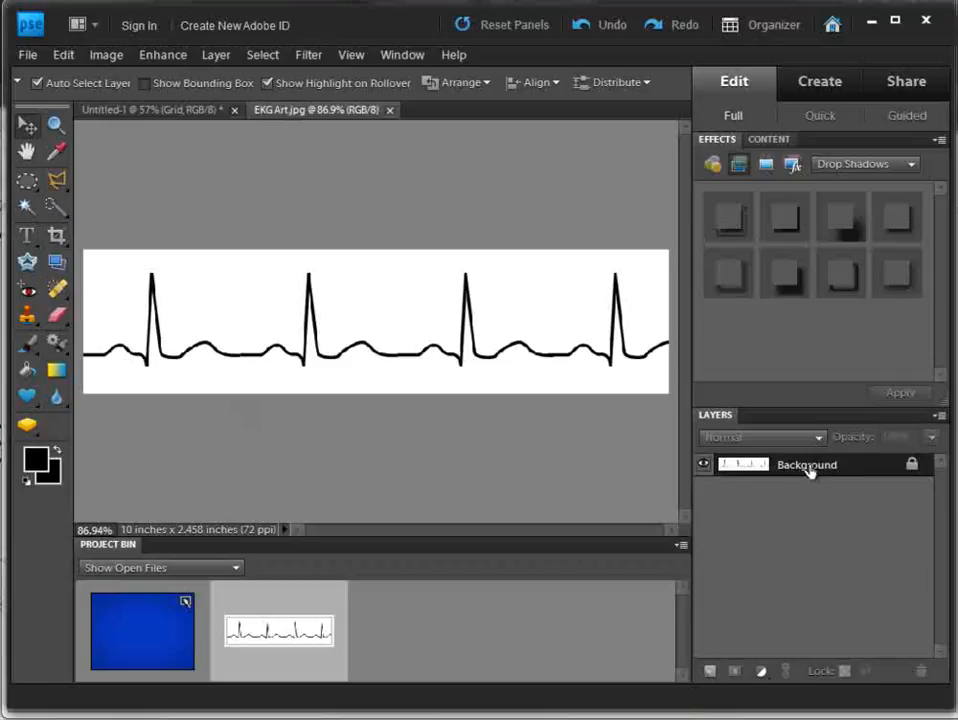
Convert the EKG image's background to a layer and Magic Wand-select its white area
{"action": "double_click", "coordinate": [806, 464]}
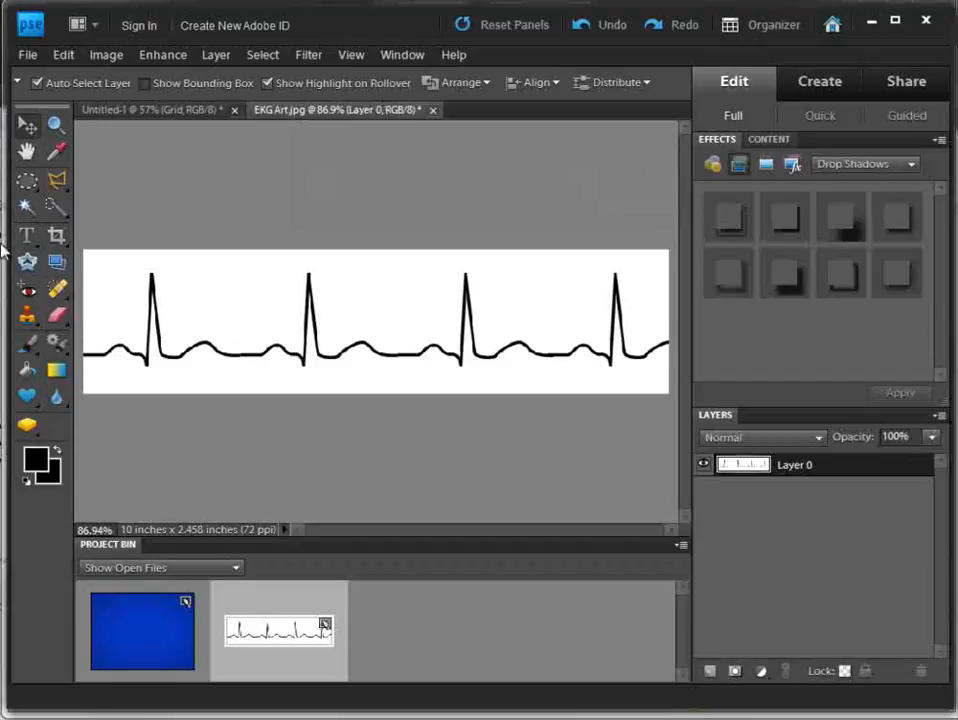
{"action": "left_click", "coordinate": [27, 207]}
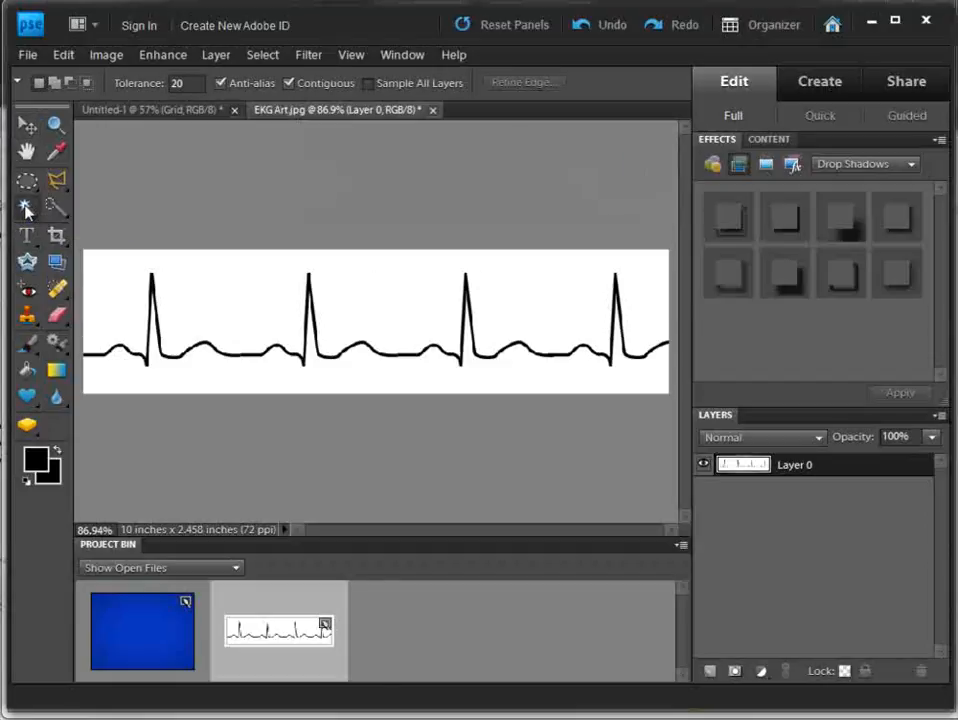
{"action": "left_click", "coordinate": [113, 273]}
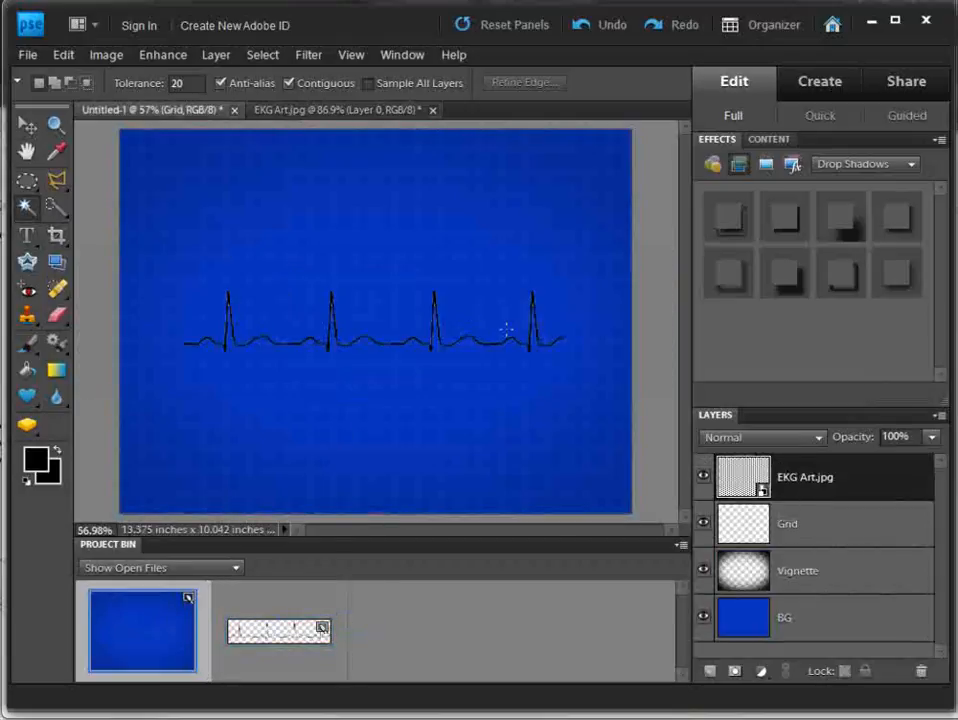
Switch to the Move tool to reposition the EKG layer
{"action": "left_click", "coordinate": [27, 123]}
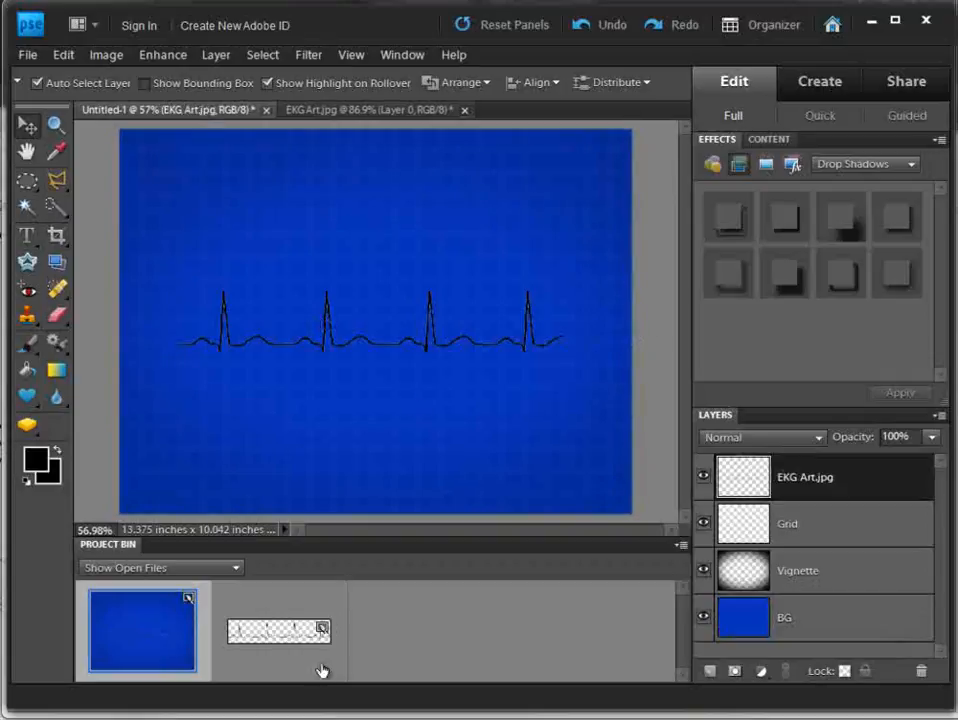
{"action": "mouse_move", "coordinate": [333, 320]}
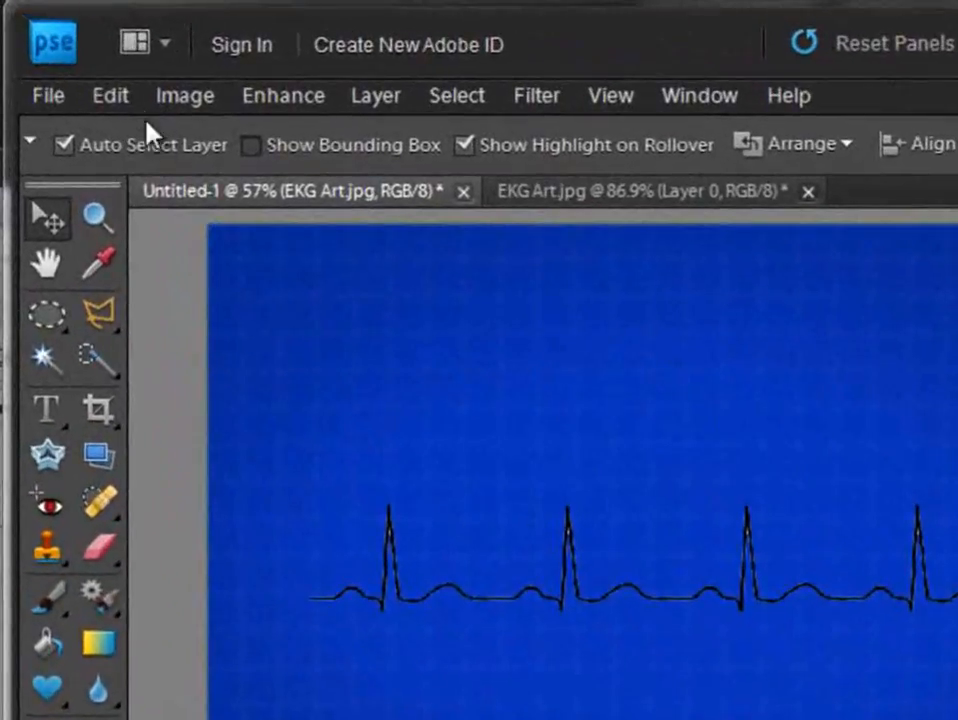
Free Transform the EKG line, scaling it far beyond the canvas edges
{"action": "left_click", "coordinate": [110, 95]}
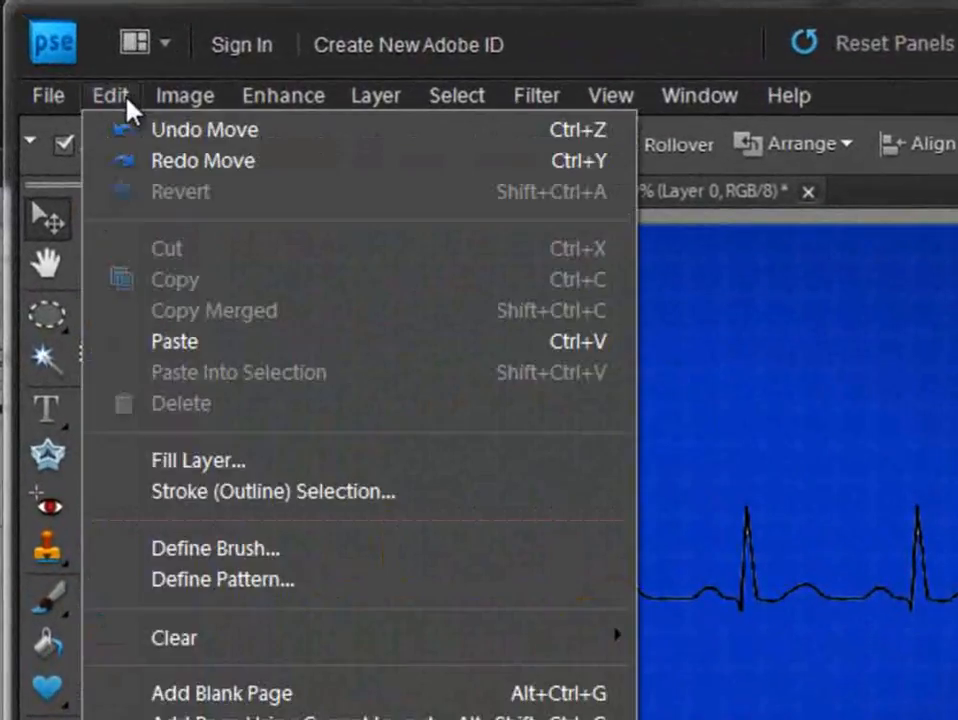
{"action": "left_click", "coordinate": [184, 95]}
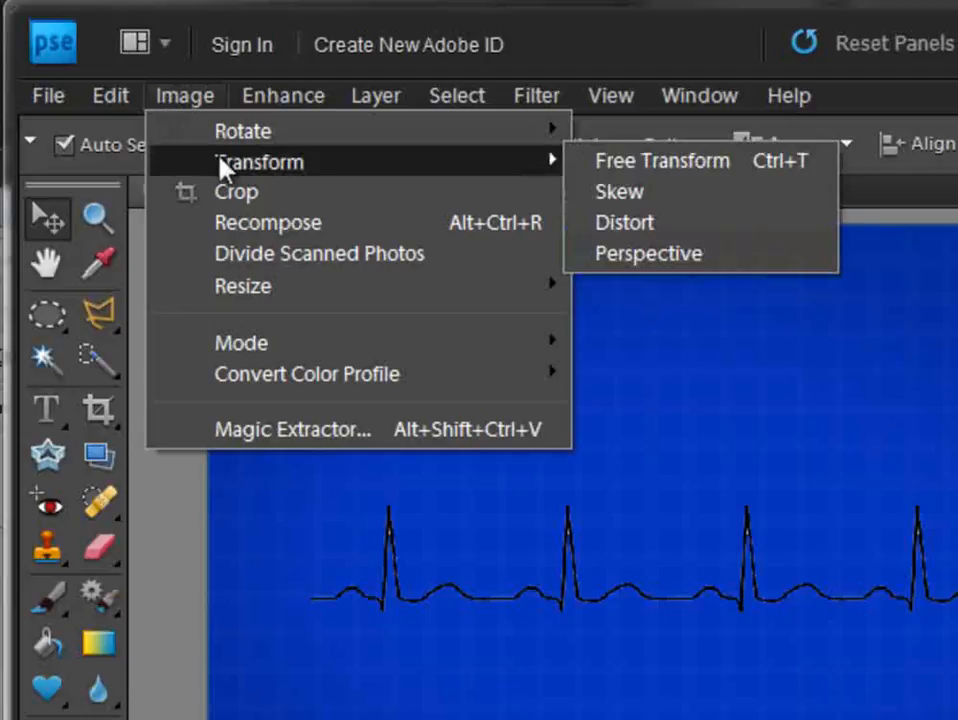
{"action": "left_click", "coordinate": [661, 160]}
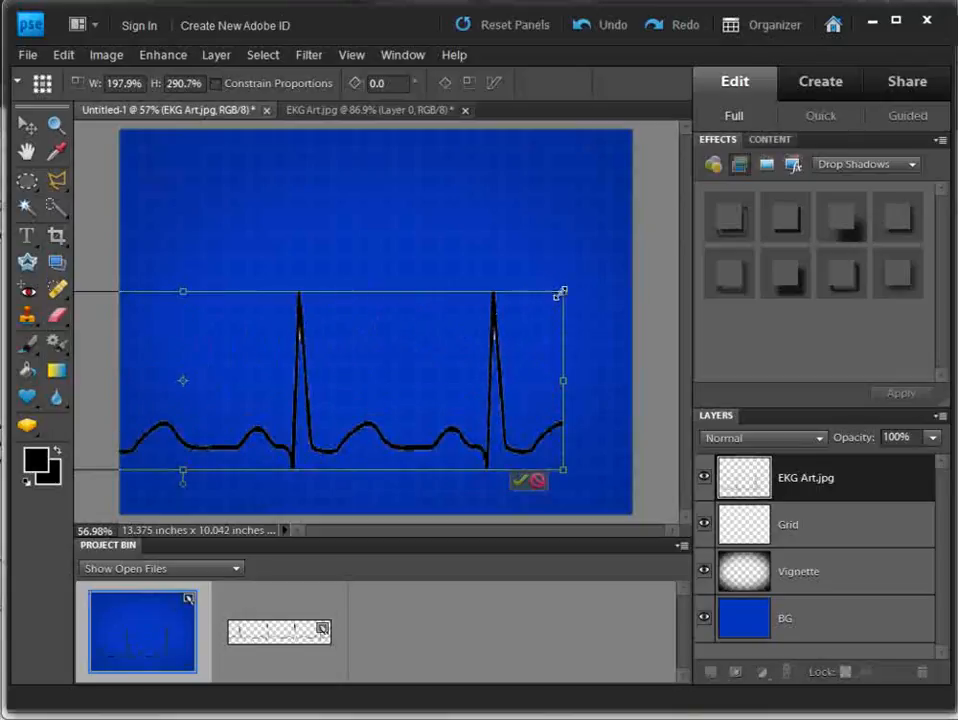
{"action": "mouse_move", "coordinate": [533, 313]}
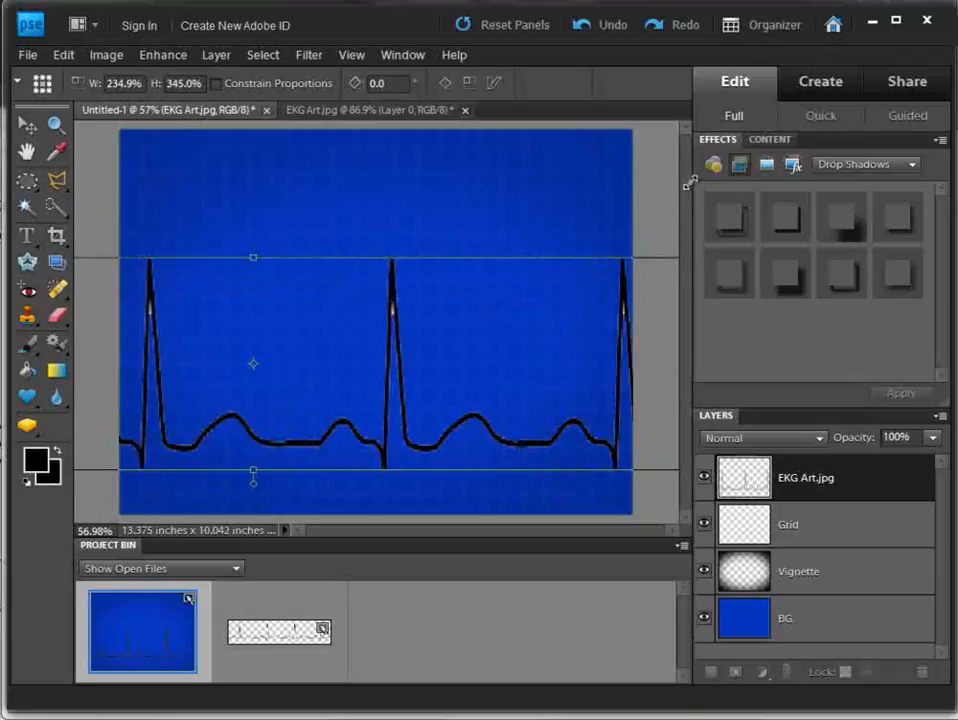
{"action": "left_click_drag", "start_coordinate": [253, 363], "coordinate": [181, 363]}
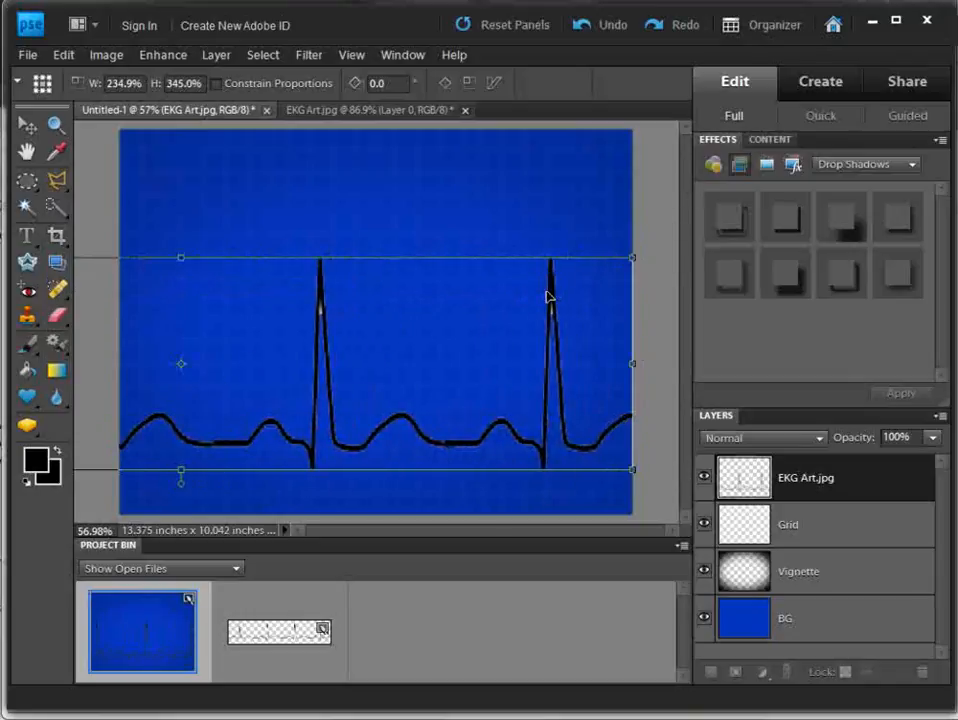
{"action": "mouse_move", "coordinate": [533, 463]}
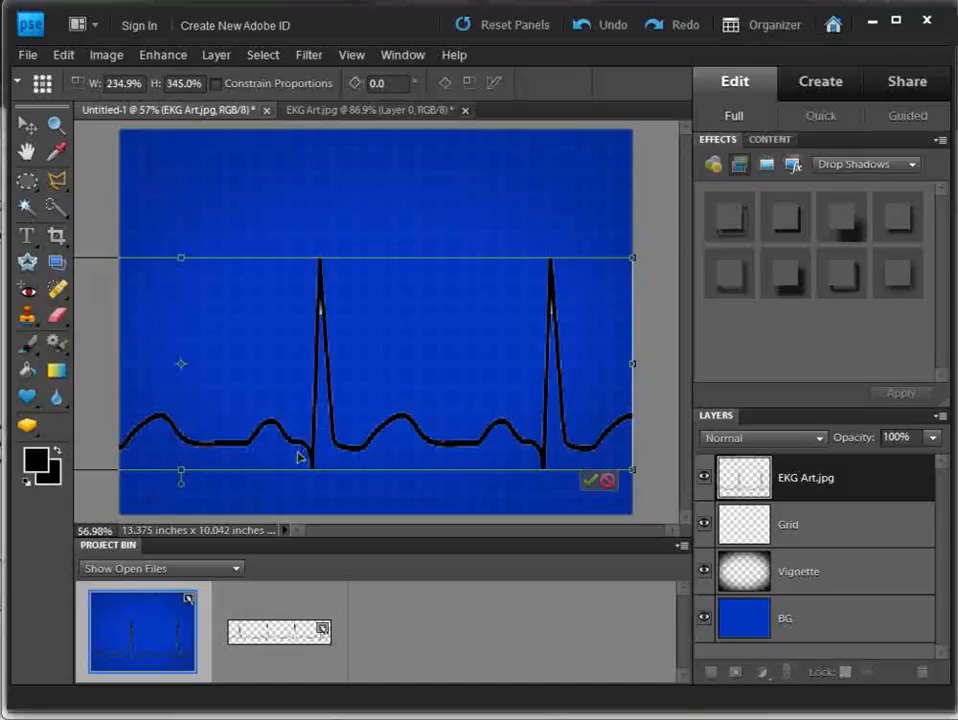
{"action": "mouse_move", "coordinate": [538, 440]}
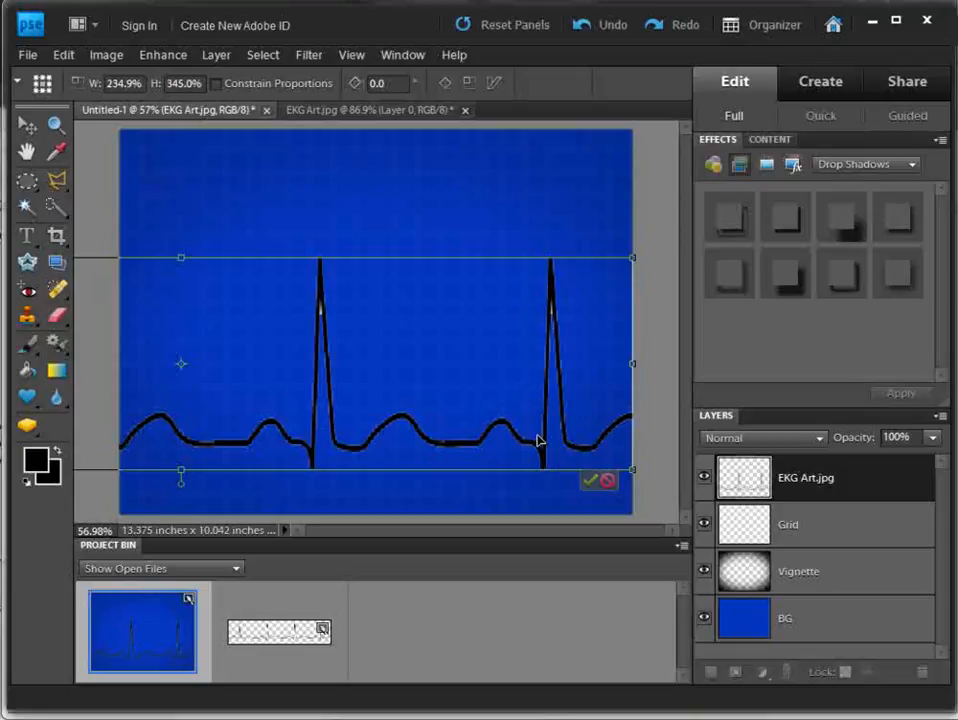
{"action": "mouse_move", "coordinate": [330, 360]}
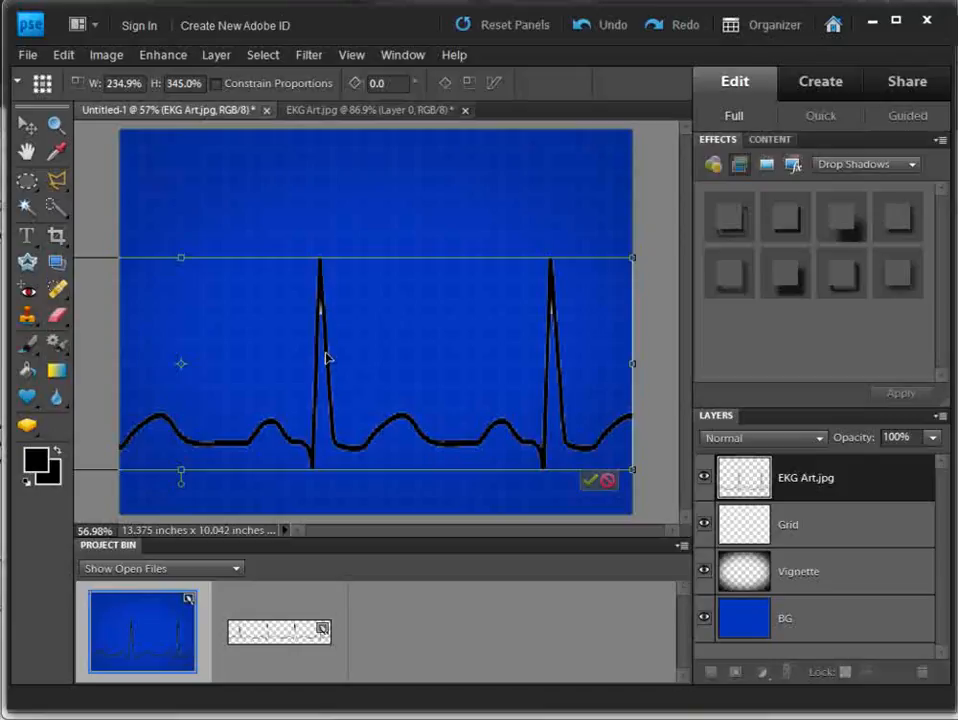
{"action": "mouse_move", "coordinate": [325, 358]}
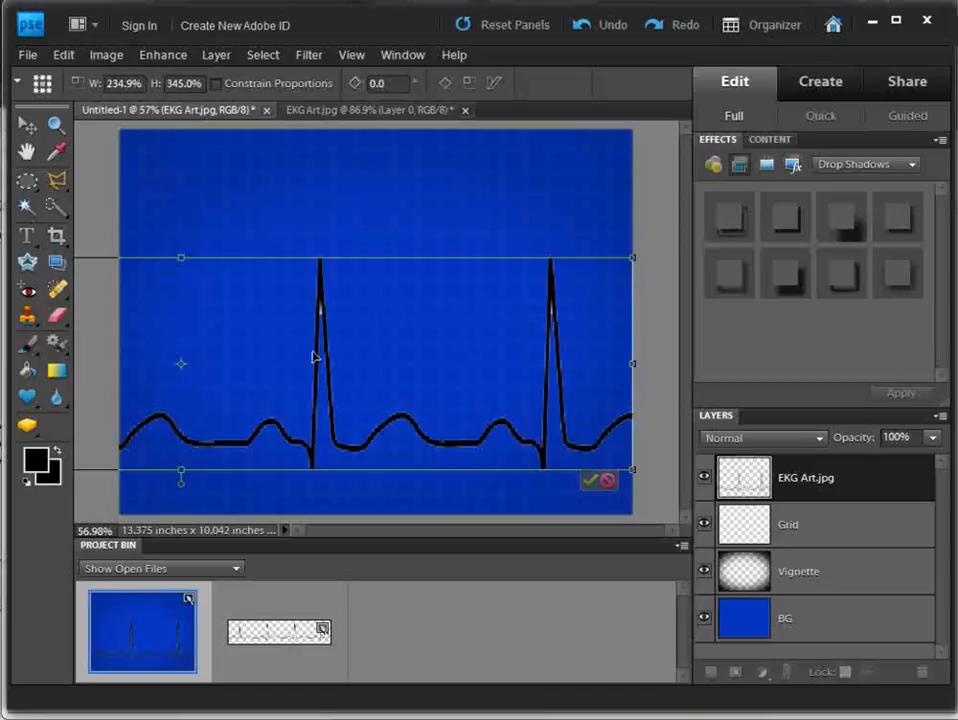
{"action": "mouse_move", "coordinate": [82, 337]}
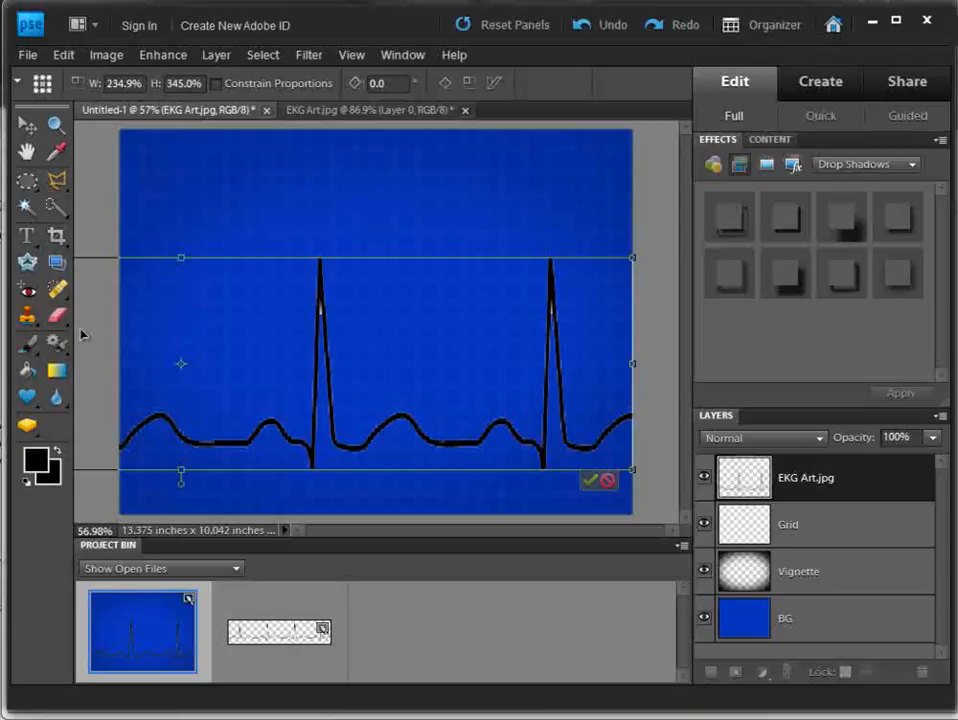
{"action": "mouse_move", "coordinate": [162, 358]}
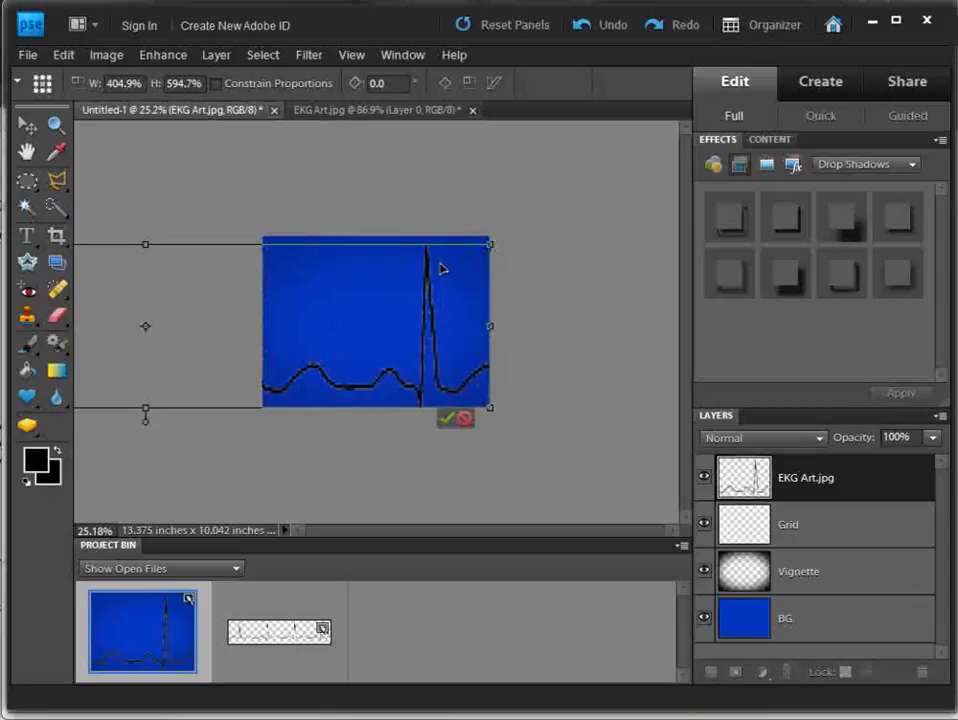
{"action": "left_click", "coordinate": [446, 418]}
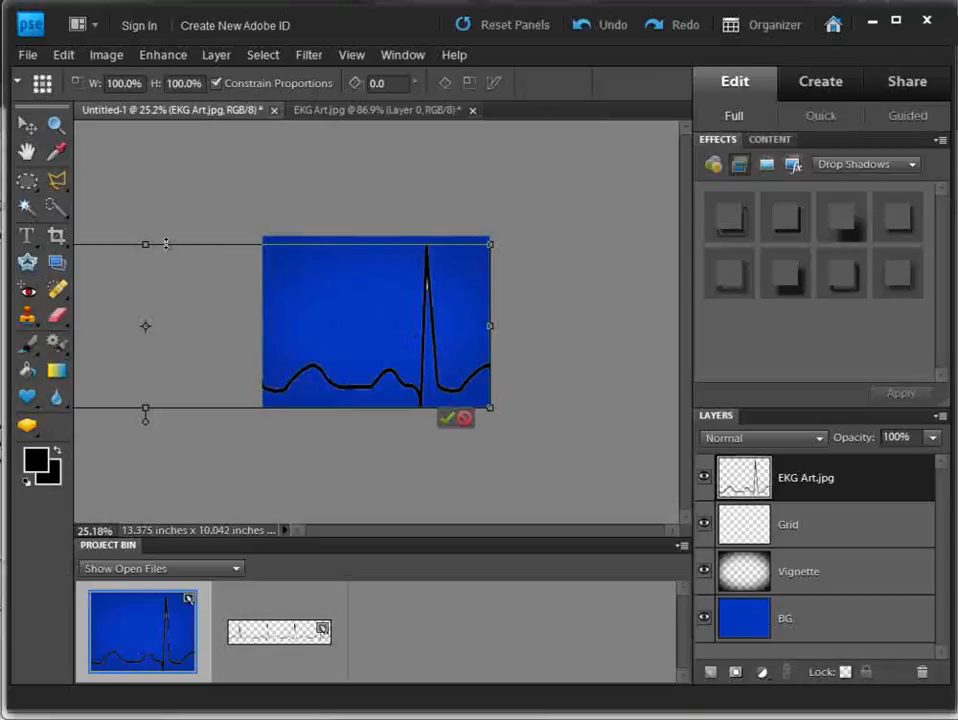
{"action": "left_click_drag", "start_coordinate": [145, 244], "coordinate": [149, 264]}
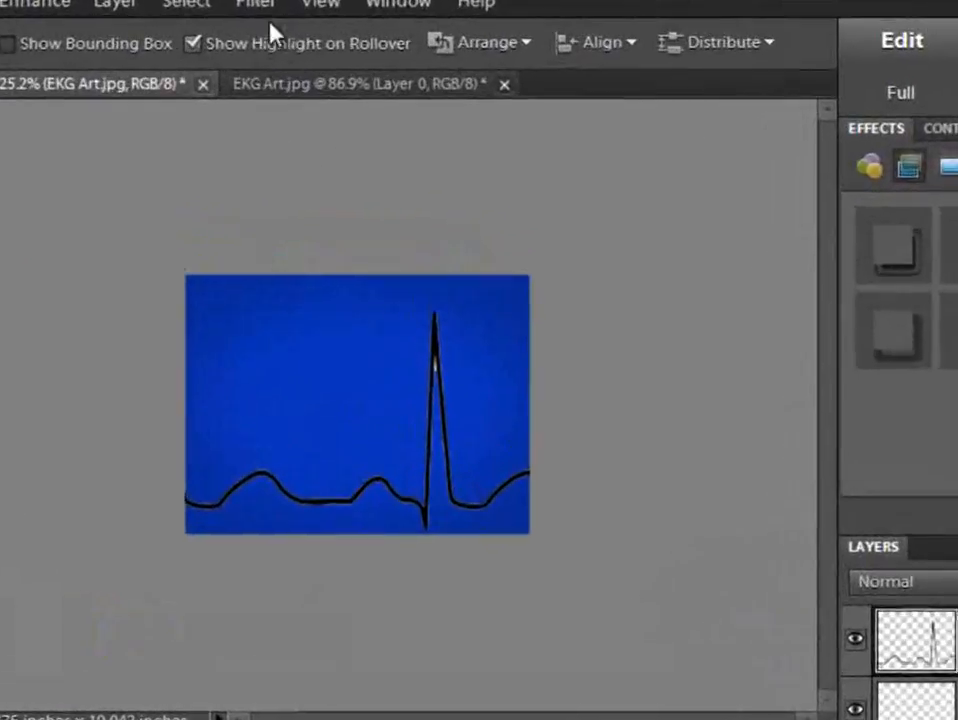
Bring up the Filter menu to reach the blur filters for the EKG layer
{"action": "left_click", "coordinate": [257, 5]}
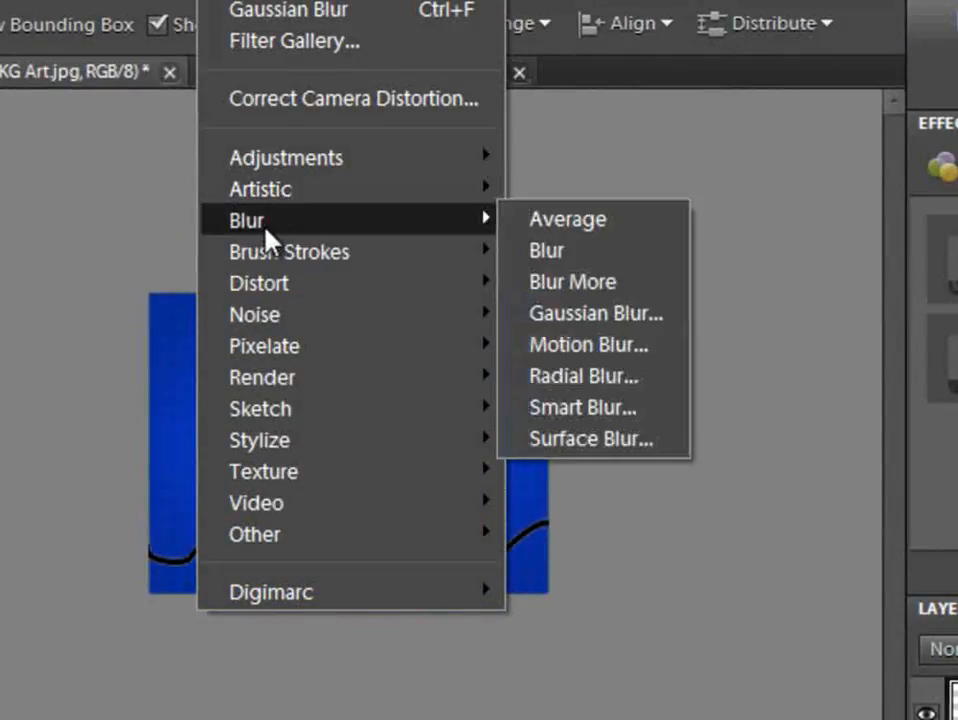
{"action": "mouse_move", "coordinate": [285, 157]}
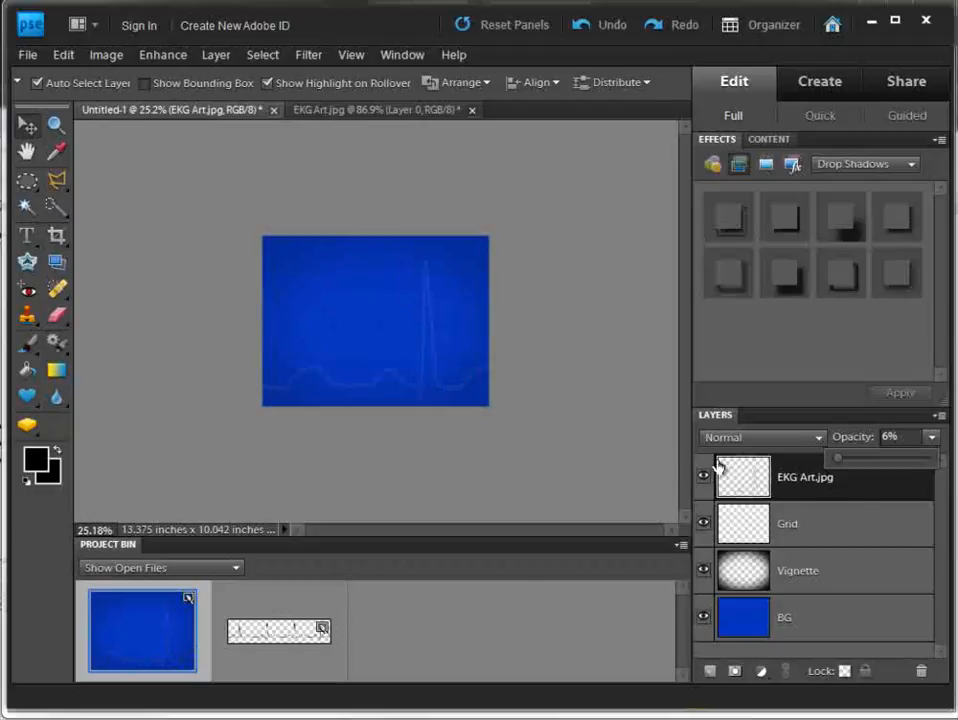
{"action": "mouse_move", "coordinate": [435, 447]}
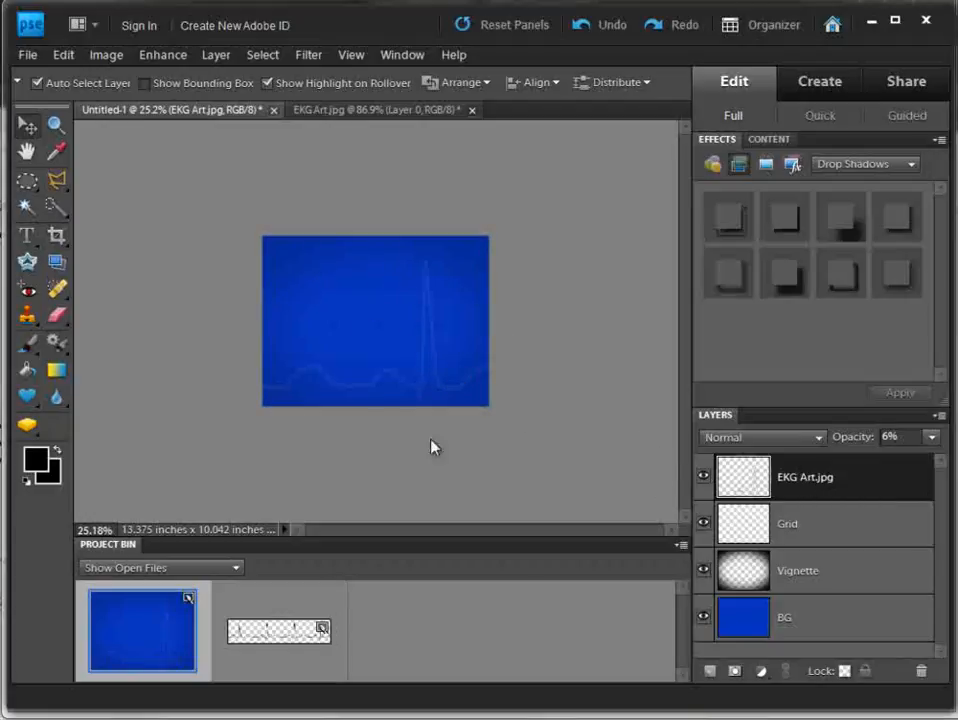
{"action": "mouse_move", "coordinate": [308, 54]}
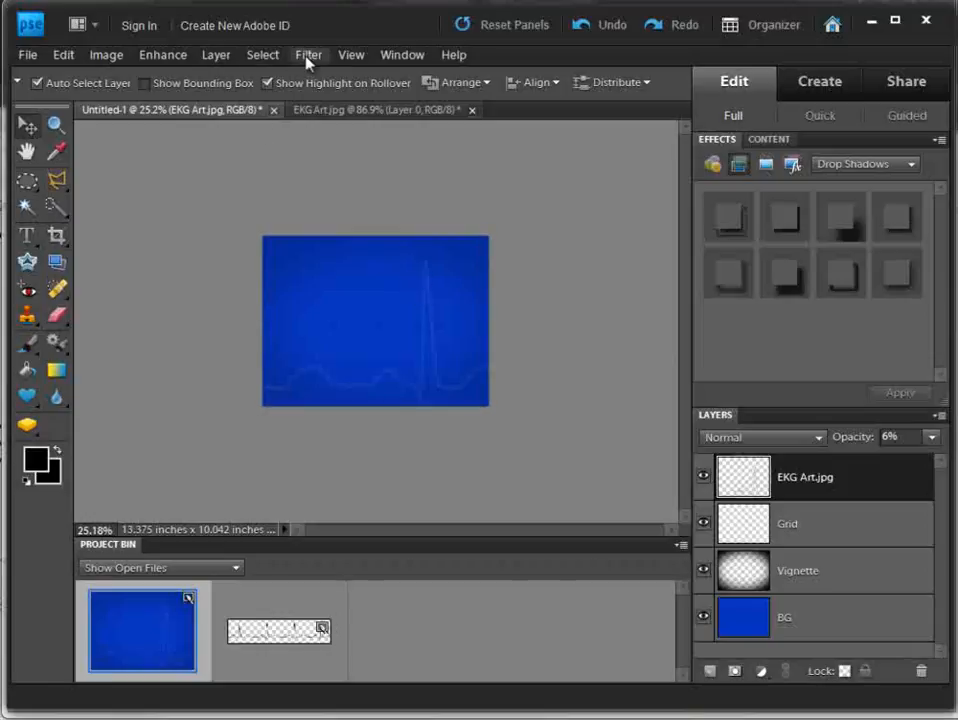
Apply a 5.0-pixel Gaussian Blur to the EKG line, then fit the image on screen
{"action": "left_click", "coordinate": [308, 54]}
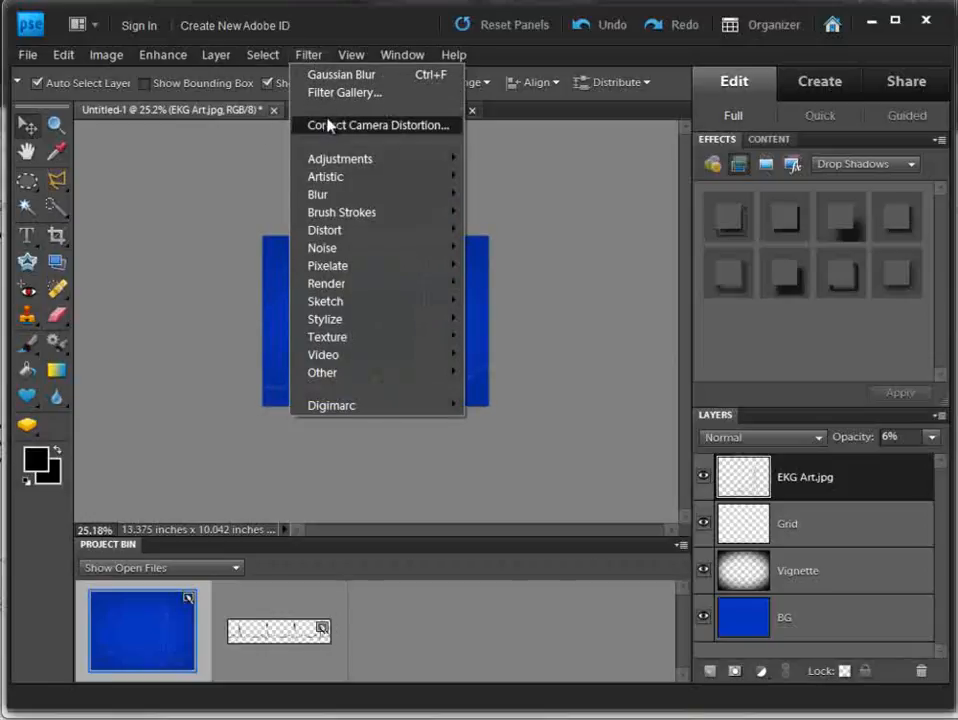
{"action": "left_click", "coordinate": [341, 74]}
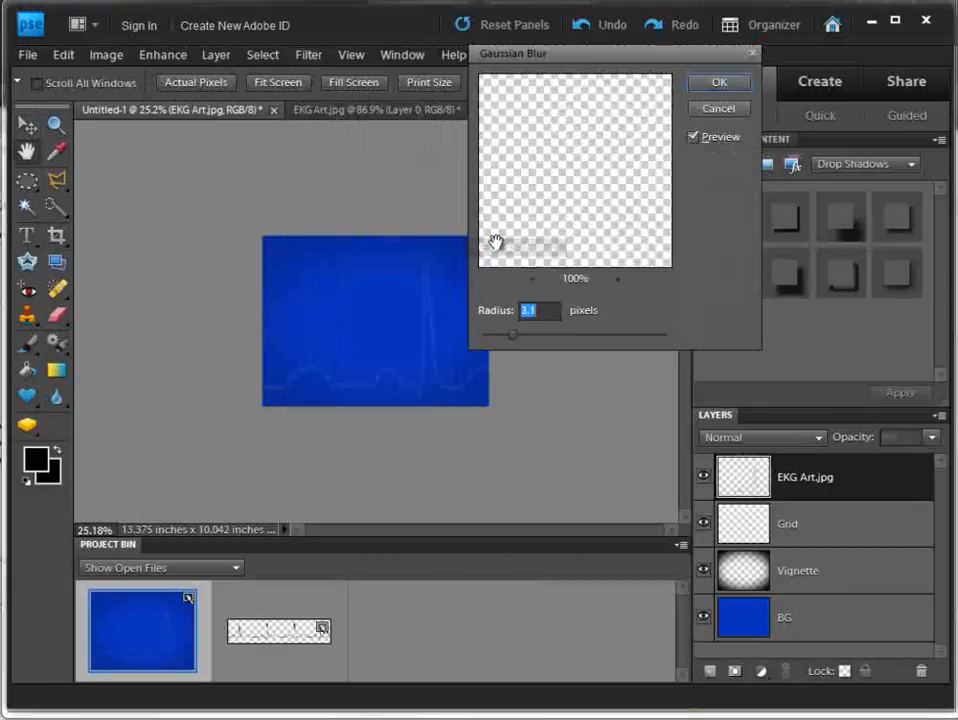
{"action": "left_click_drag", "start_coordinate": [512, 335], "coordinate": [518, 340]}
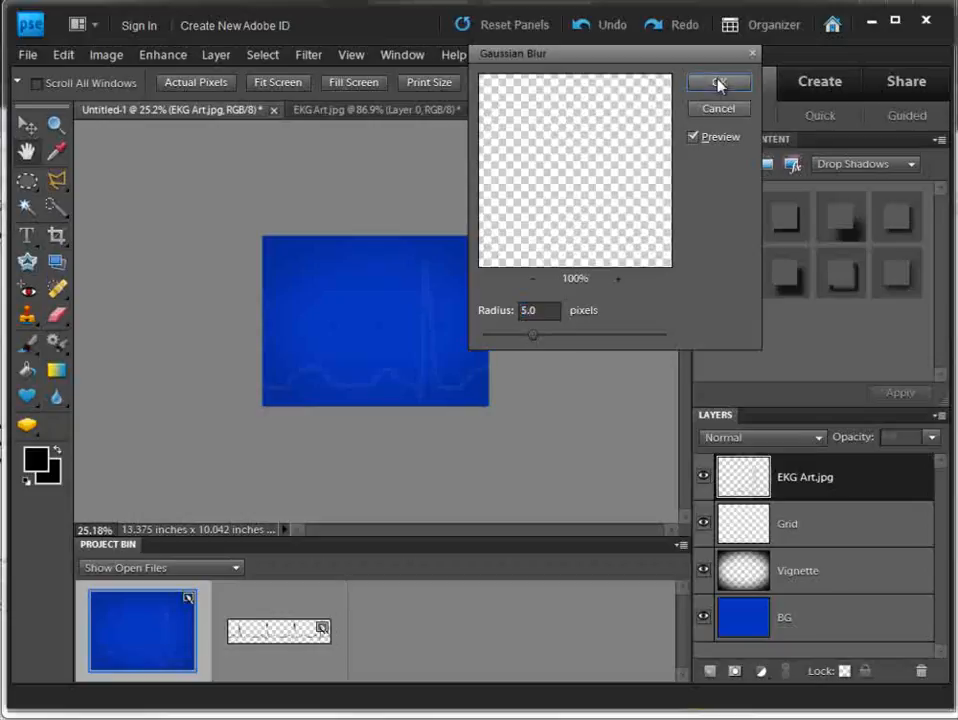
{"action": "left_click", "coordinate": [718, 83]}
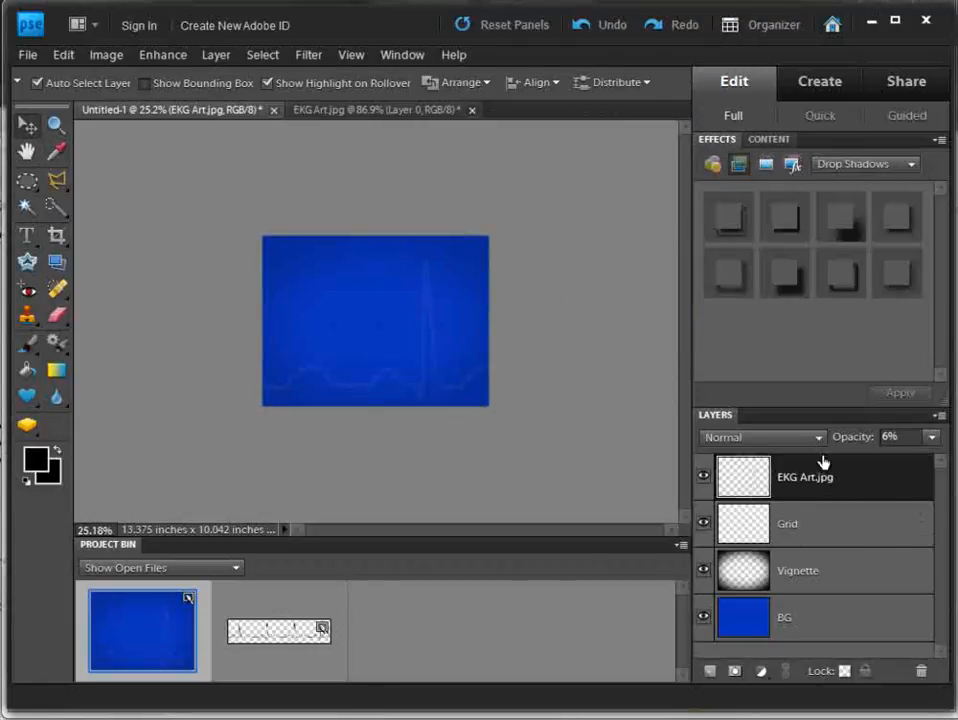
{"action": "mouse_move", "coordinate": [351, 55]}
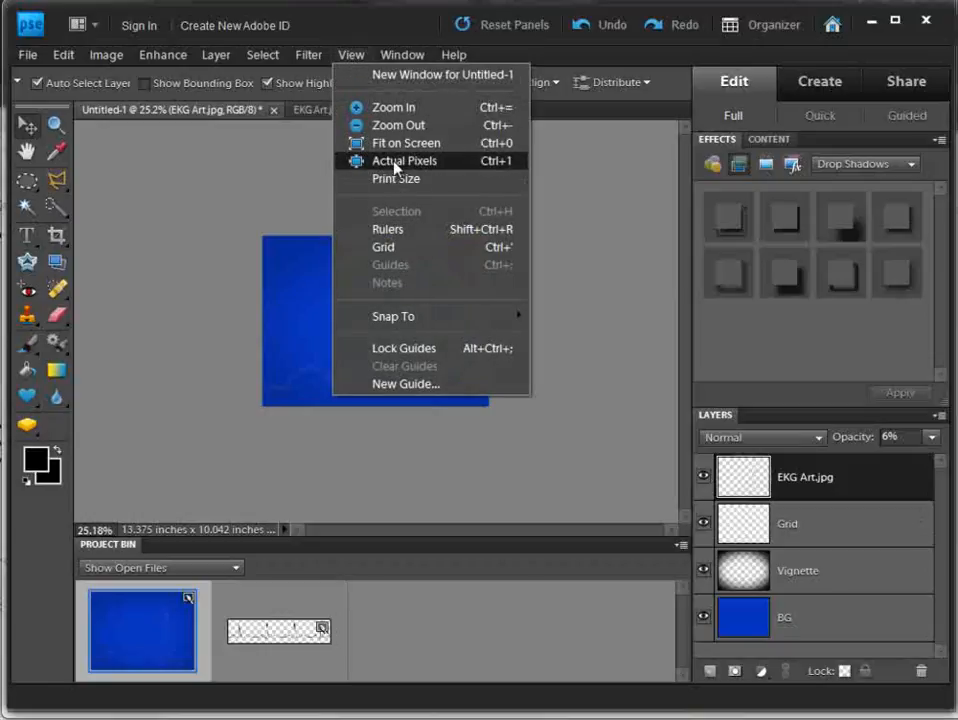
{"action": "left_click", "coordinate": [406, 142]}
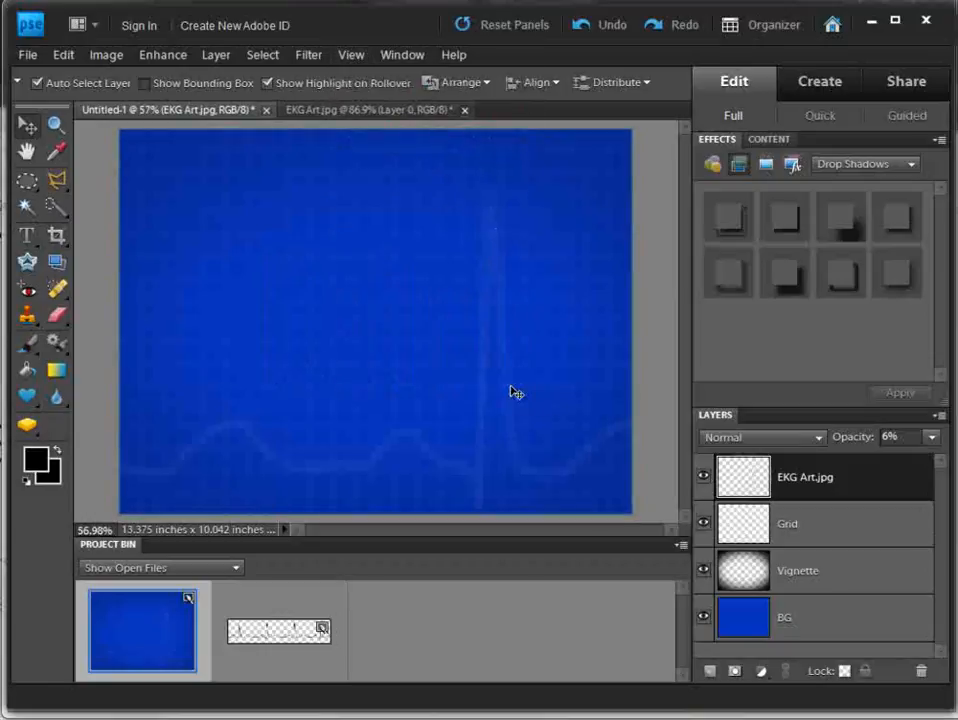